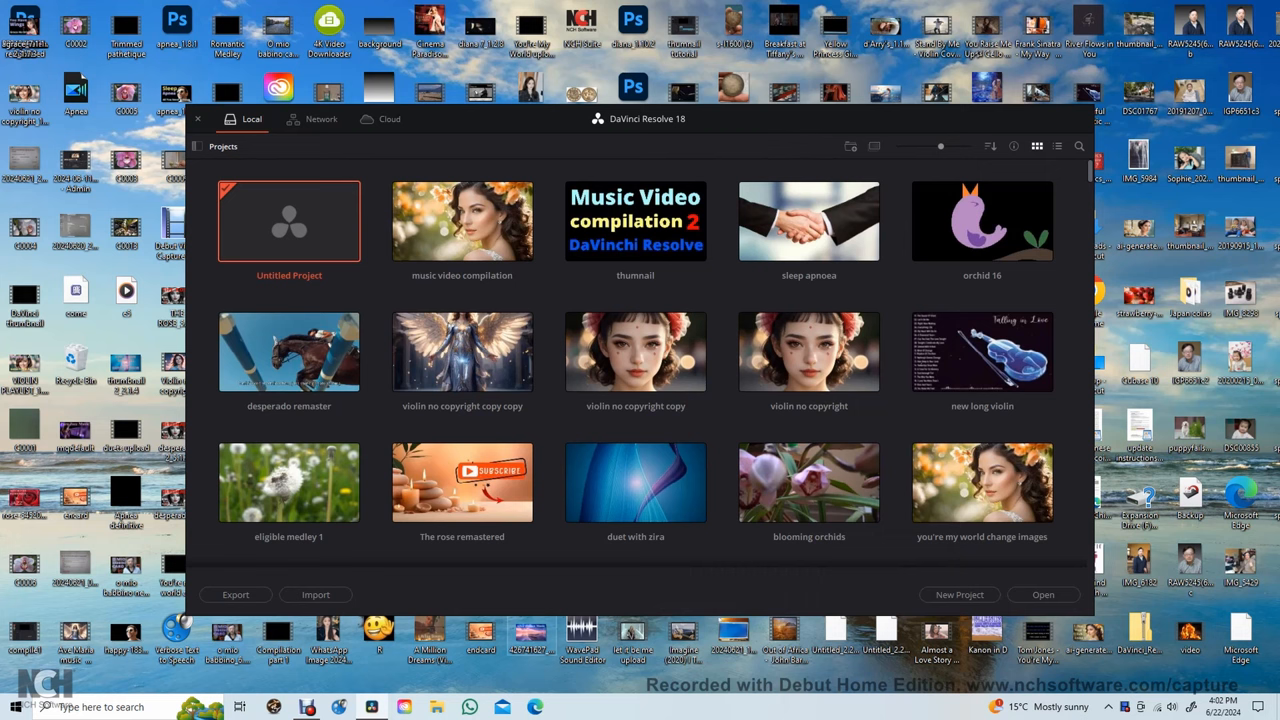
# Open the 'music video compilation' project from the Project Manager.
pyautogui.doubleClick(462, 221)
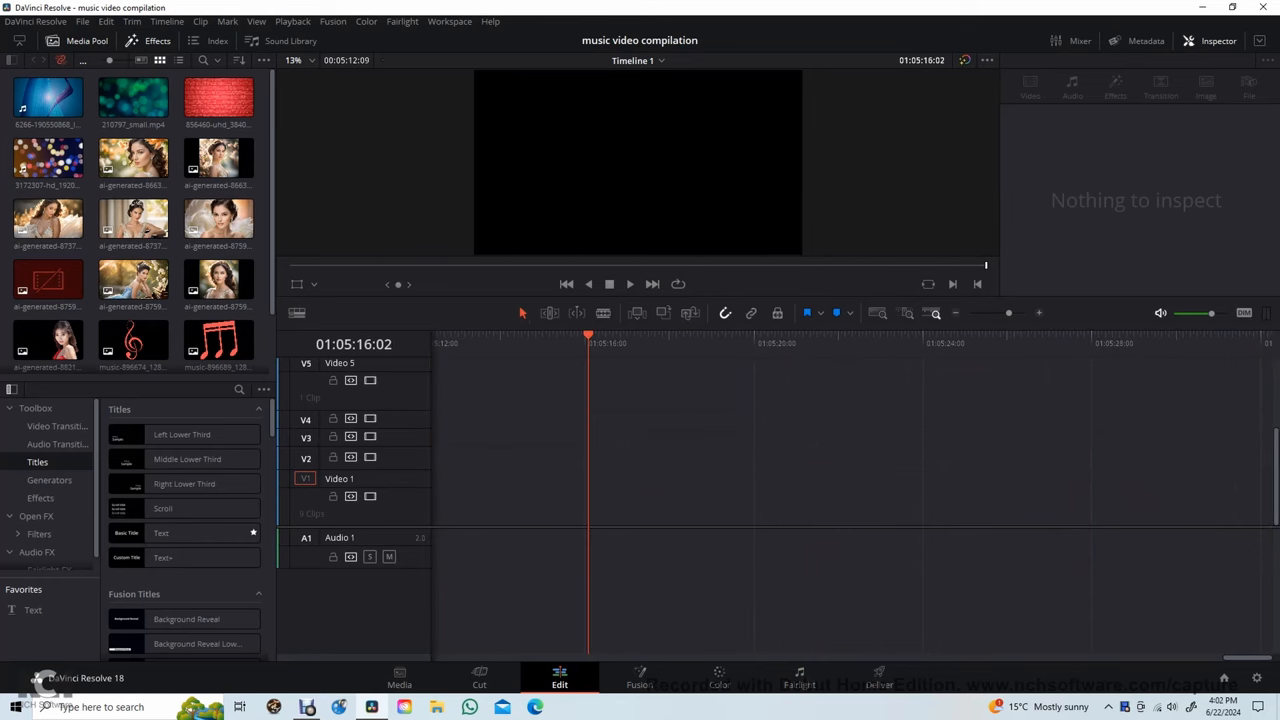
# Drag the Basic Text title from the Toolbox Titles onto the timeline video tracks.
pyautogui.moveTo(161, 532); pyautogui.dragTo(638, 497)
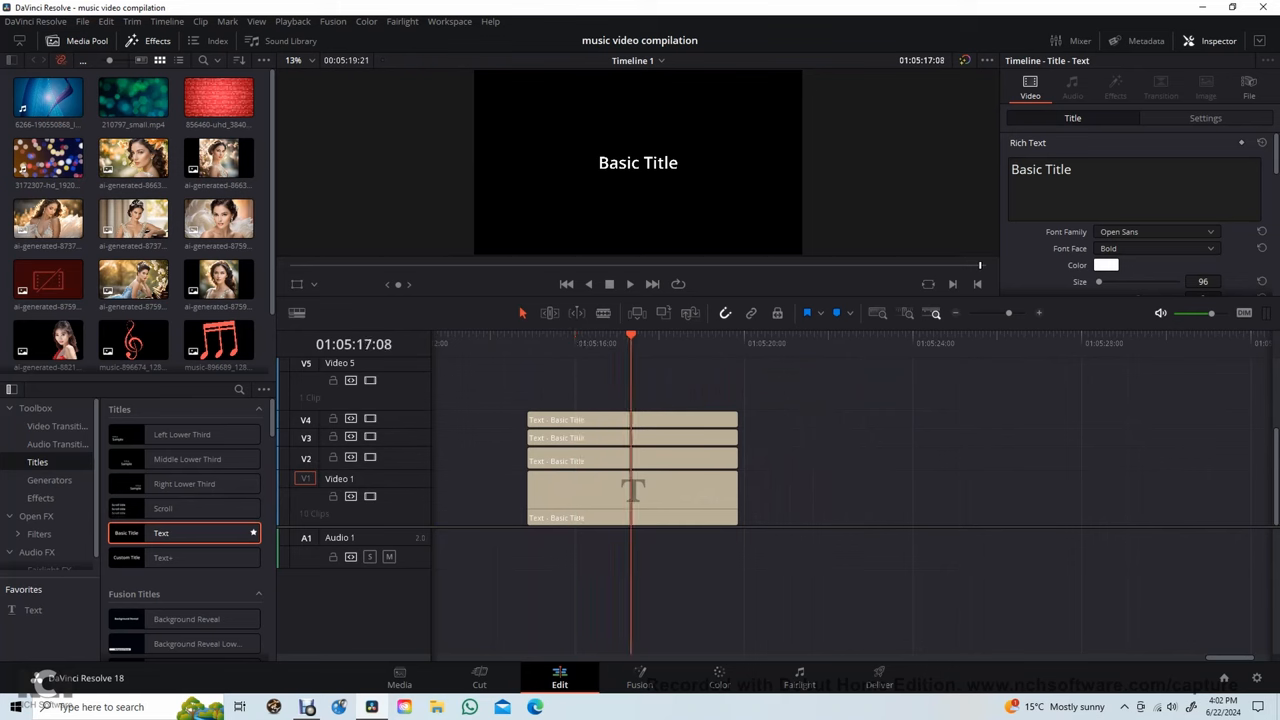
# Set the V4 title to Extrabold, retype it as 'Music Video', and raise its Position Y.
pyautogui.click(632, 419)
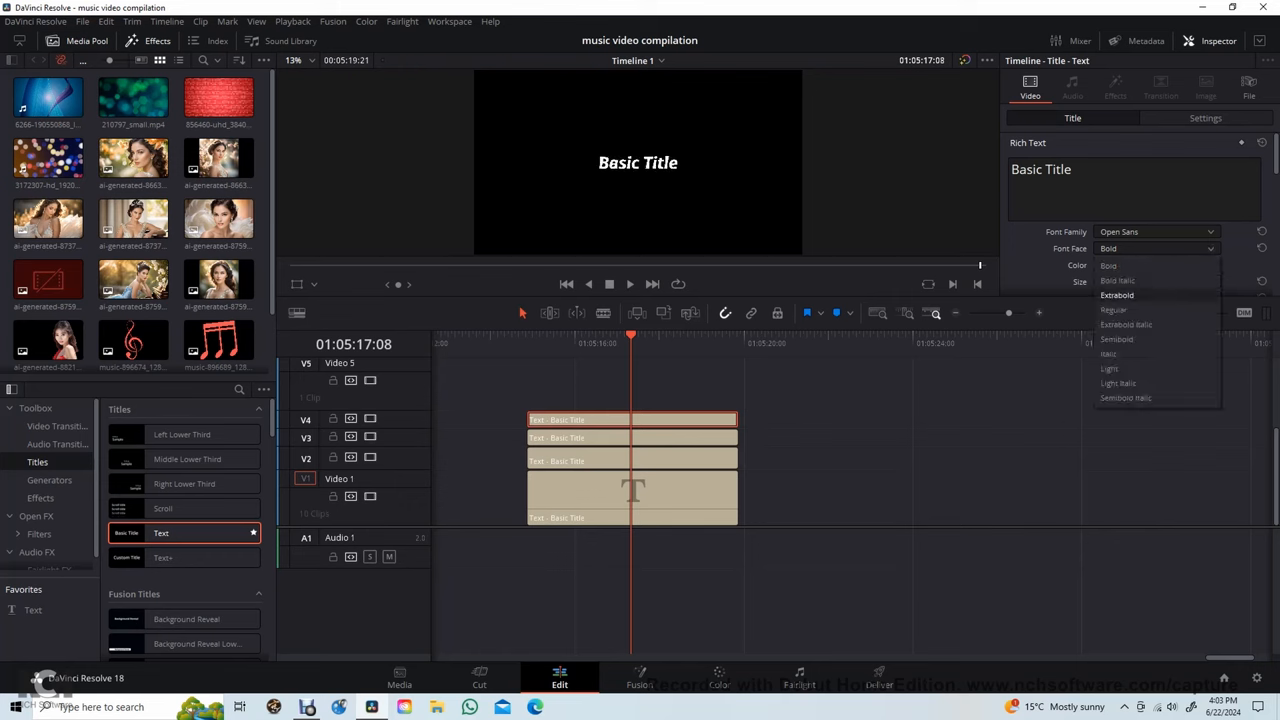
pyautogui.click(1117, 295)
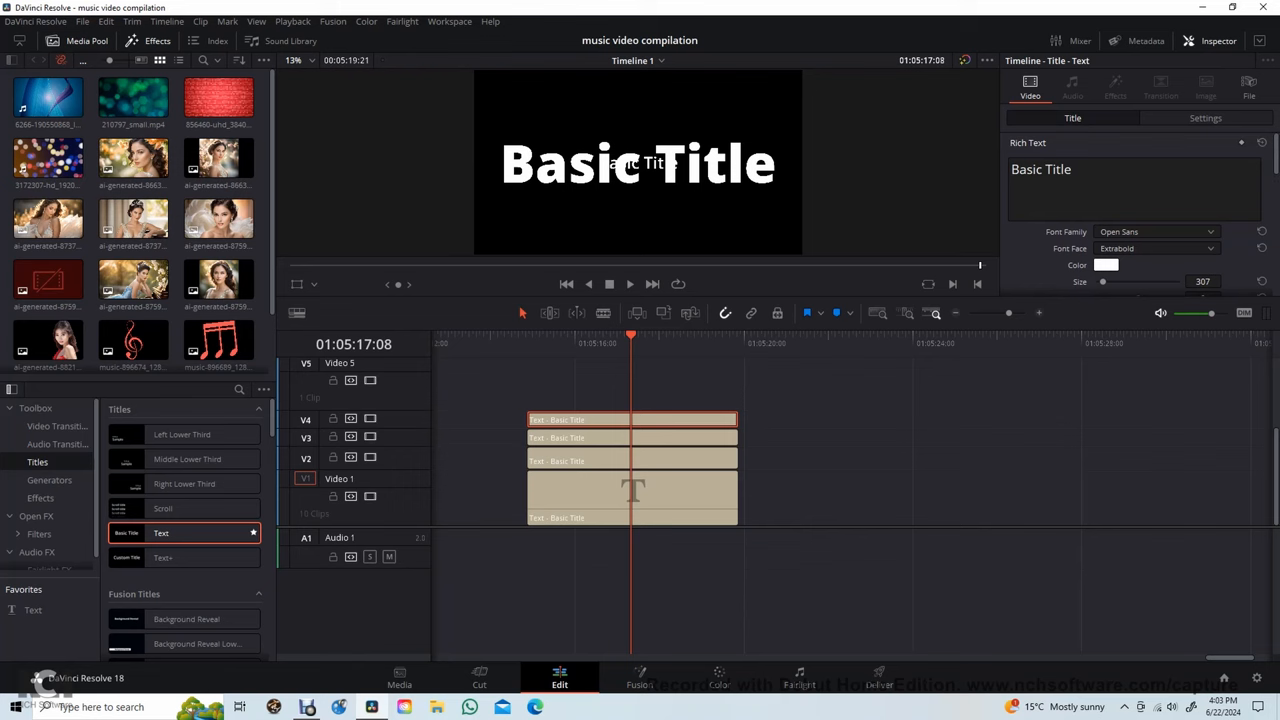
pyautogui.press('Backspace')
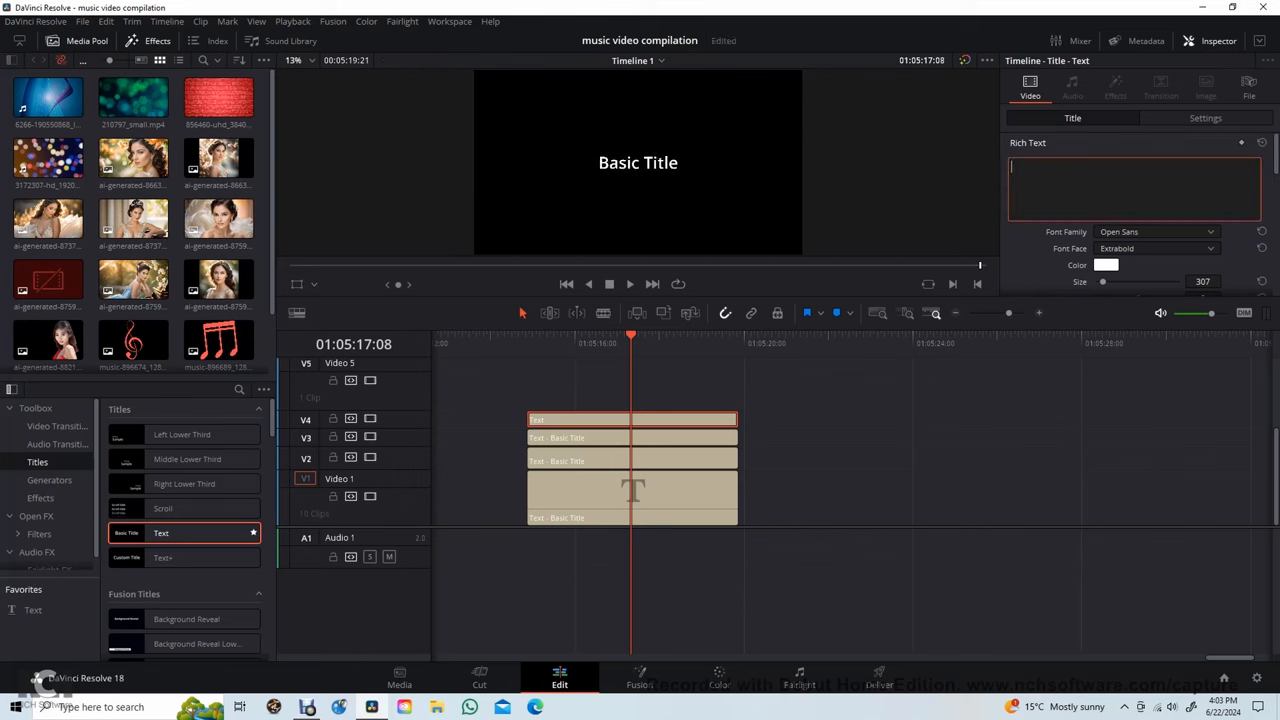
pyautogui.write('Music')
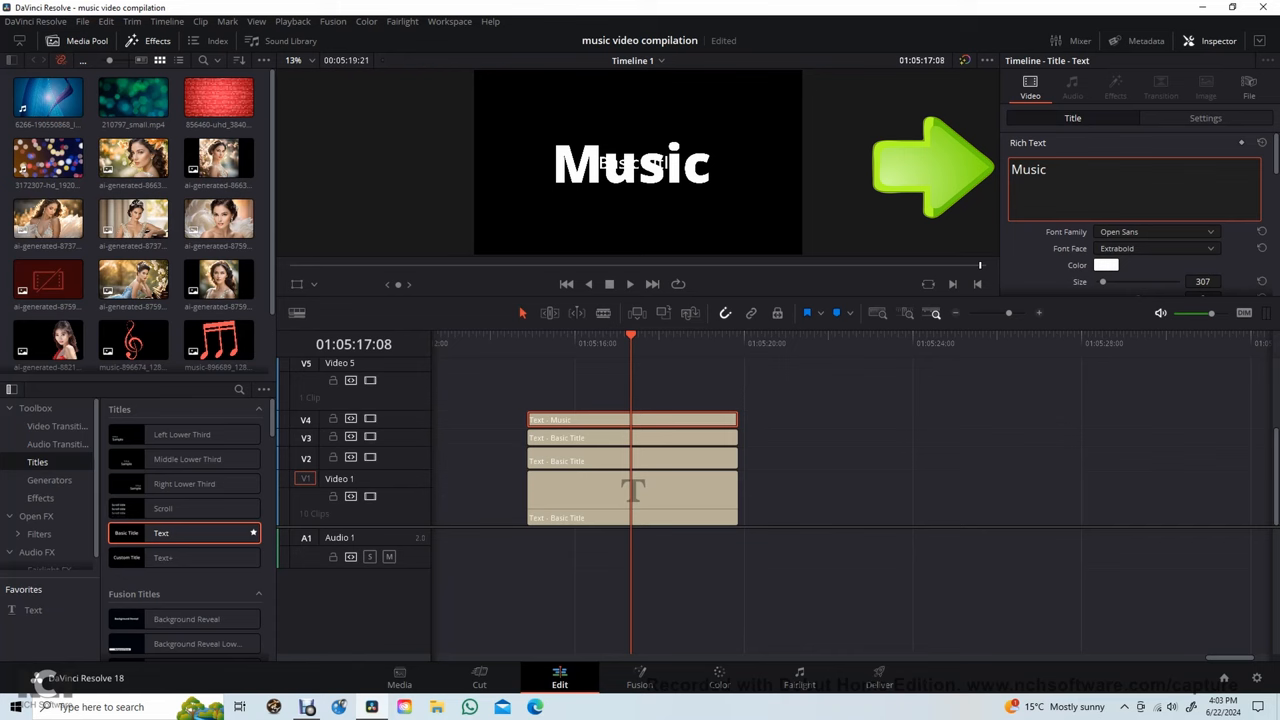
pyautogui.write('Video')
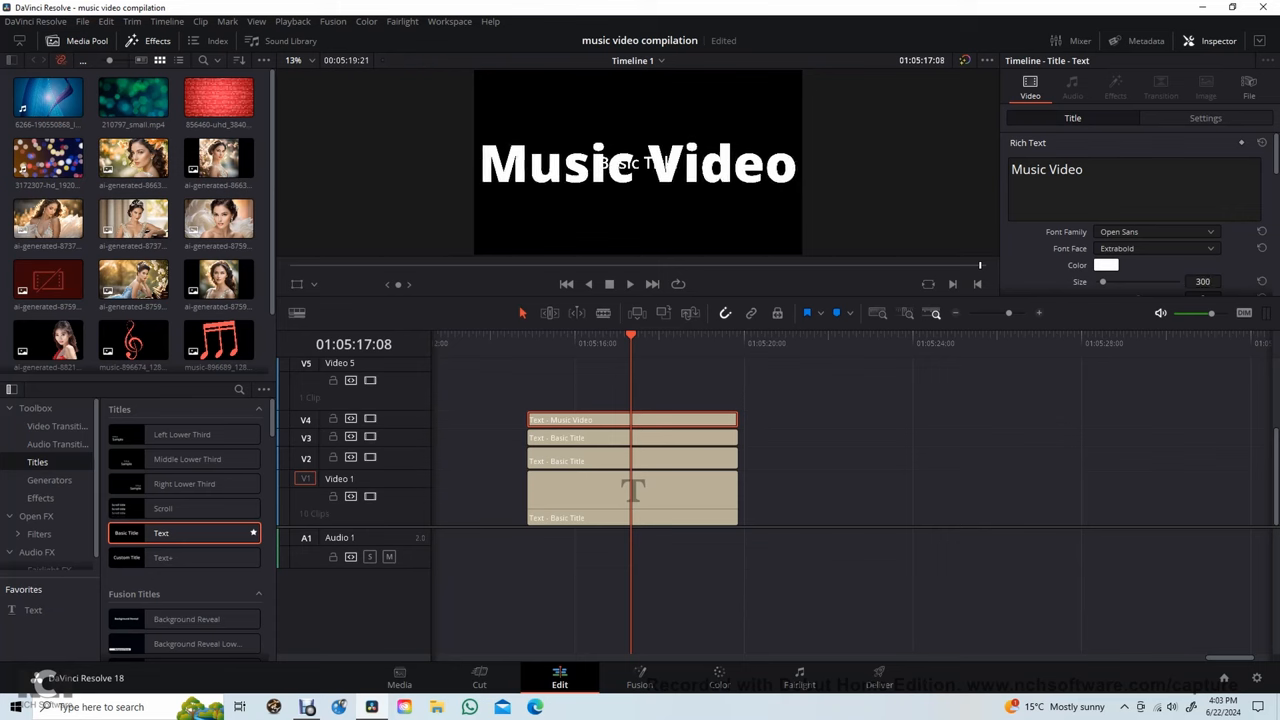
pyautogui.scroll(-3)
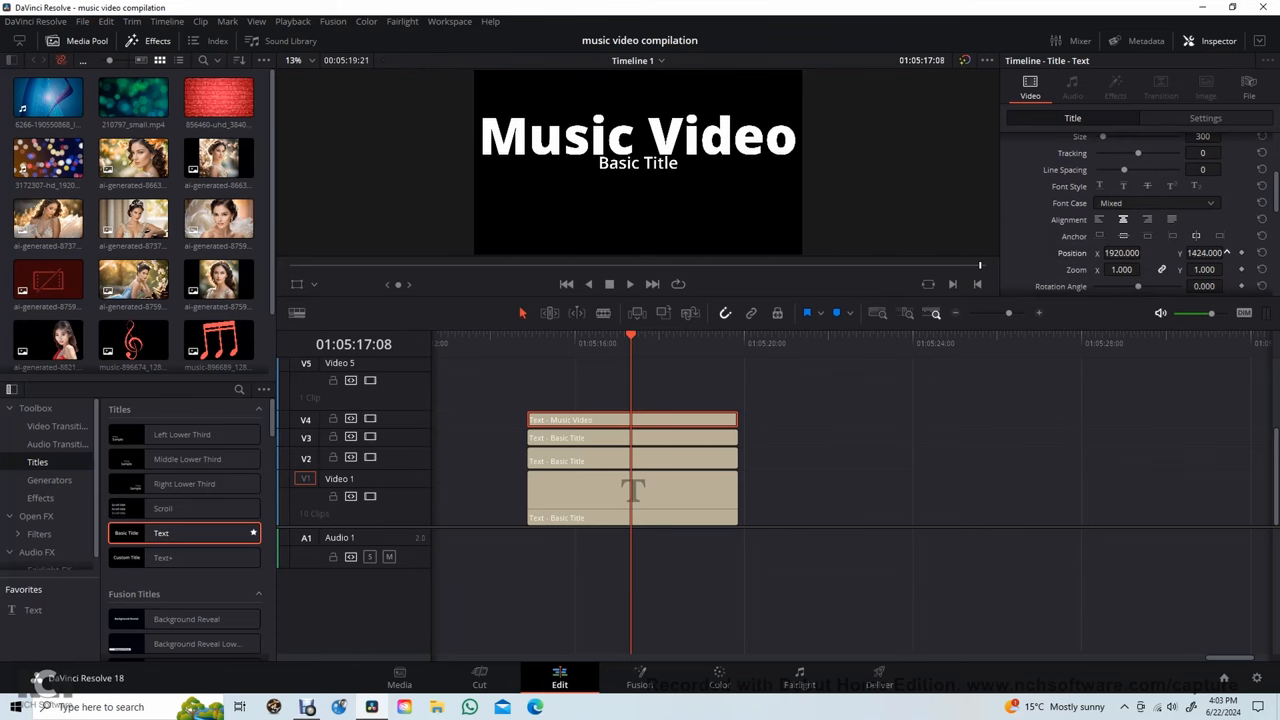
pyautogui.click(1205, 252)
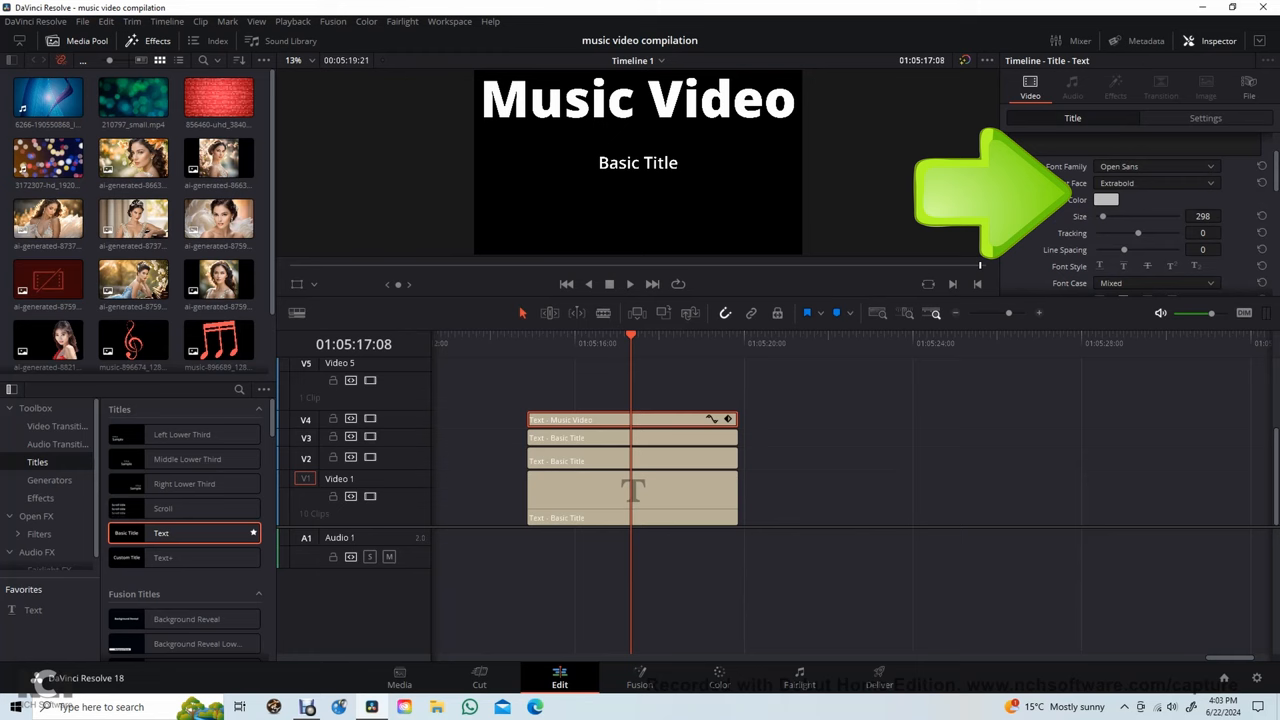
# Pick a light cyan text colour for 'Music Video' in the Select Color dialog.
pyautogui.click(1106, 199)
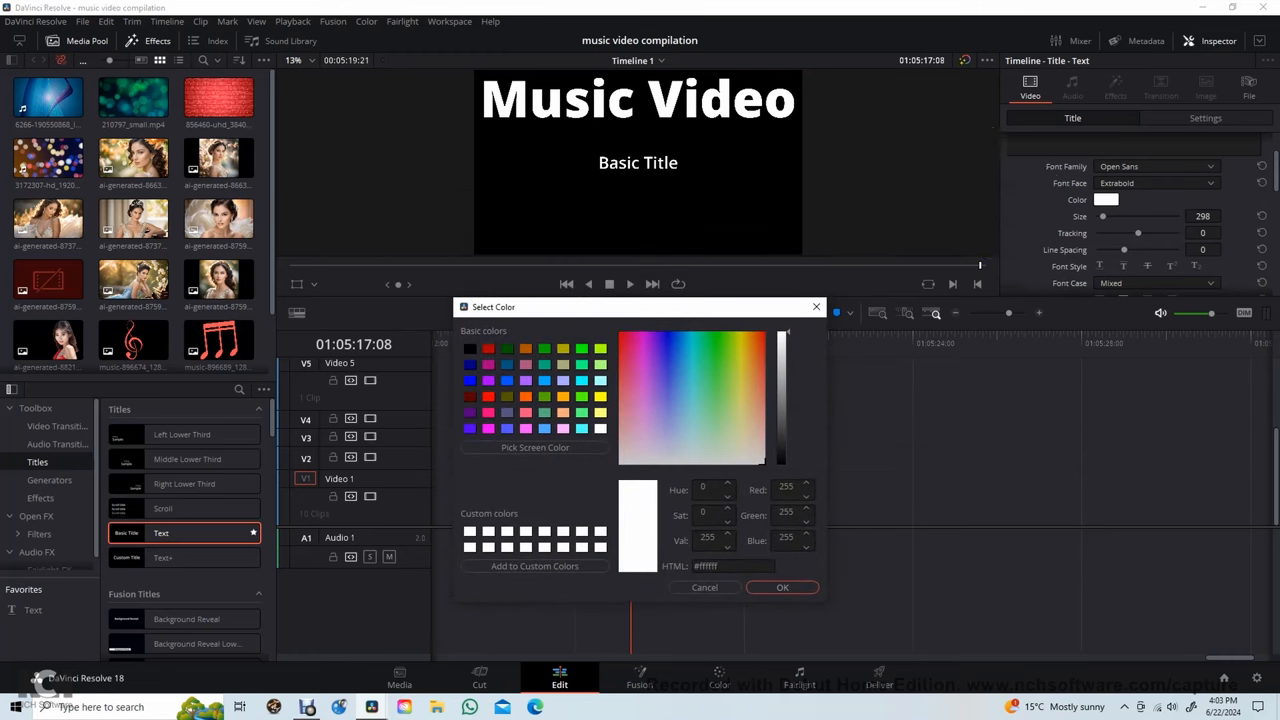
pyautogui.click(691, 420)
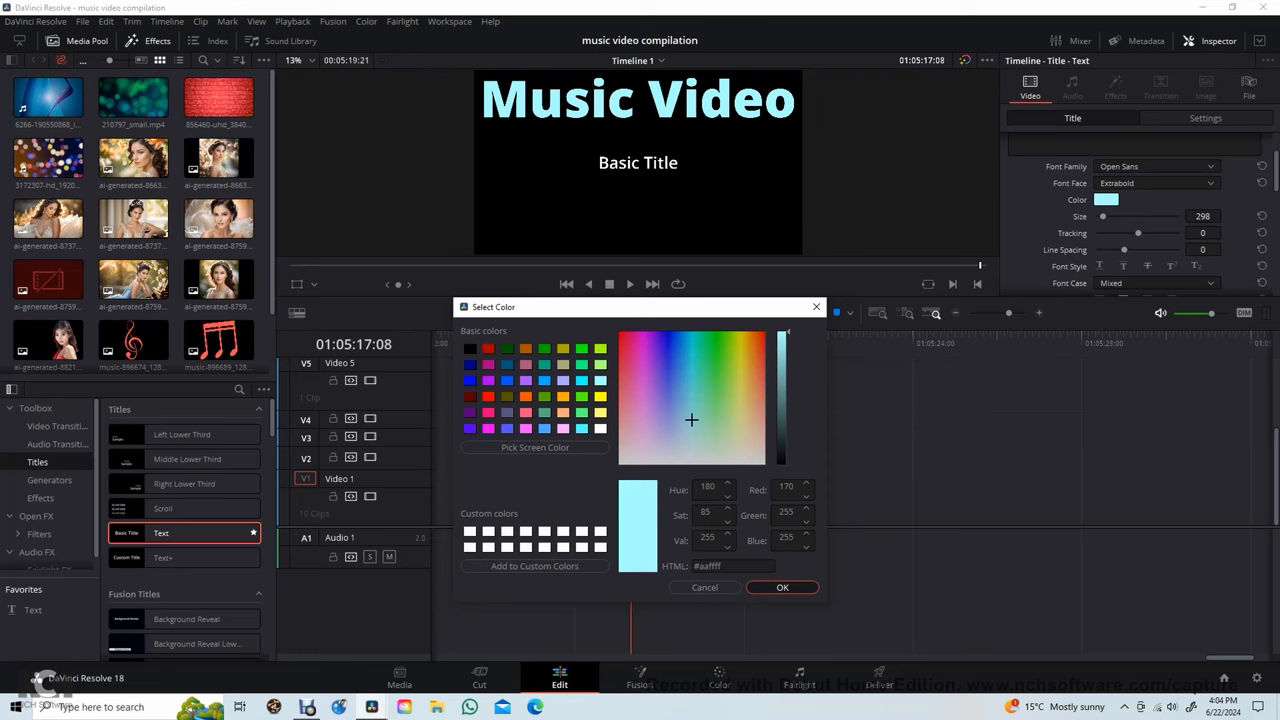
pyautogui.click(782, 587)
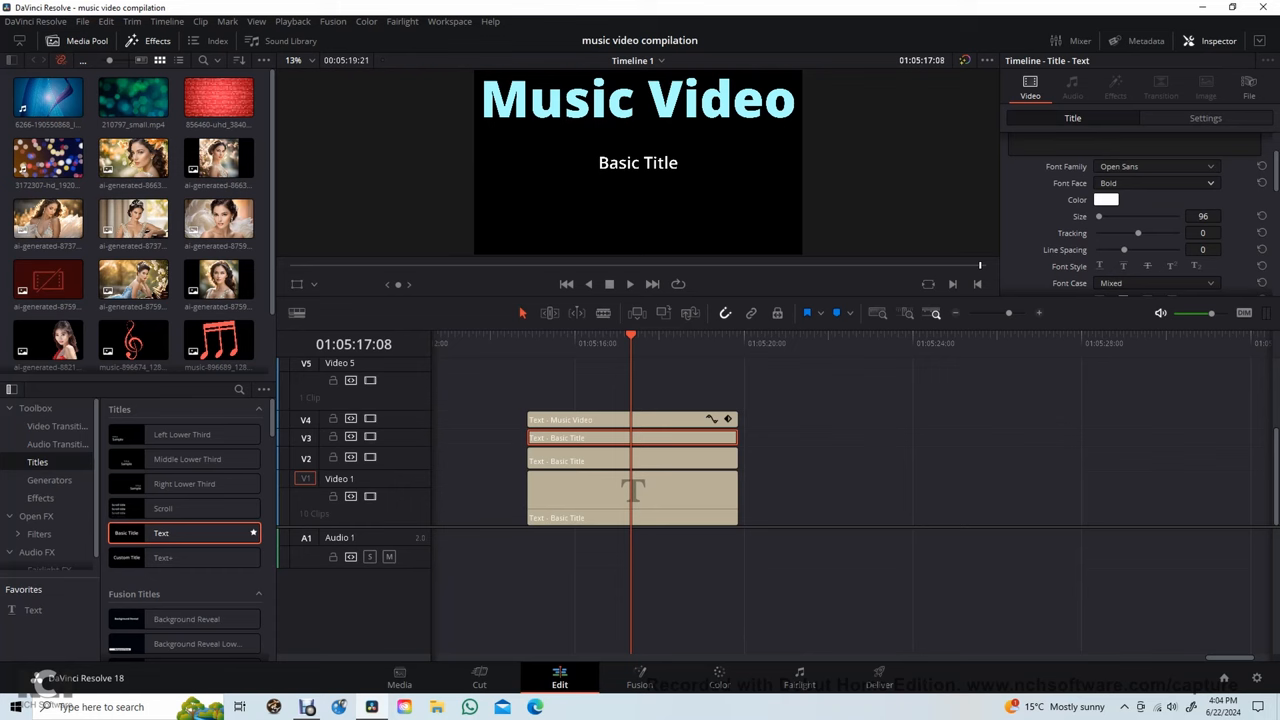
# Make the V3 title read 'Compilation' in Extrabold with a yellow colour.
pyautogui.click(1157, 183)
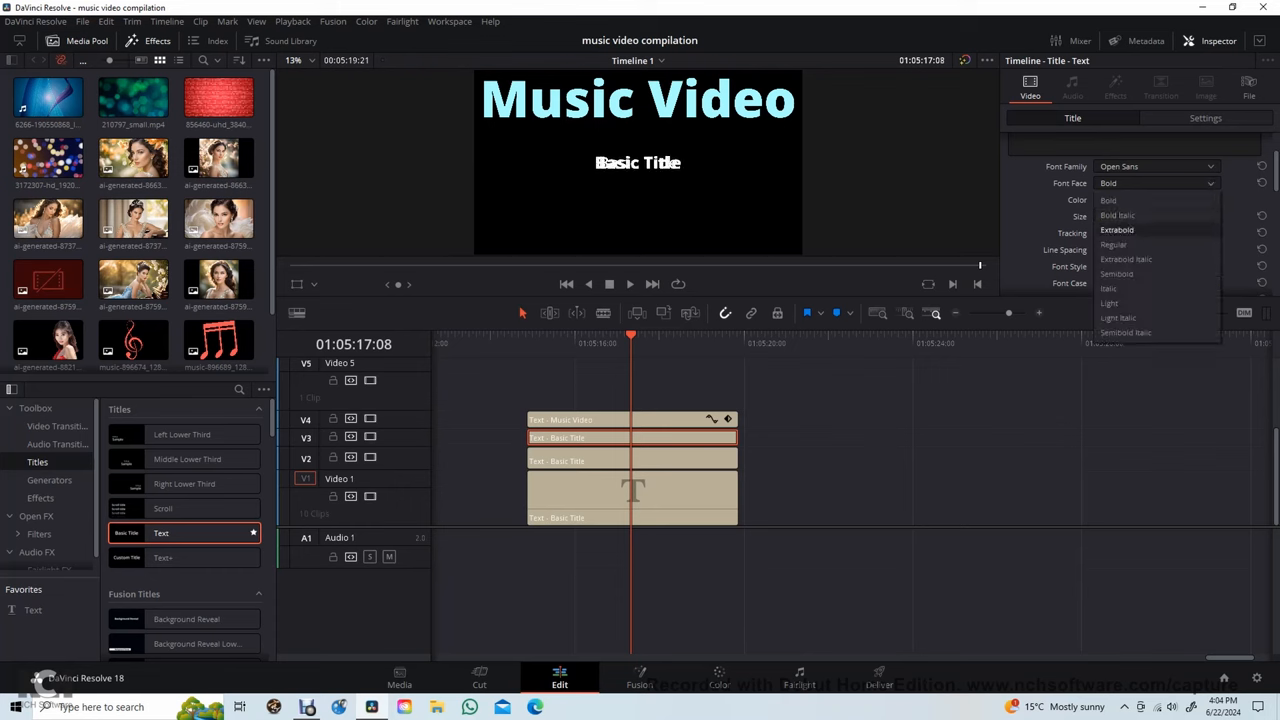
pyautogui.click(1116, 230)
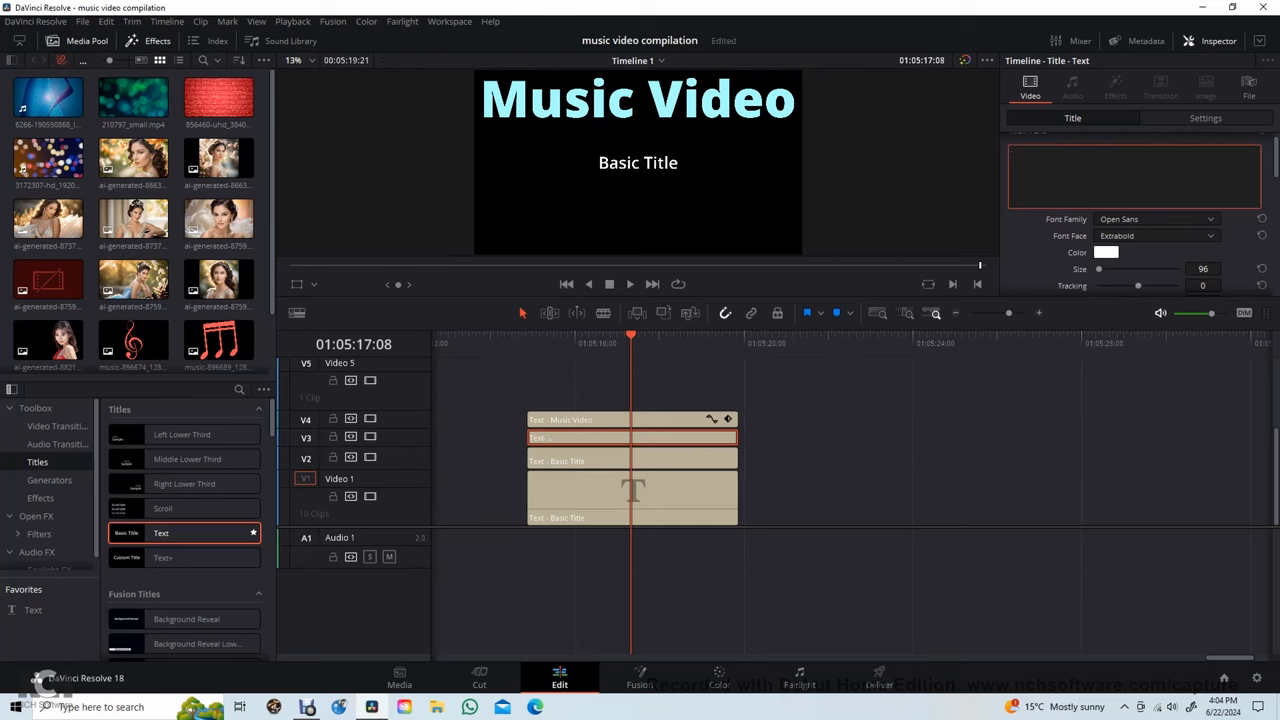
pyautogui.write('Compi')
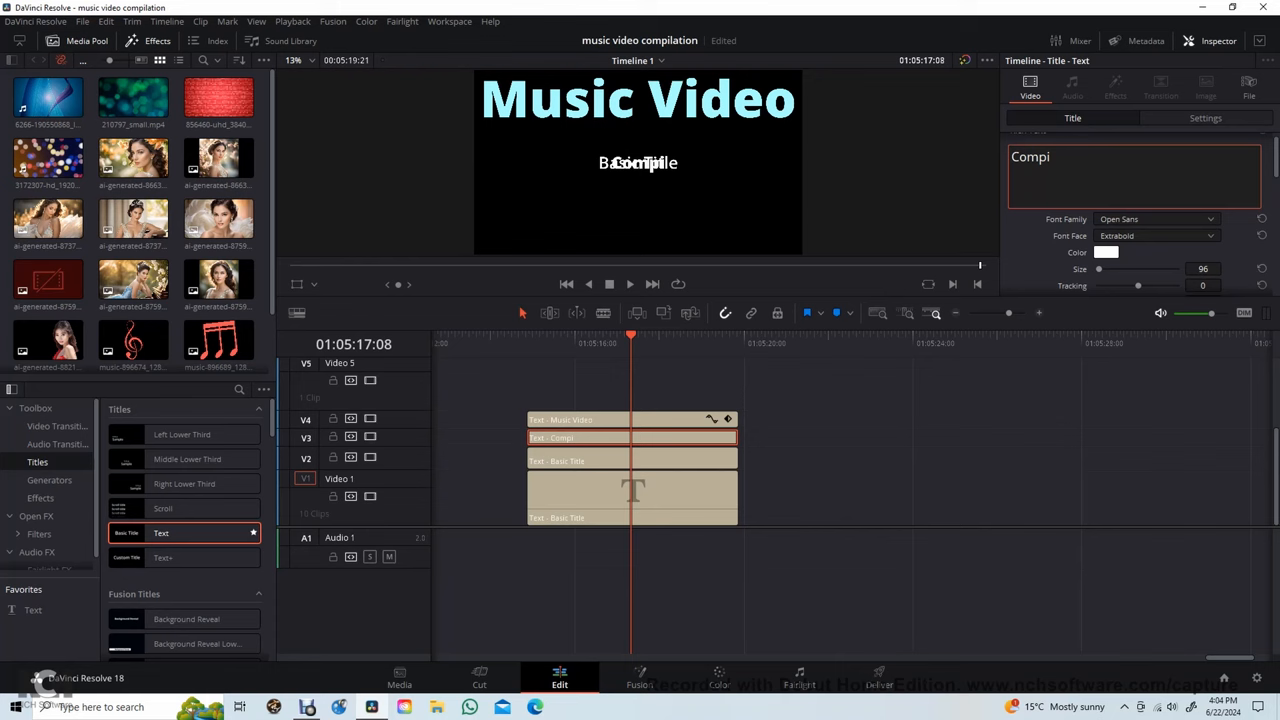
pyautogui.write('lation')
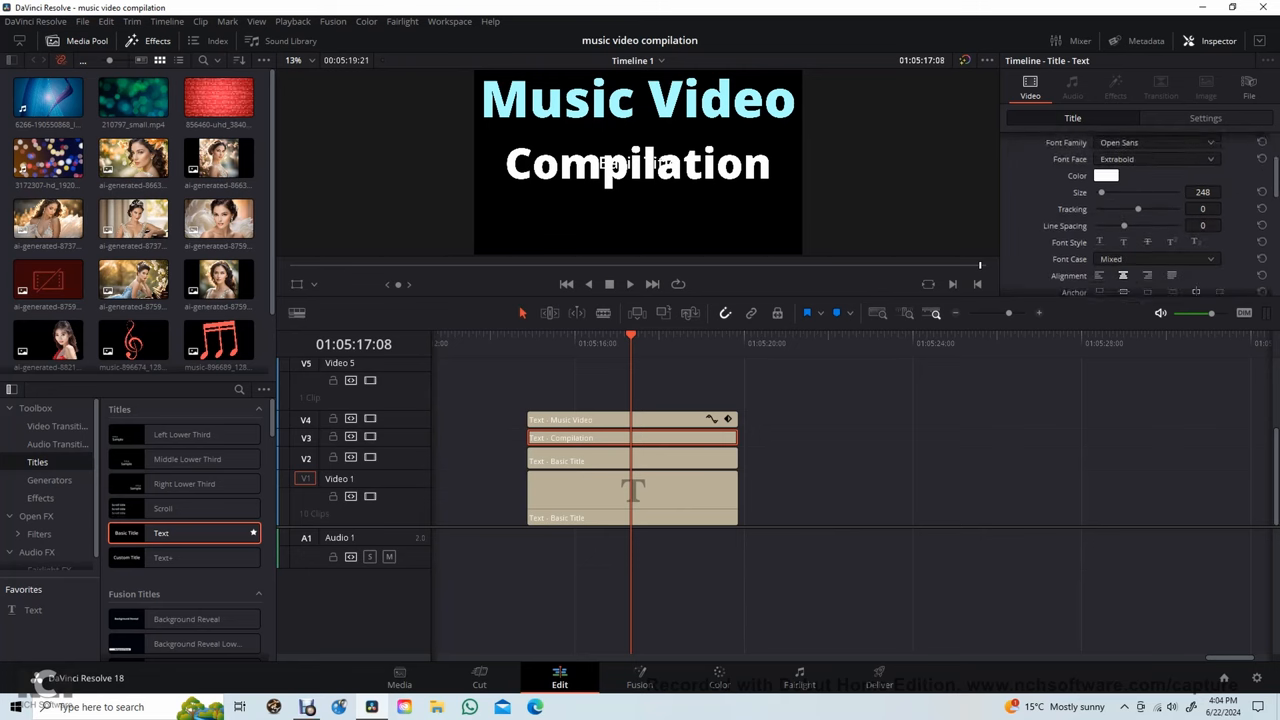
pyautogui.scroll(-3)
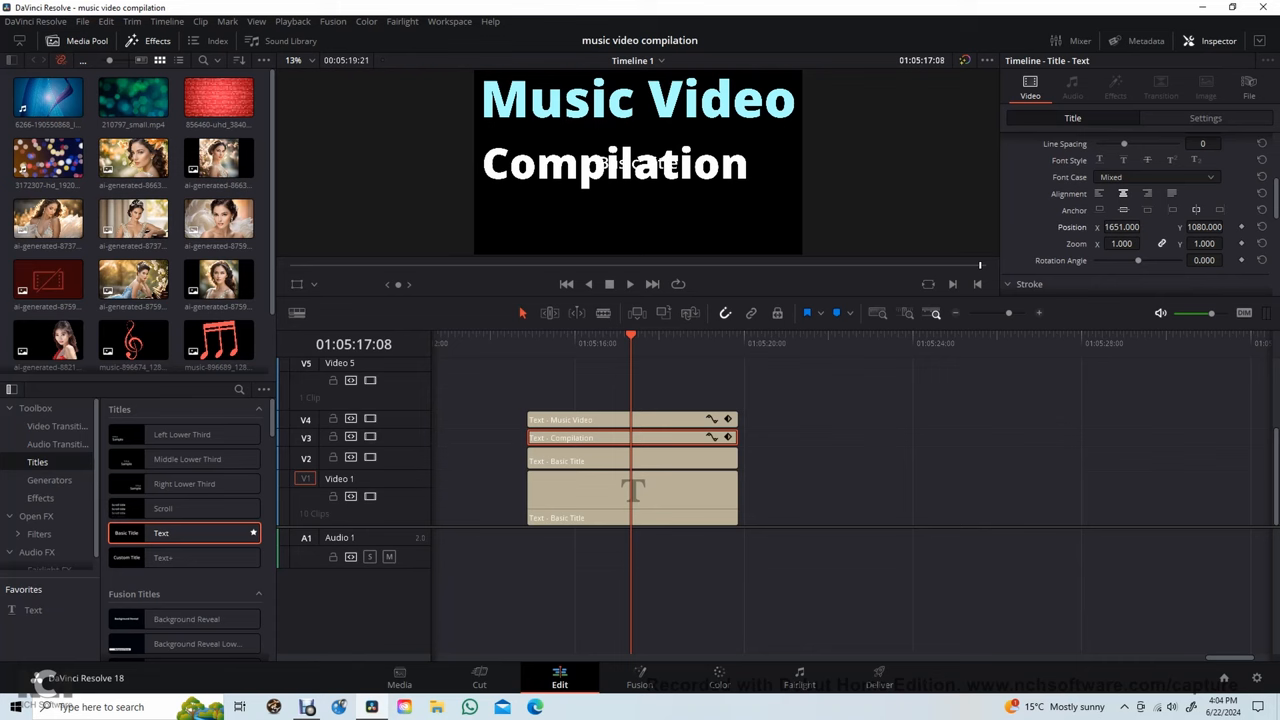
pyautogui.scroll(3)
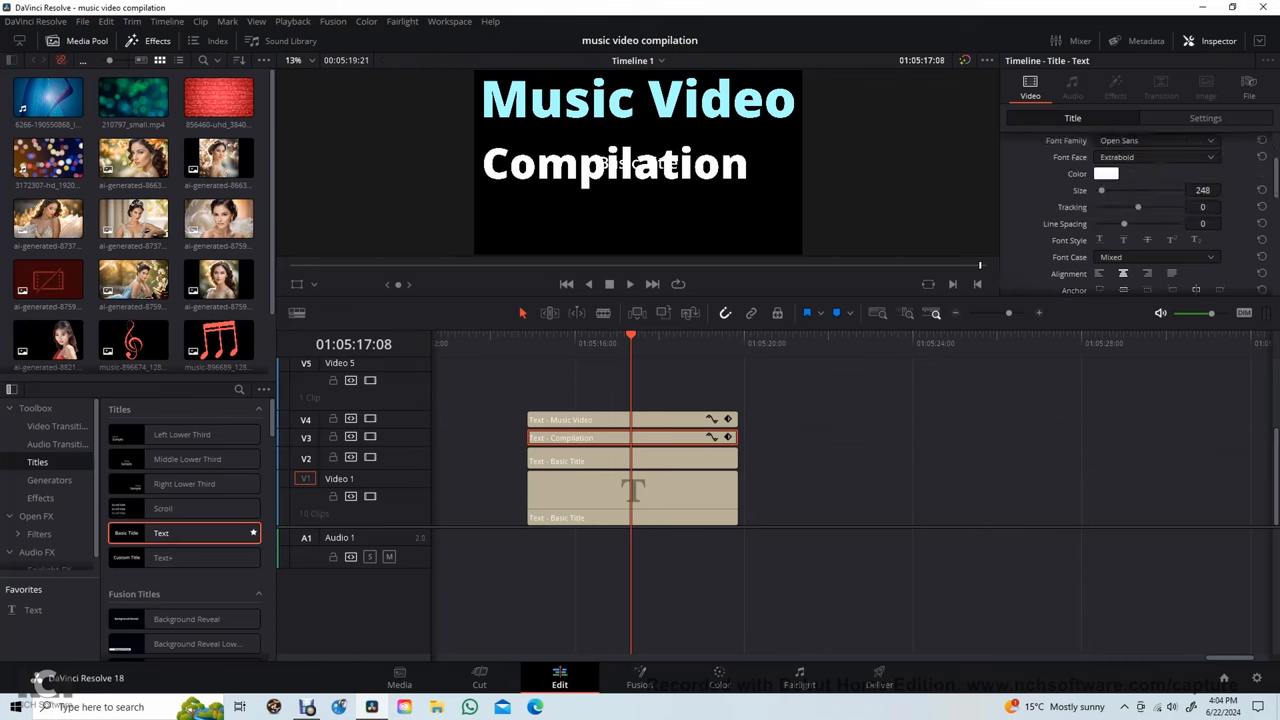
pyautogui.click(1106, 173)
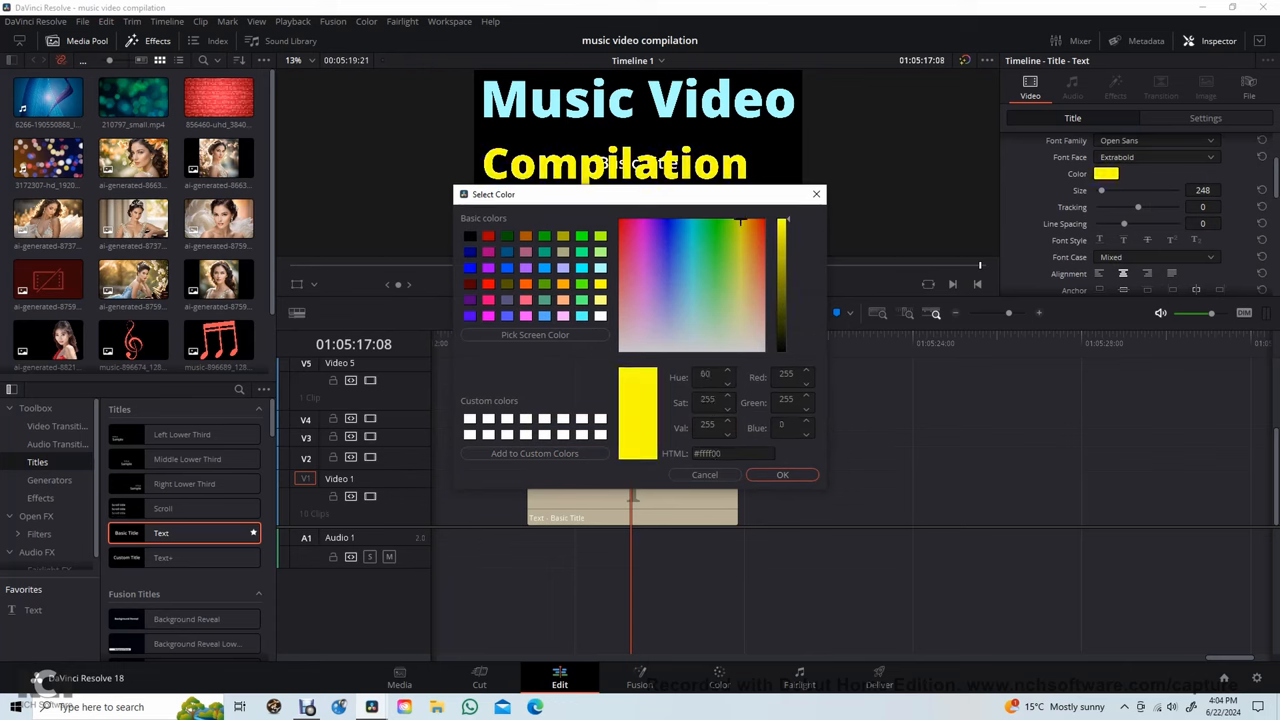
pyautogui.click(740, 286)
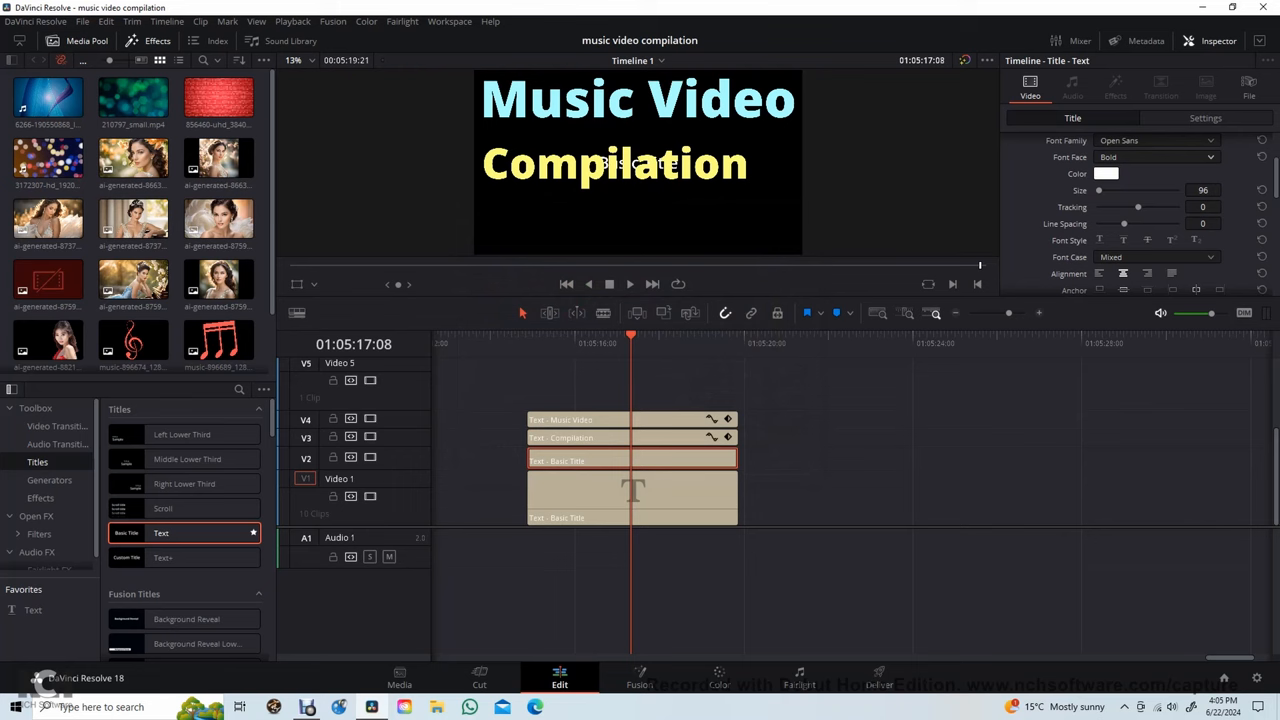
# Set the third title to Extrabold and shift its Position X right of 'Compilation'.
pyautogui.click(1157, 157)
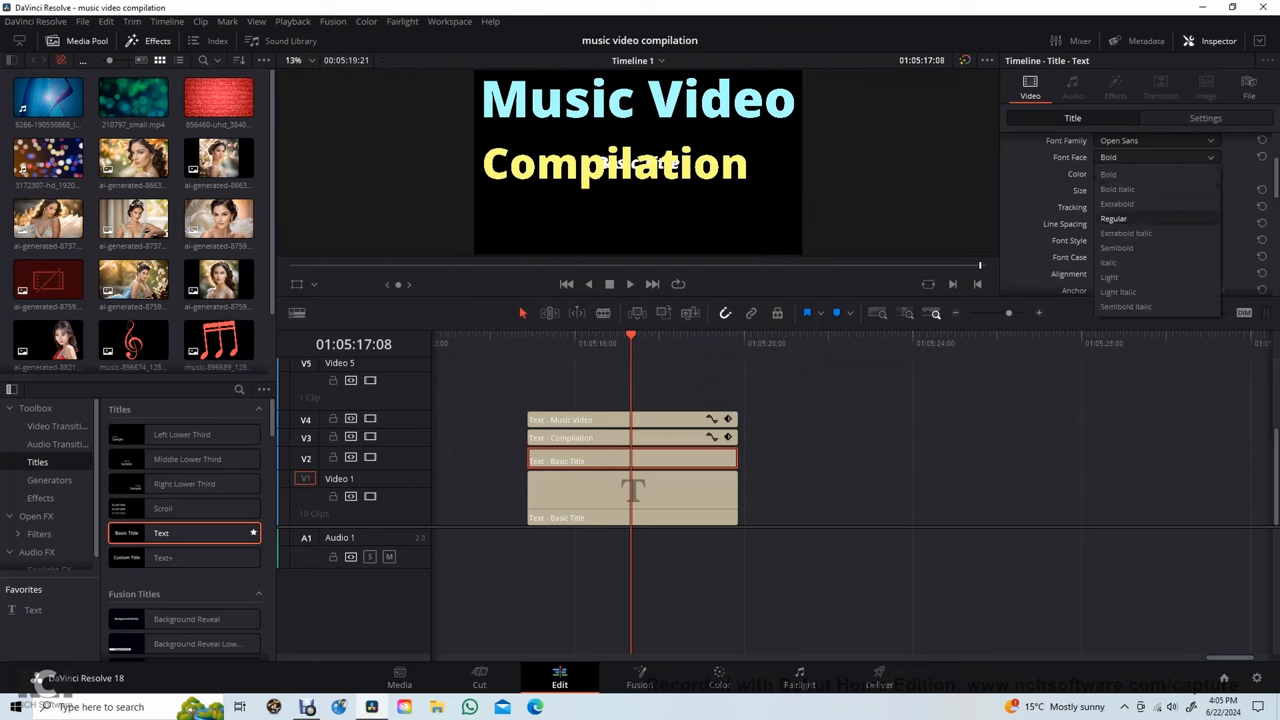
pyautogui.click(1116, 204)
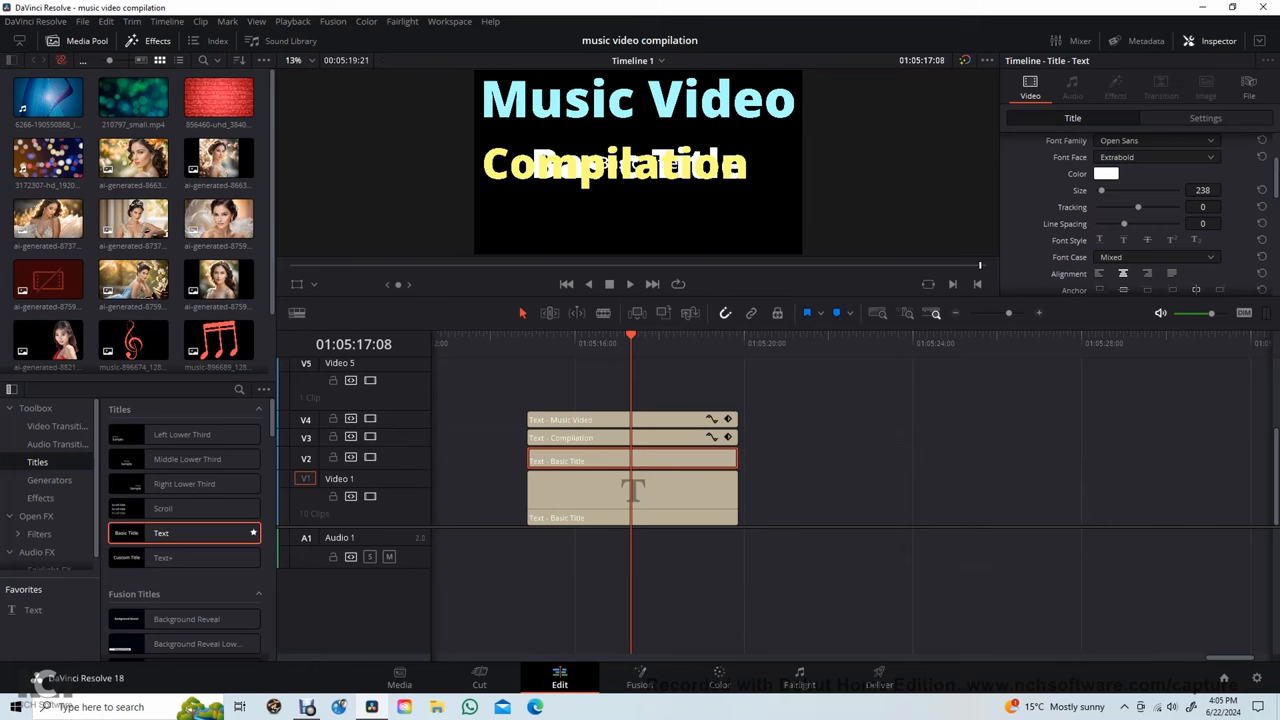
pyautogui.scroll(-3)
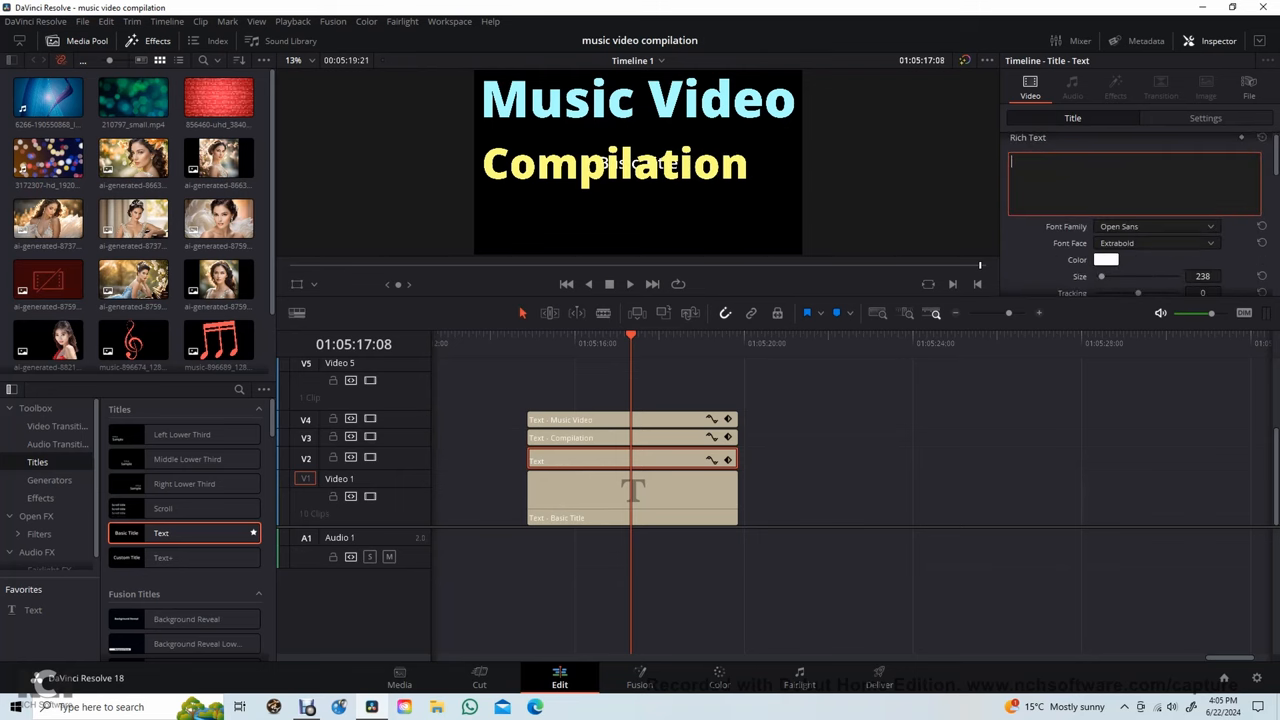
pyautogui.write('3')
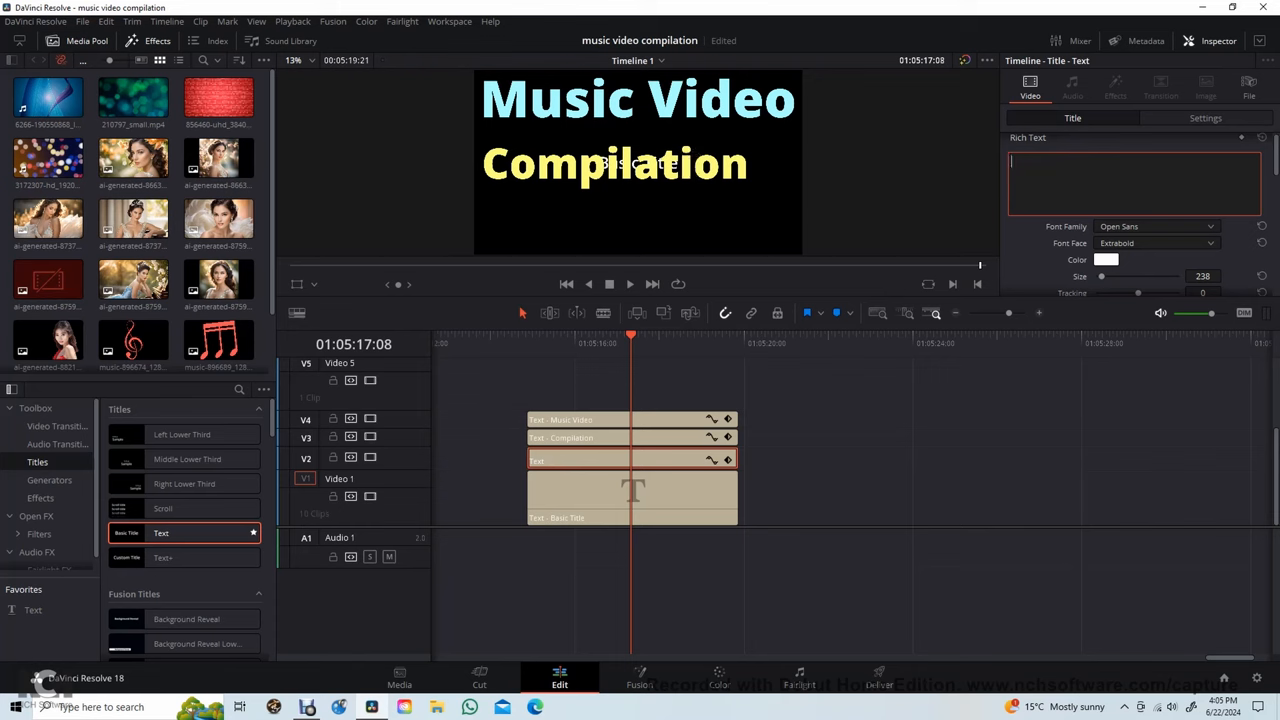
pyautogui.write('2')
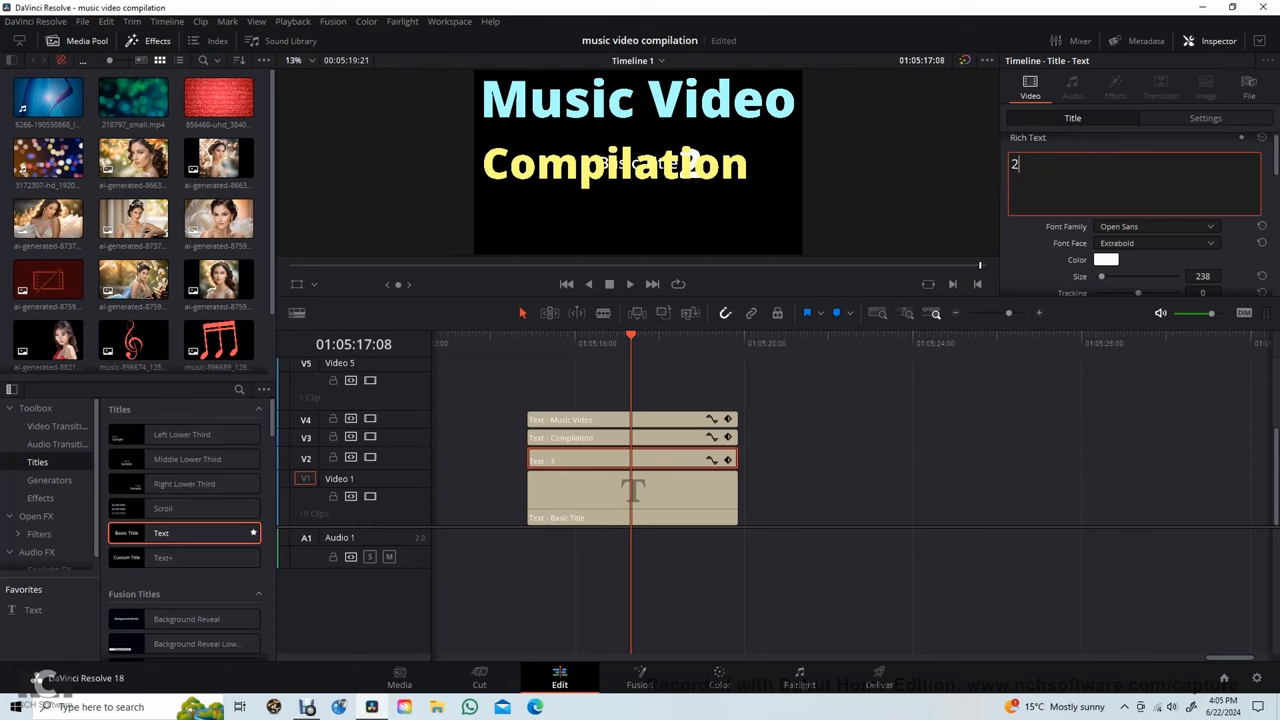
pyautogui.scroll(-3)
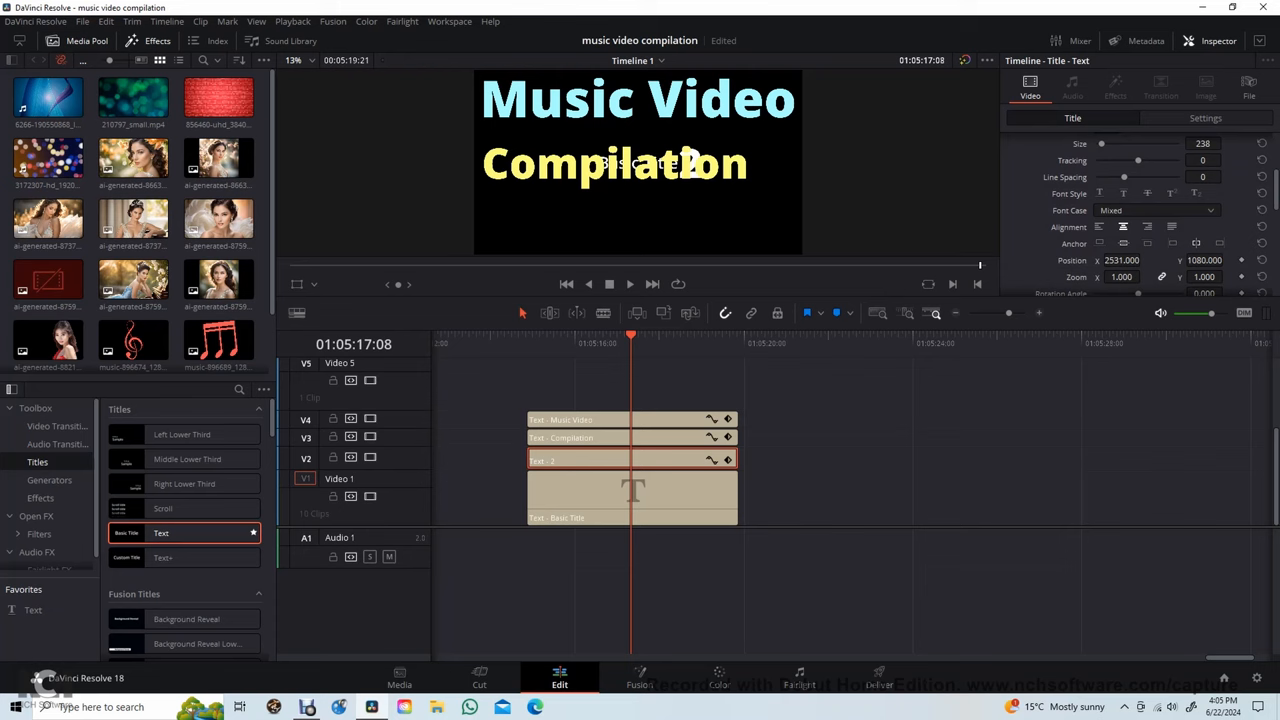
pyautogui.scroll(-3)
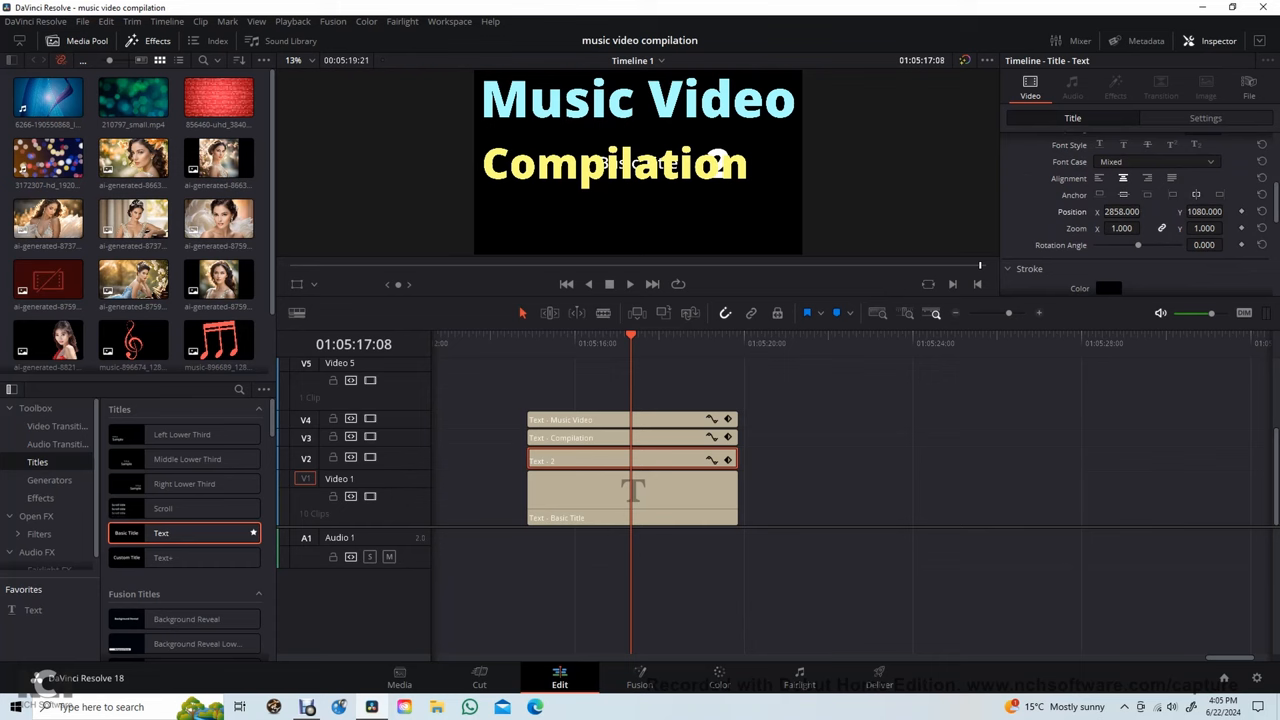
pyautogui.write('2')
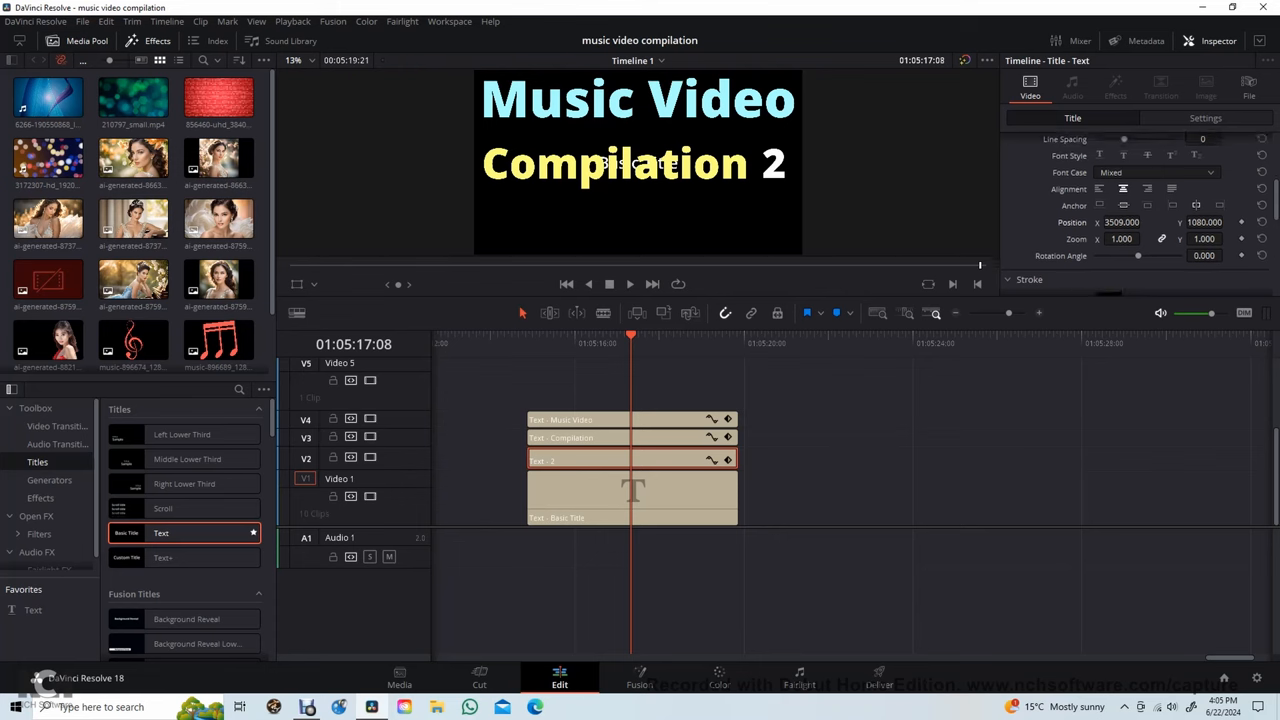
# Colour the '2' title red in the Select Color dialog.
pyautogui.click(1105, 150)
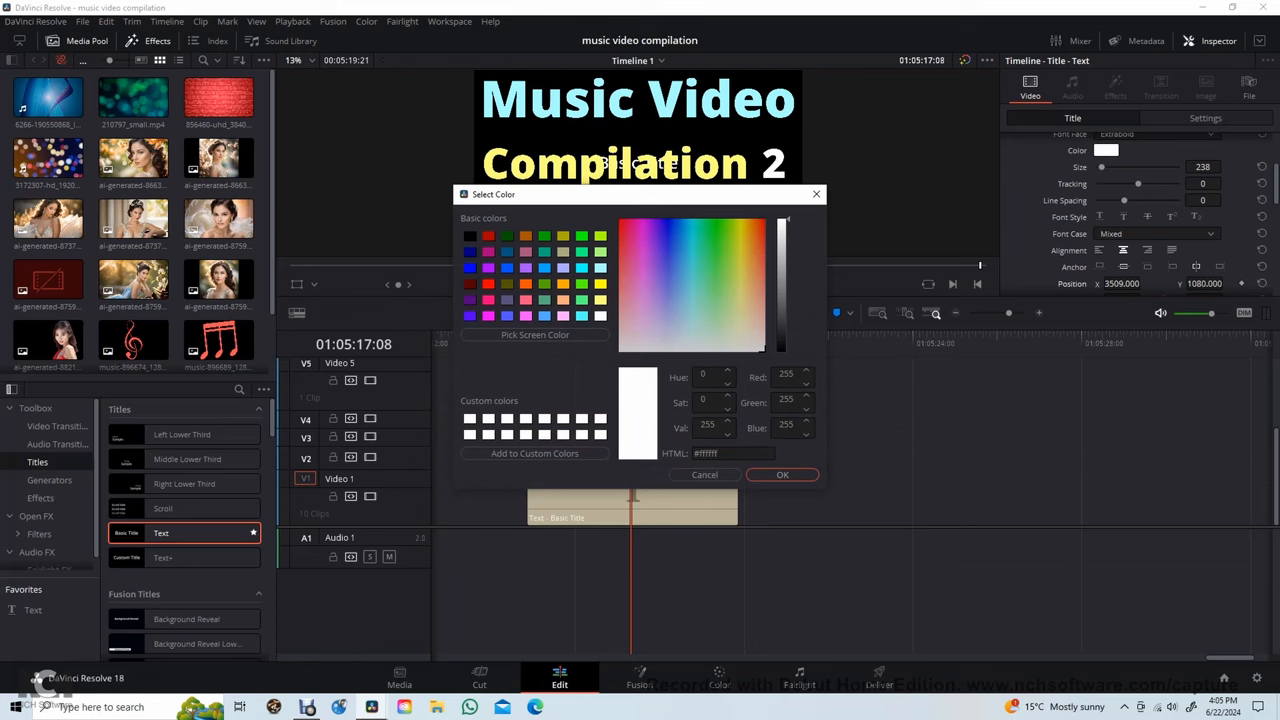
pyautogui.click(781, 225)
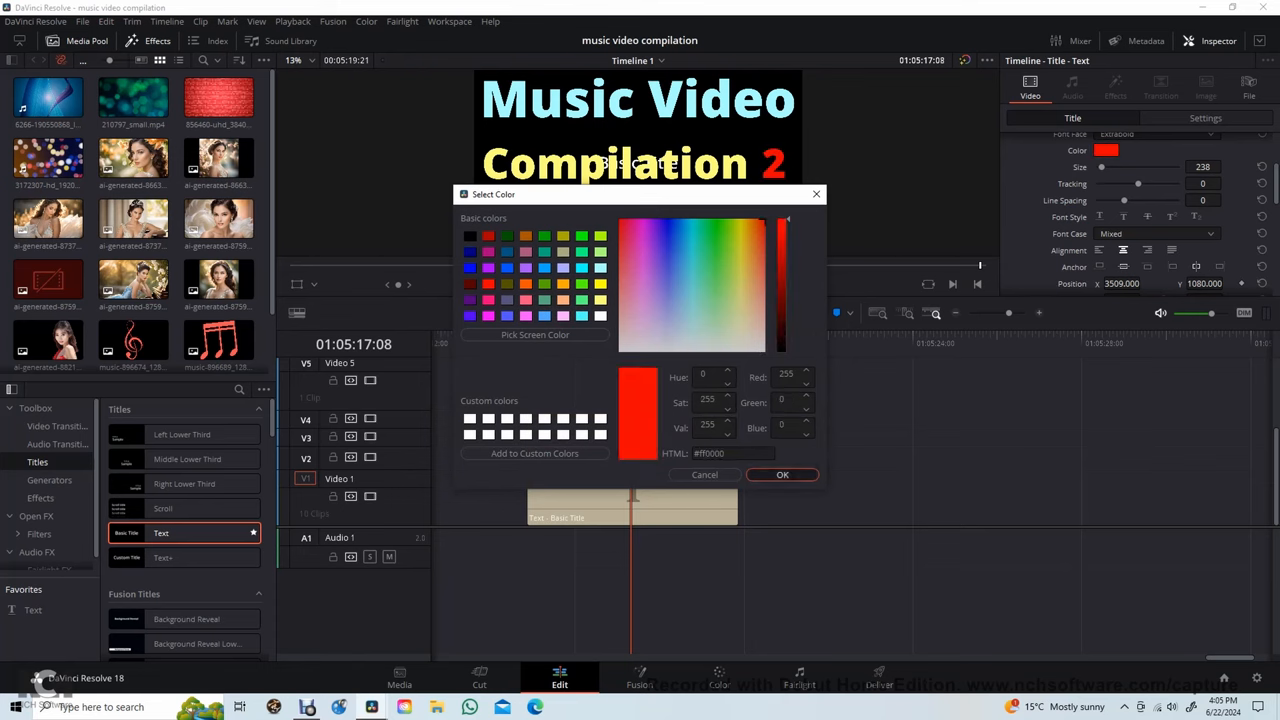
pyautogui.click(782, 474)
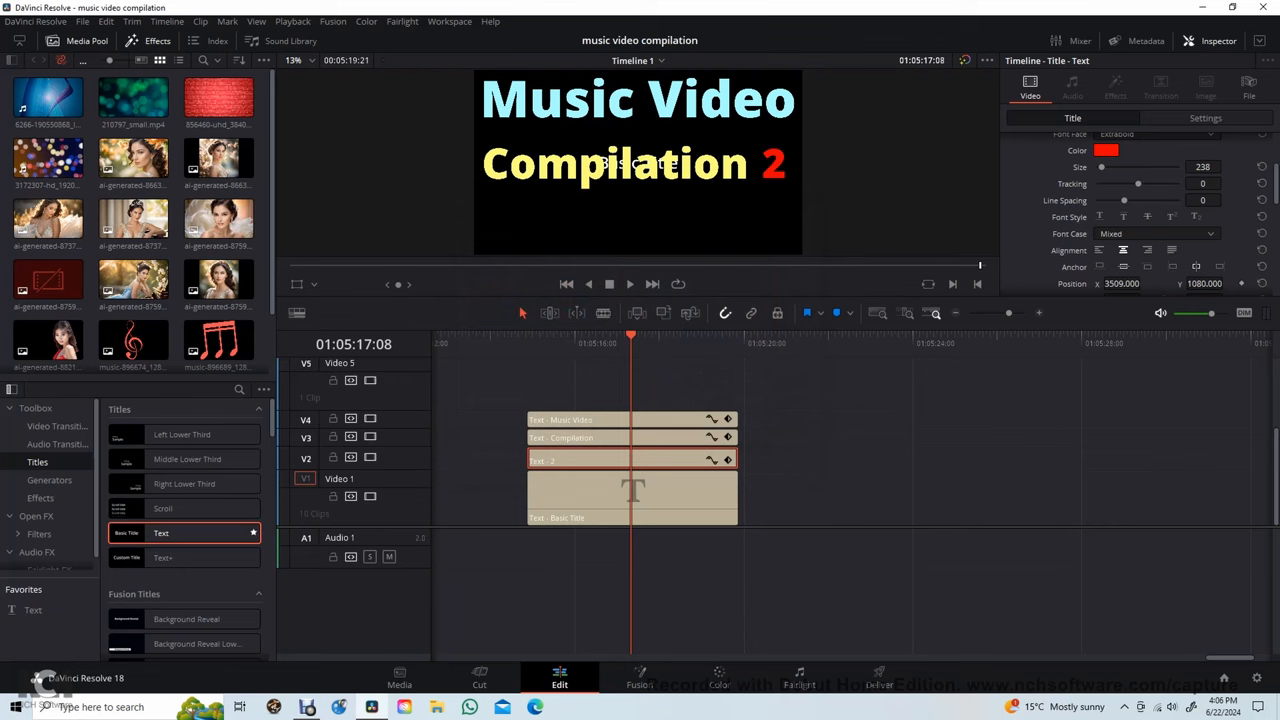
pyautogui.scroll(-3)
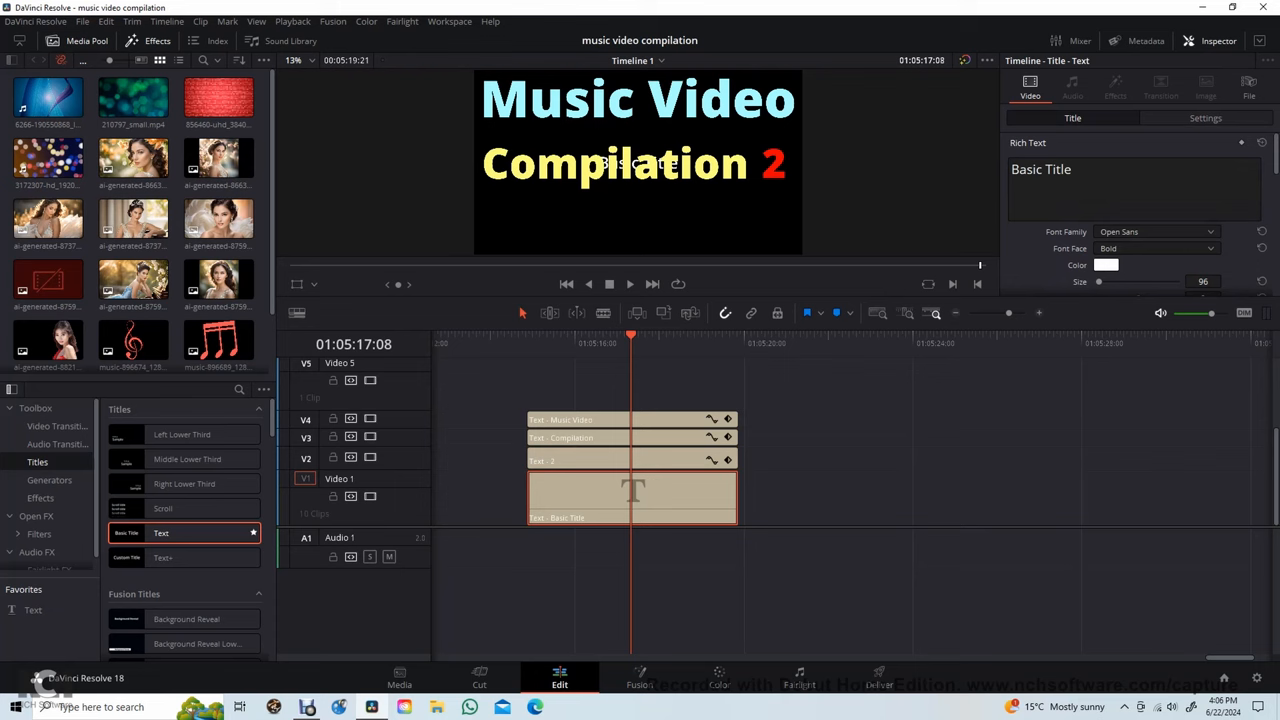
# Retype the Basic Title as 'DaVinchi Resolve' and set it to Extrabold.
pyautogui.click(1133, 169)
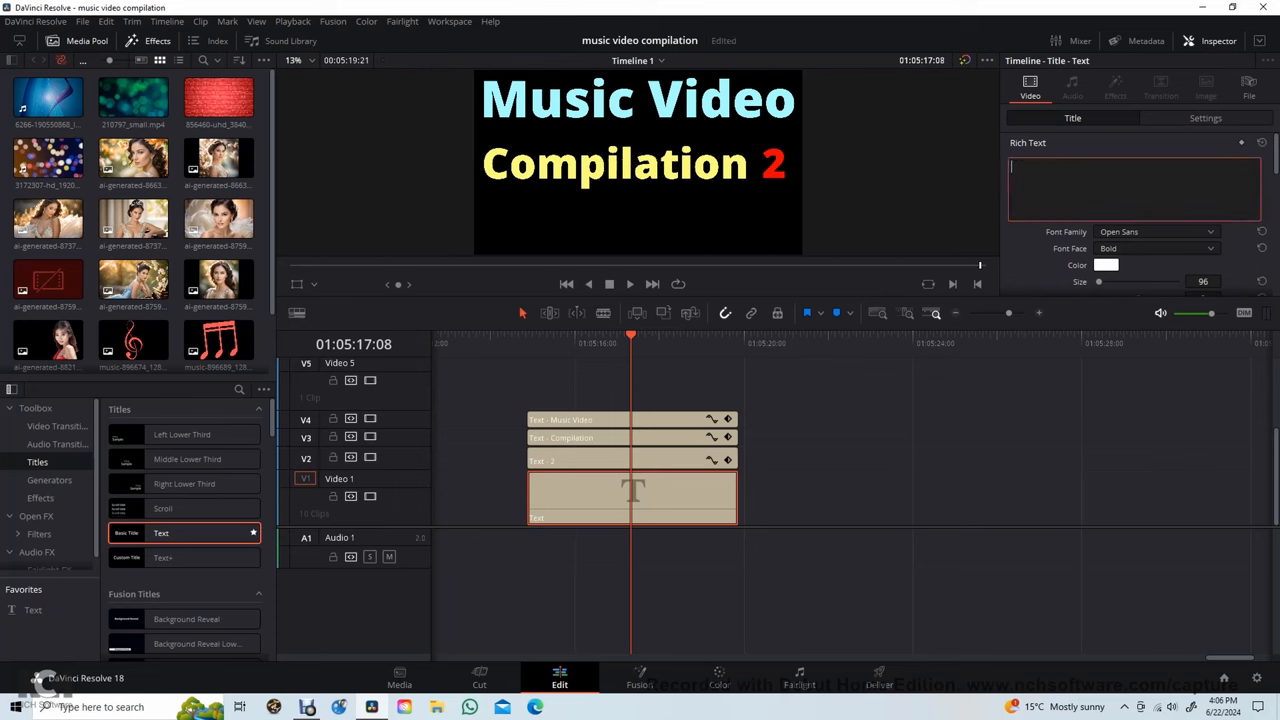
pyautogui.write('DaV')
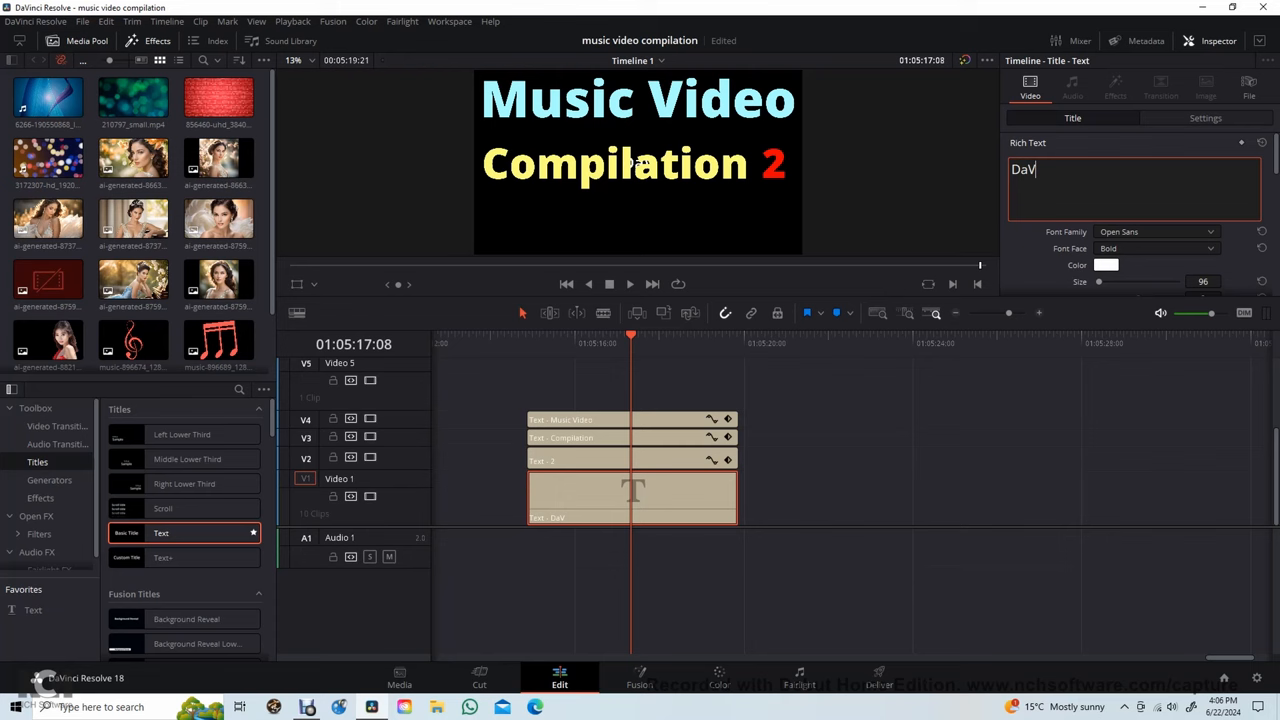
pyautogui.write('inchi')
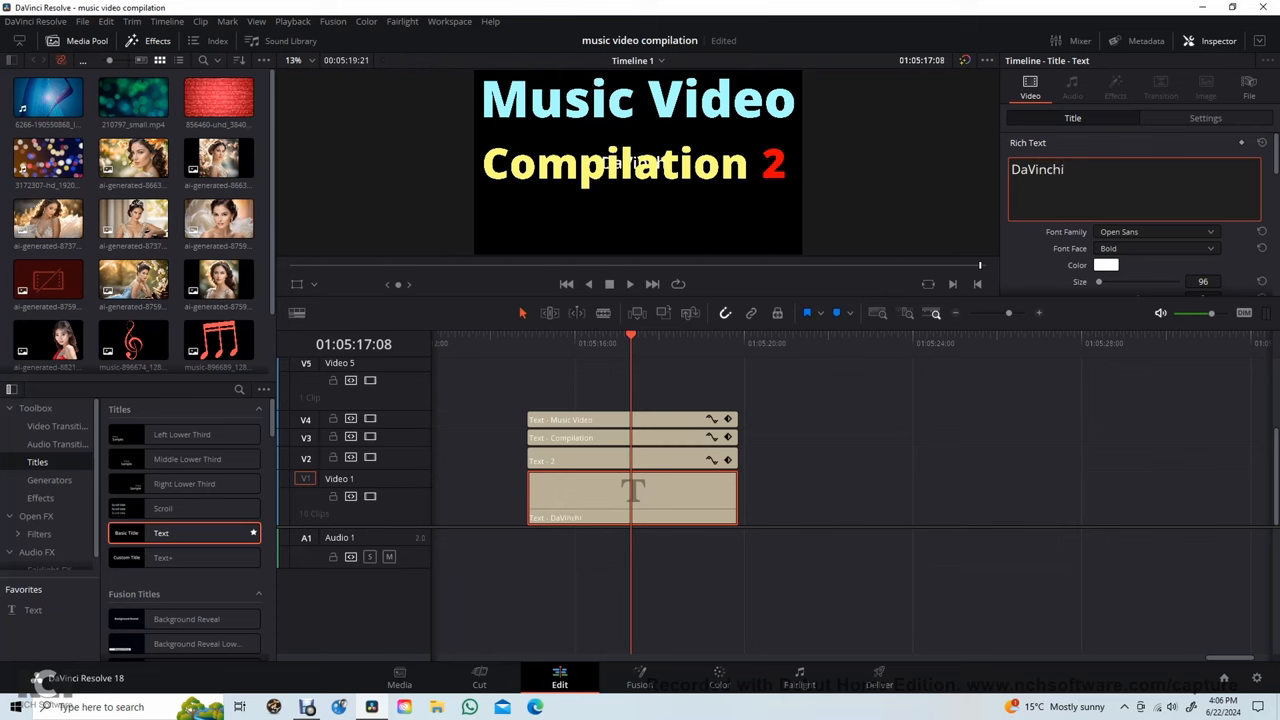
pyautogui.write('Resolv')
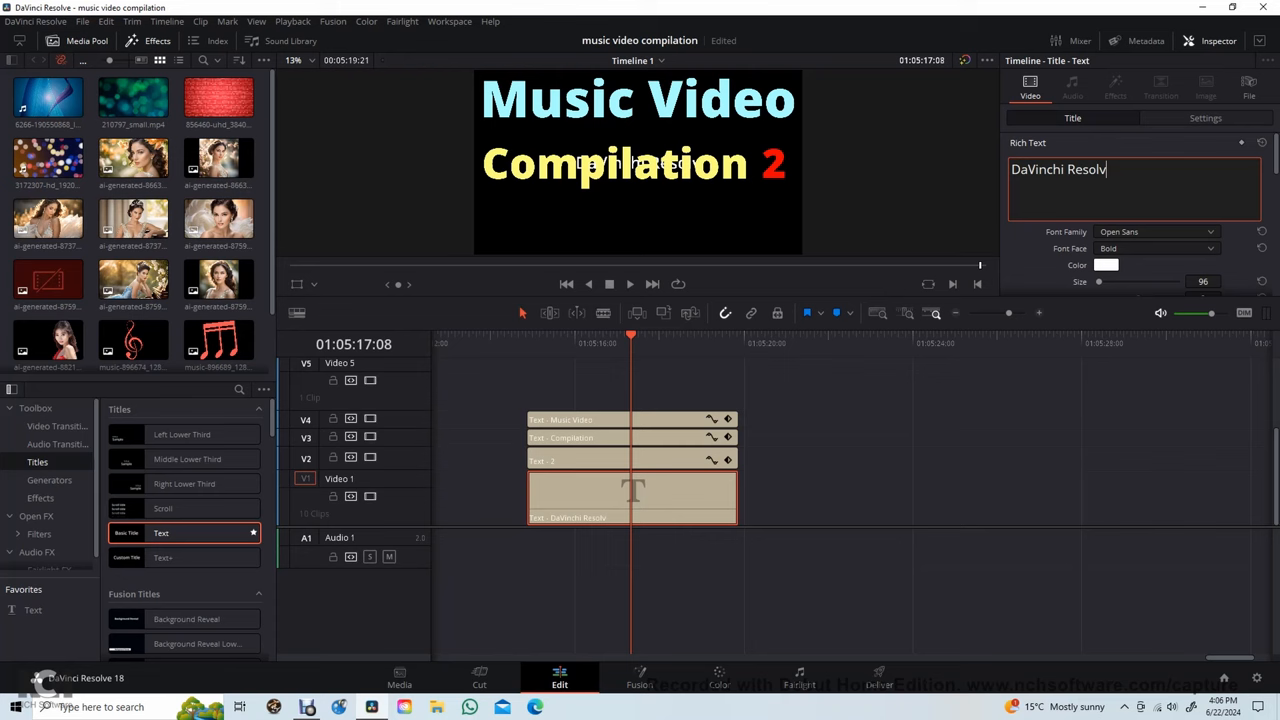
pyautogui.write('e')
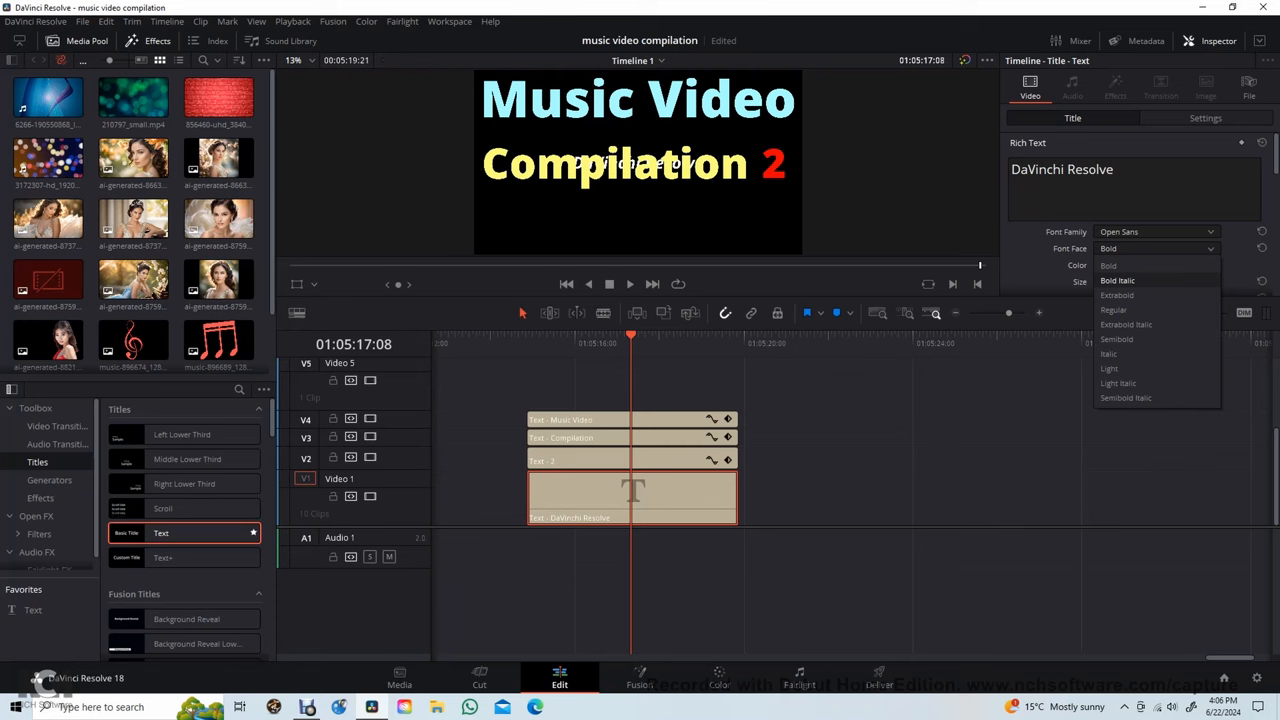
pyautogui.click(1116, 295)
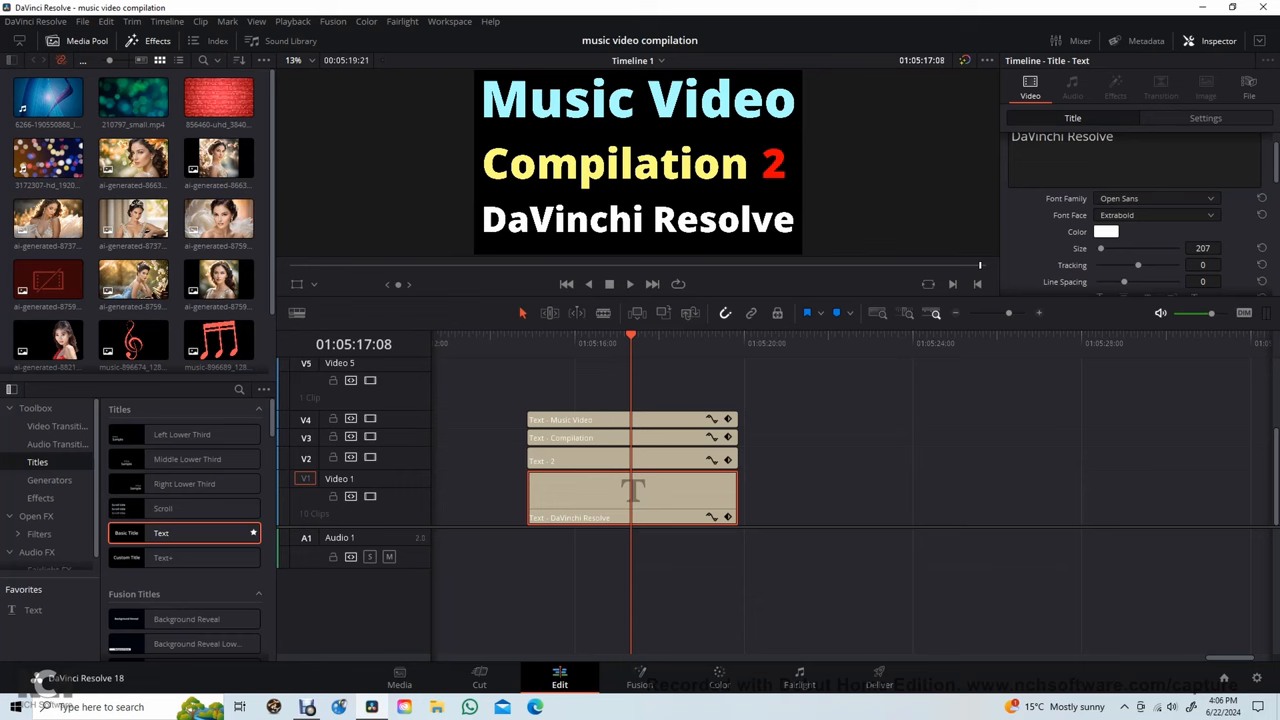
# Choose a blue shade for the 'DaVinchi Resolve' text in the Select Color dialog.
pyautogui.click(1106, 231)
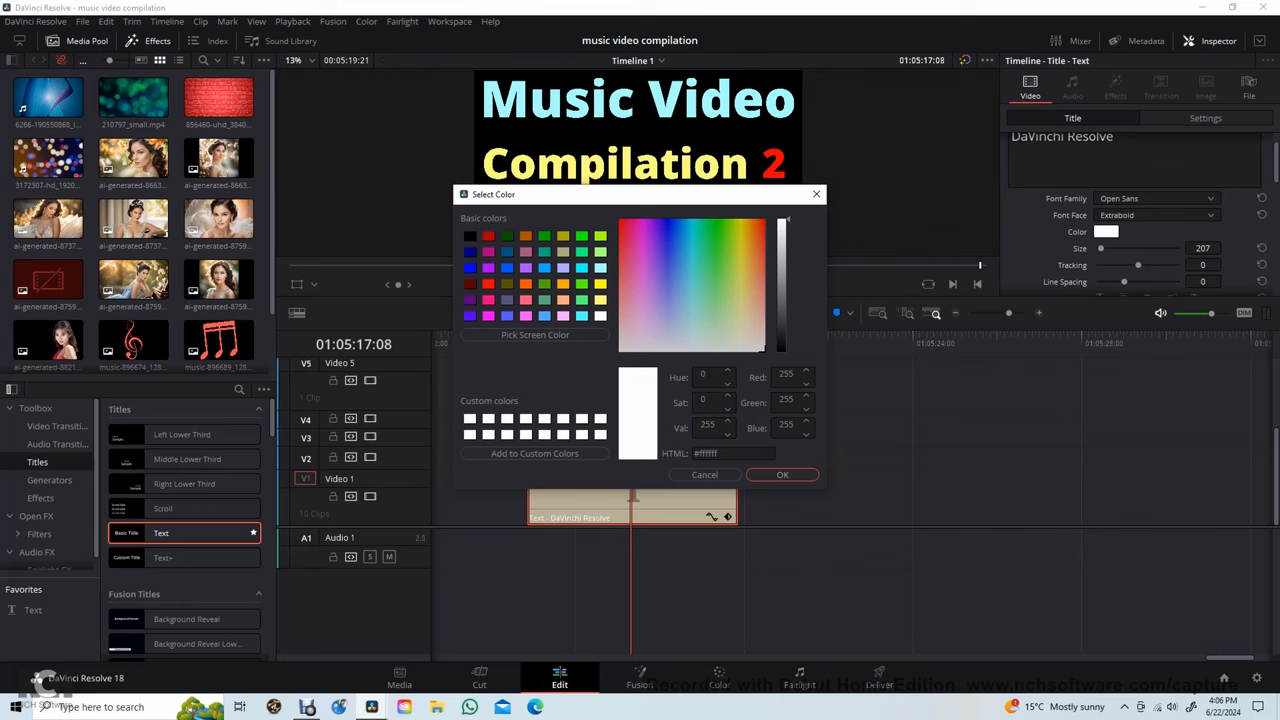
pyautogui.click(668, 263)
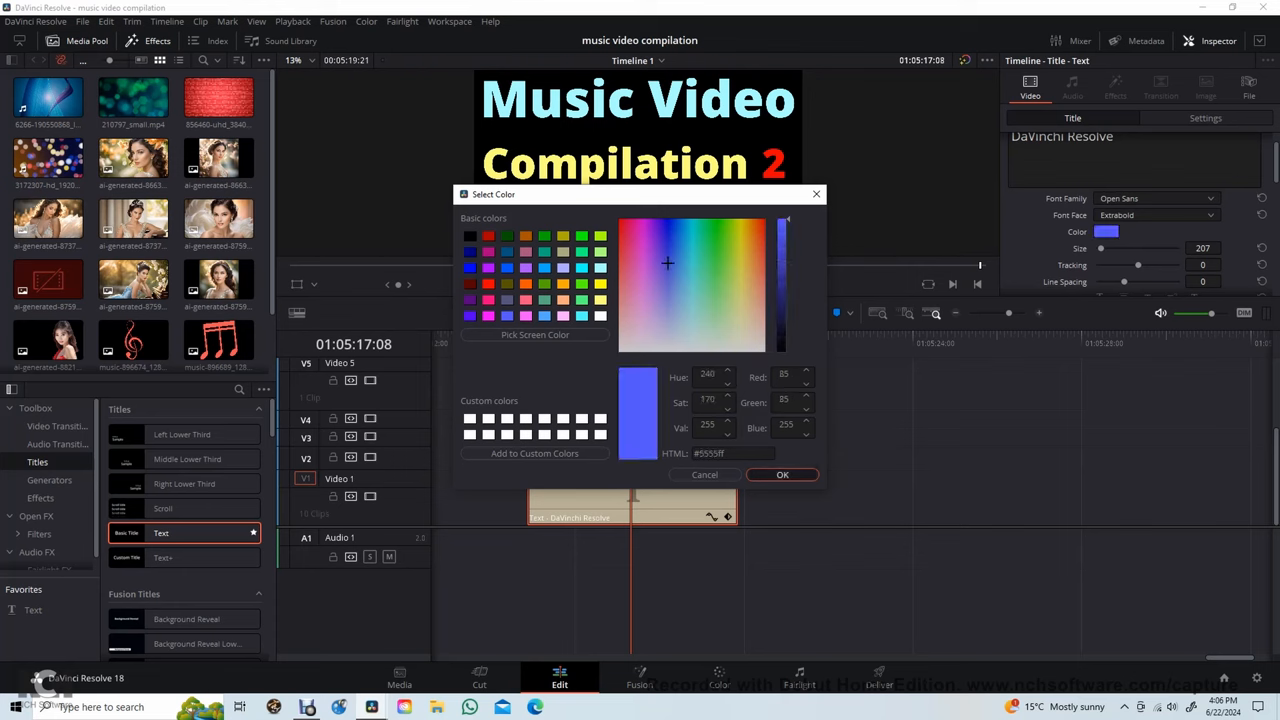
pyautogui.click(782, 474)
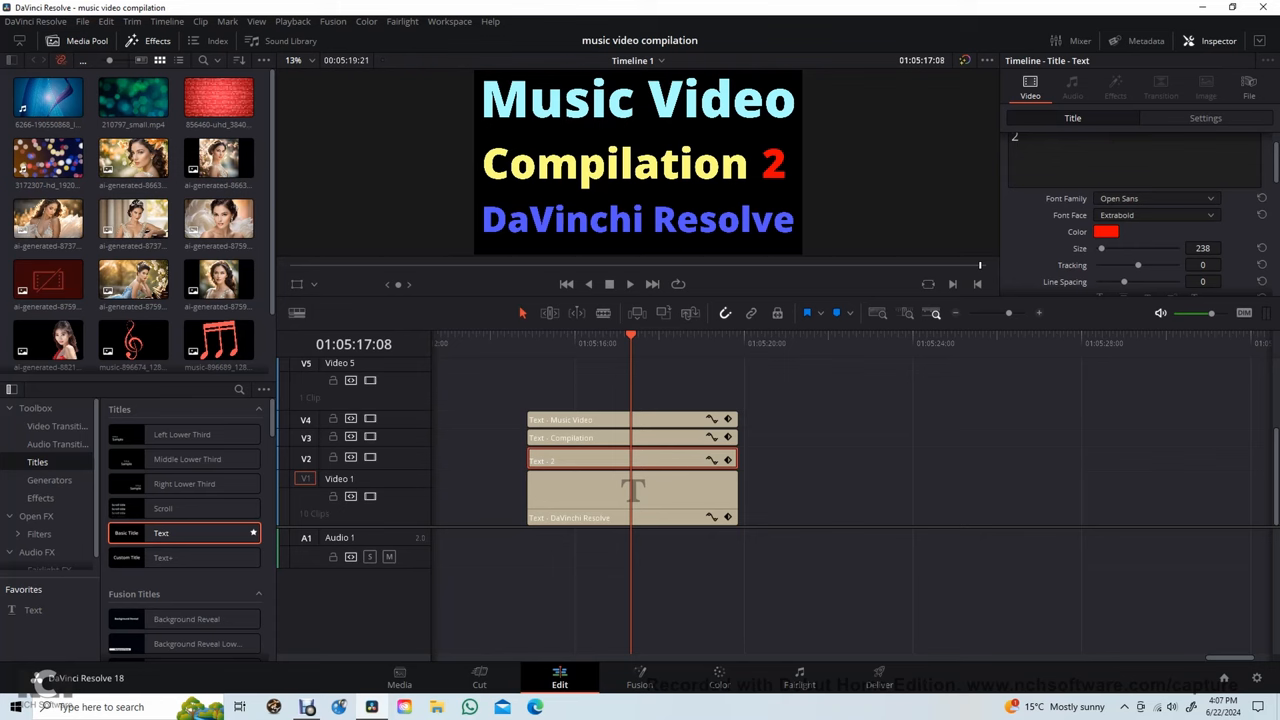
# Enlarge the red '2' to size 291 and set its Position Y to 1108.
pyautogui.scroll(-3)
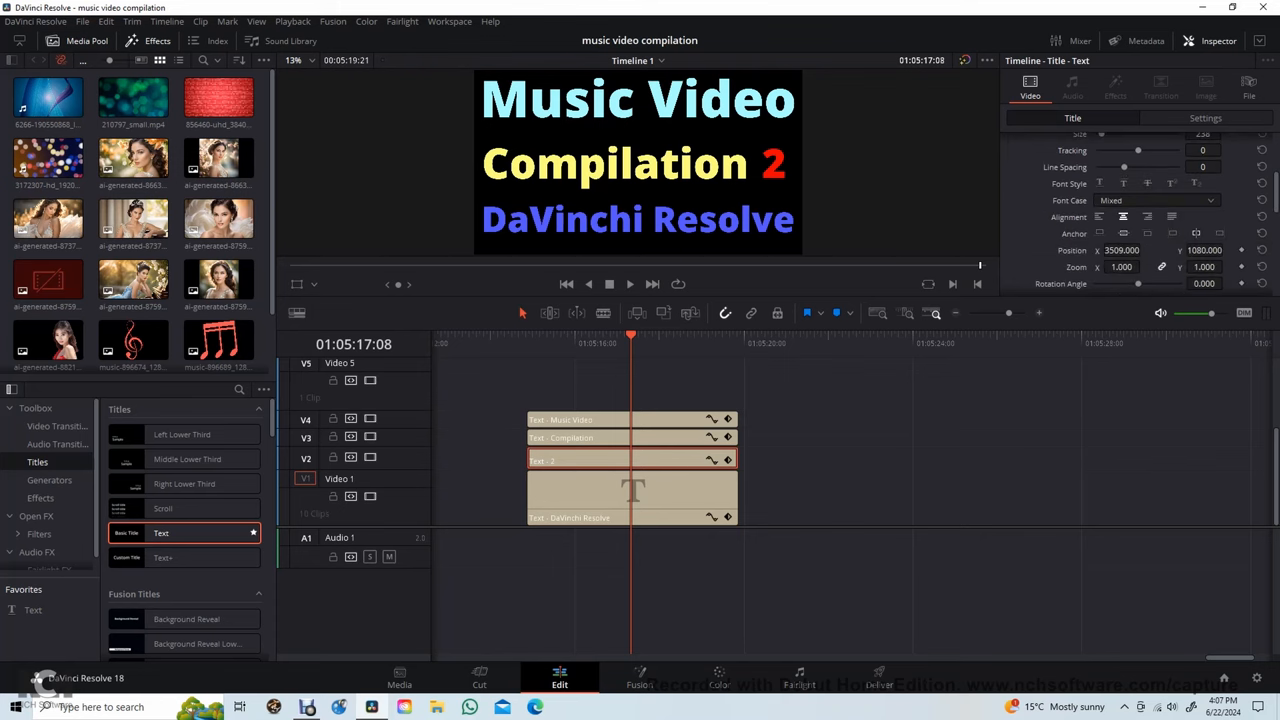
pyautogui.click(1210, 250)
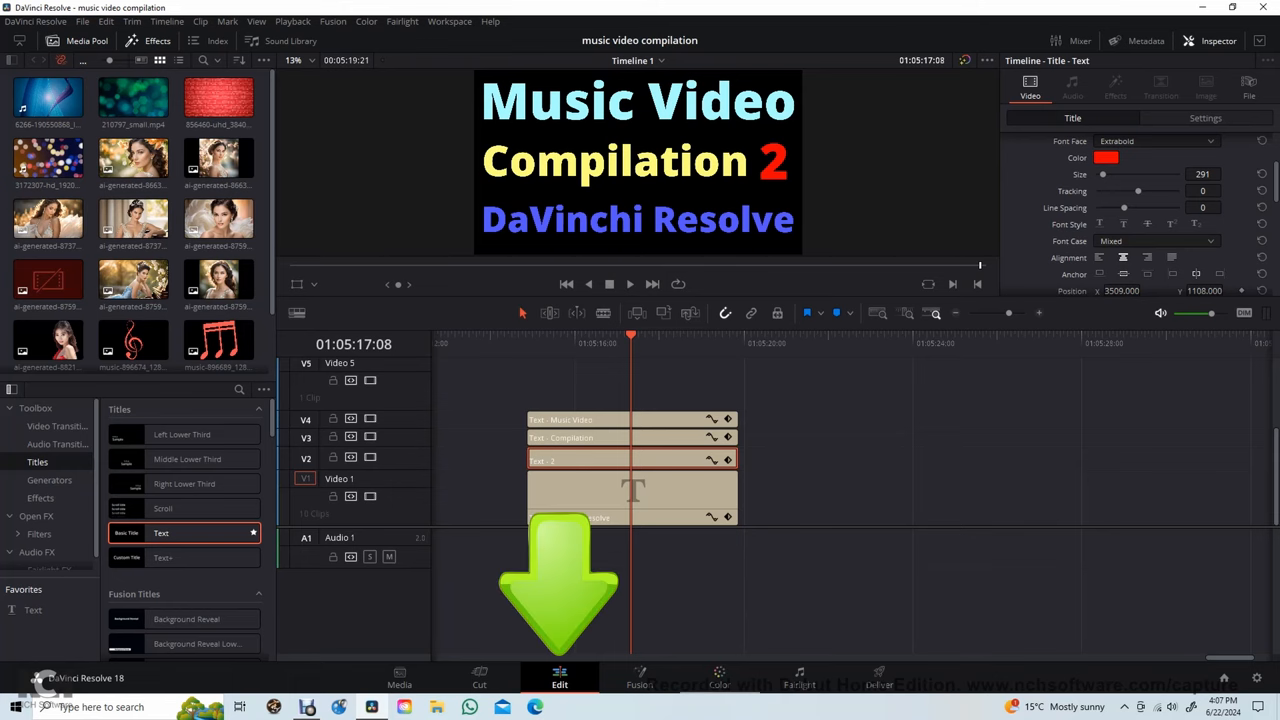
# Grab a still of the title card on the Color page and choose Export for it.
pyautogui.click(718, 678)
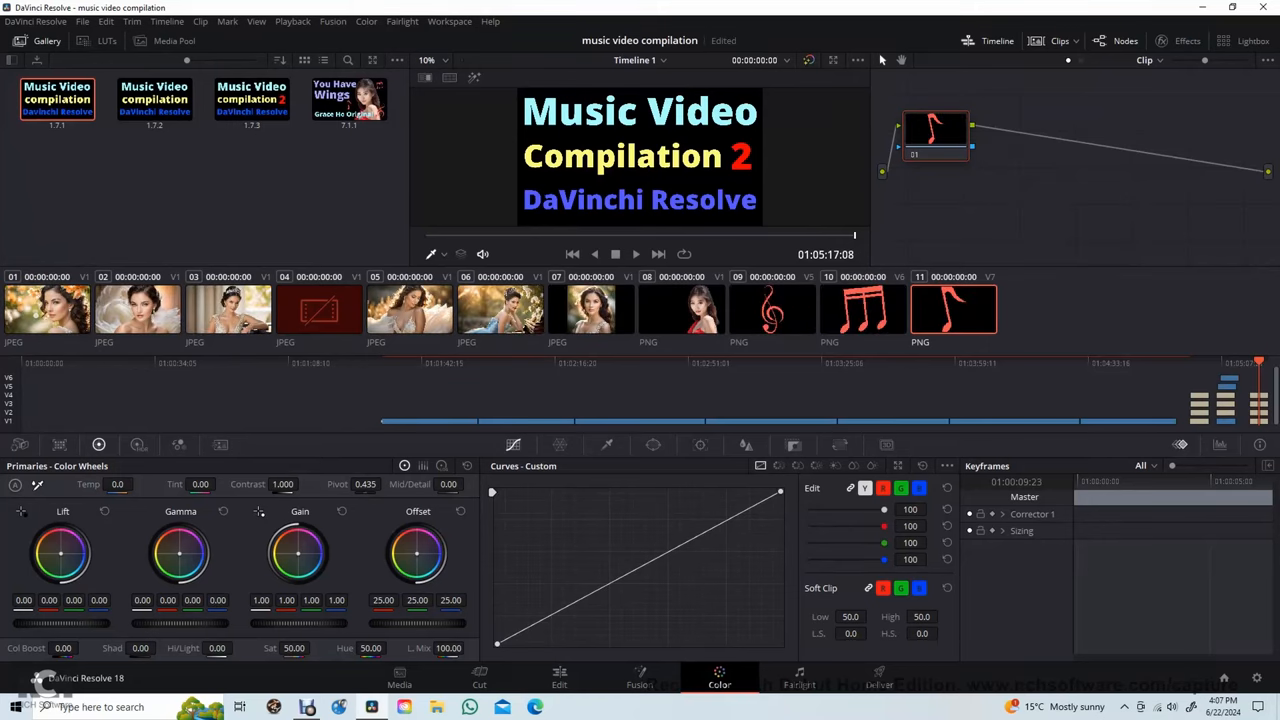
pyautogui.rightClick(640, 200)
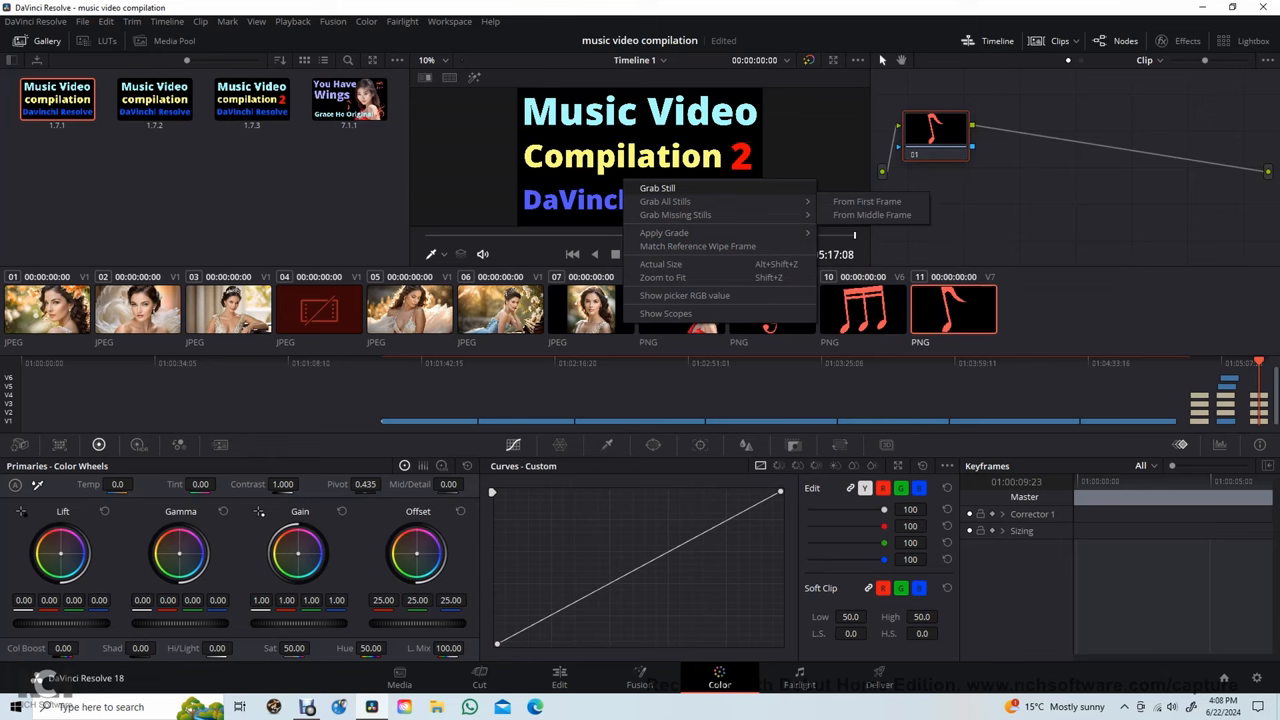
pyautogui.click(657, 188)
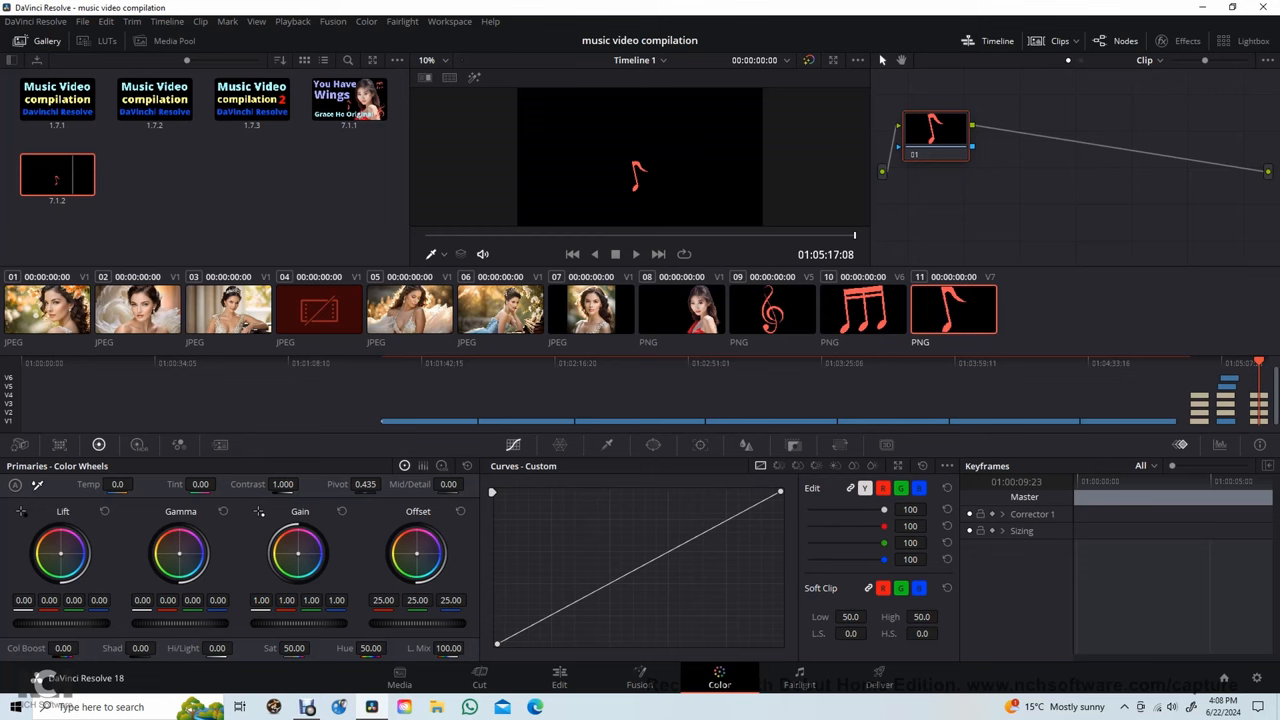
pyautogui.rightClick(57, 175)
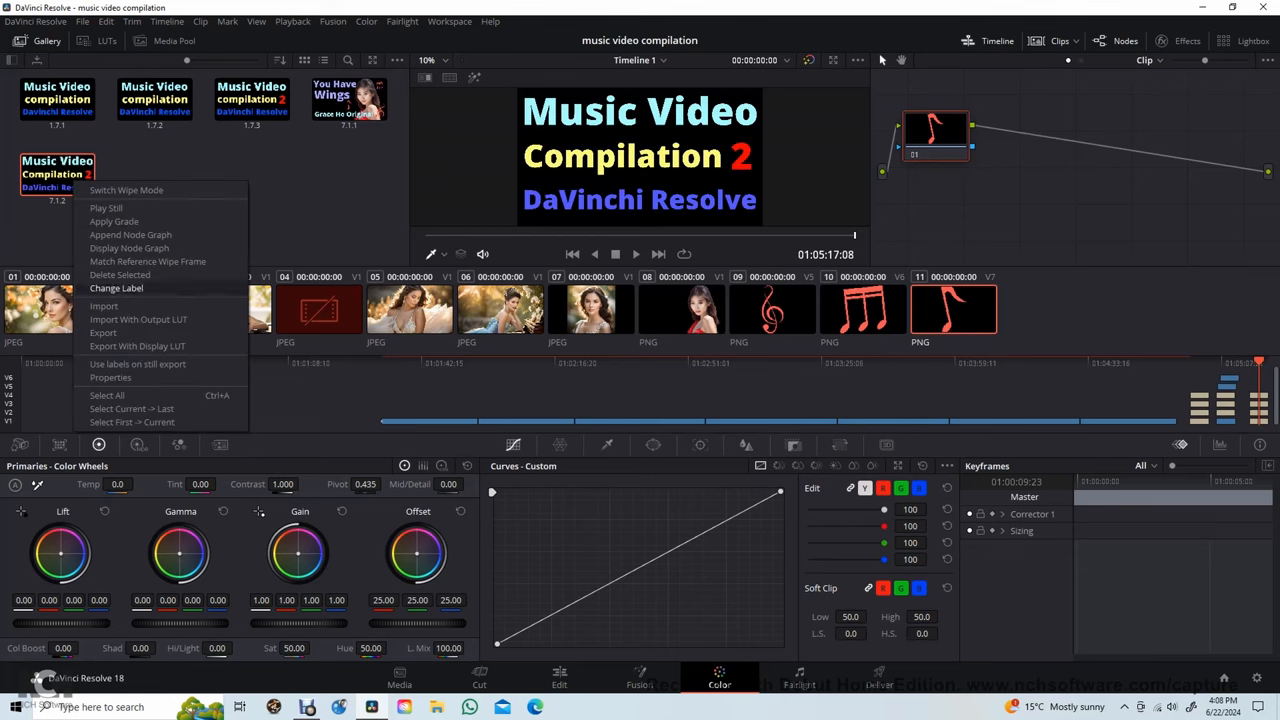
pyautogui.moveTo(103, 332)
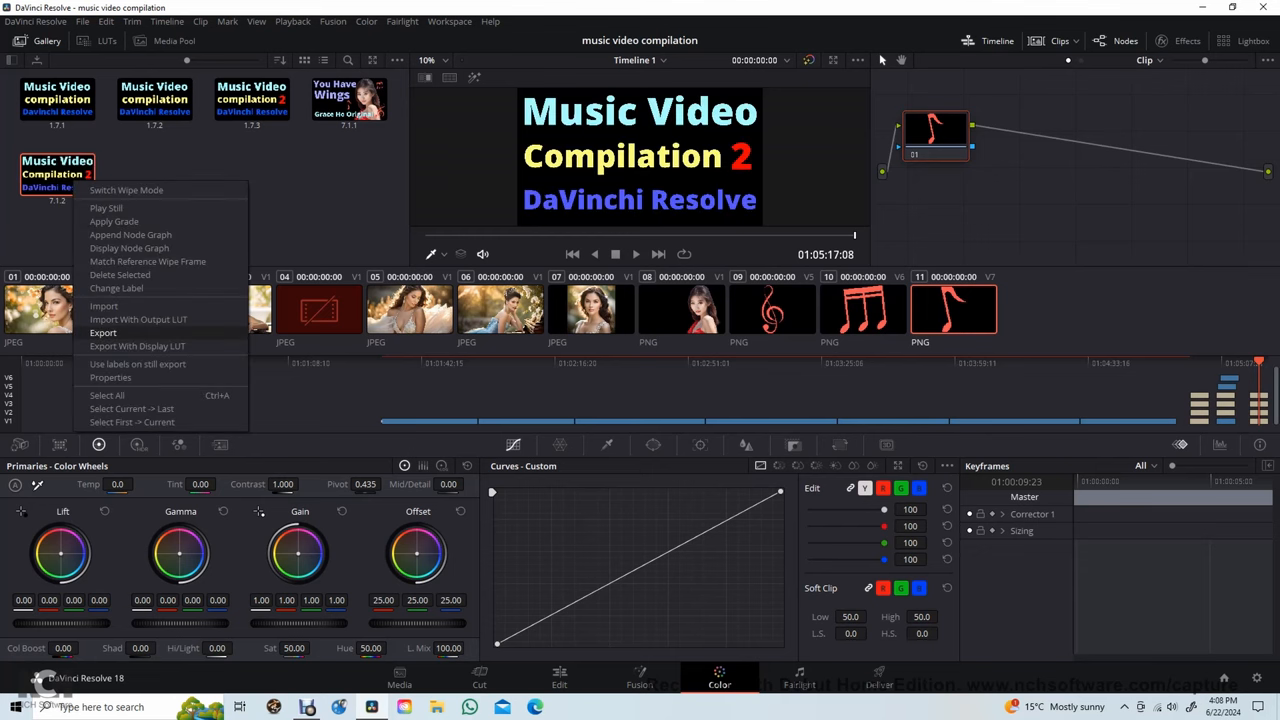
pyautogui.click(103, 332)
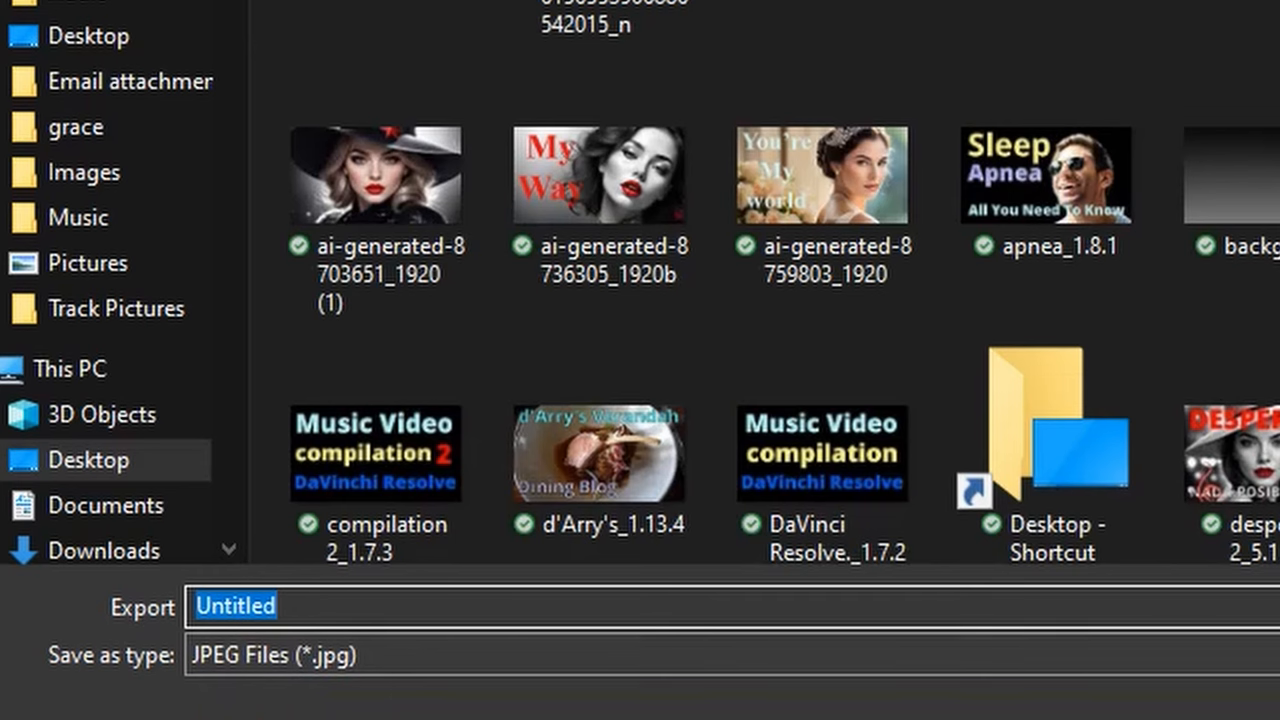
# Type the export filename 'video compilat…' into DaVinci Resolve 18's export dialog.
pyautogui.write('vide')
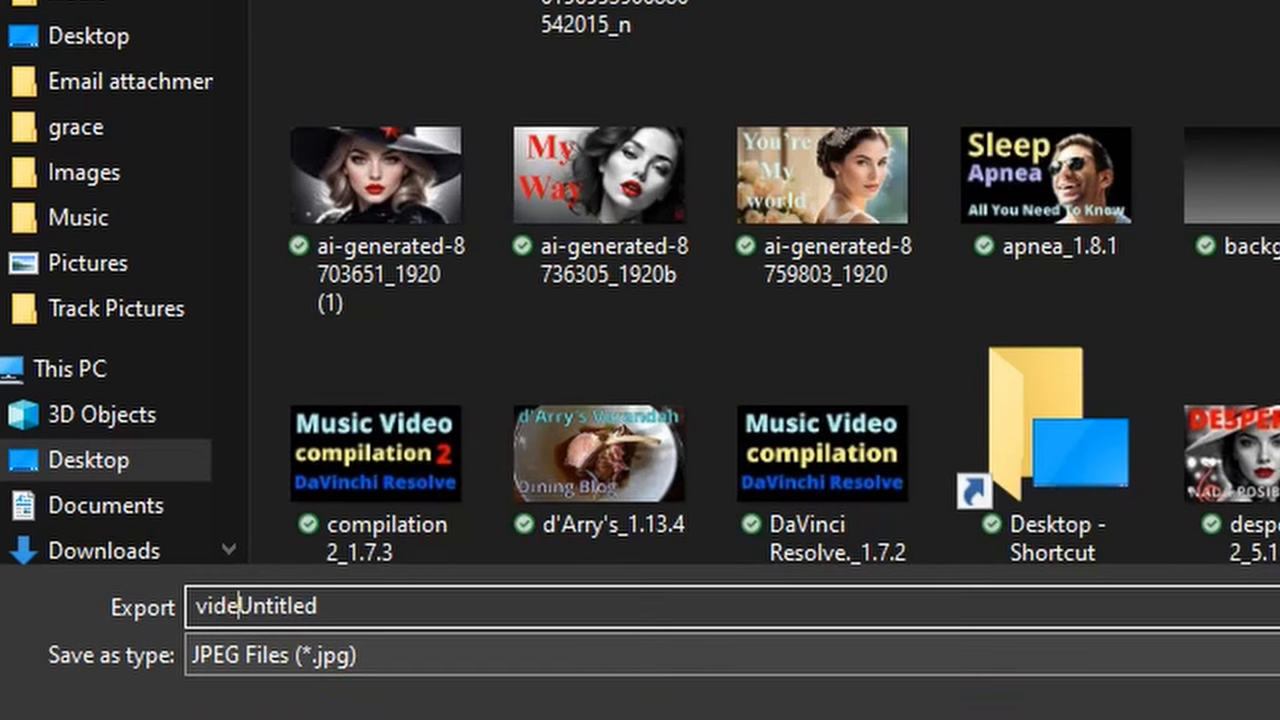
pyautogui.write('o')
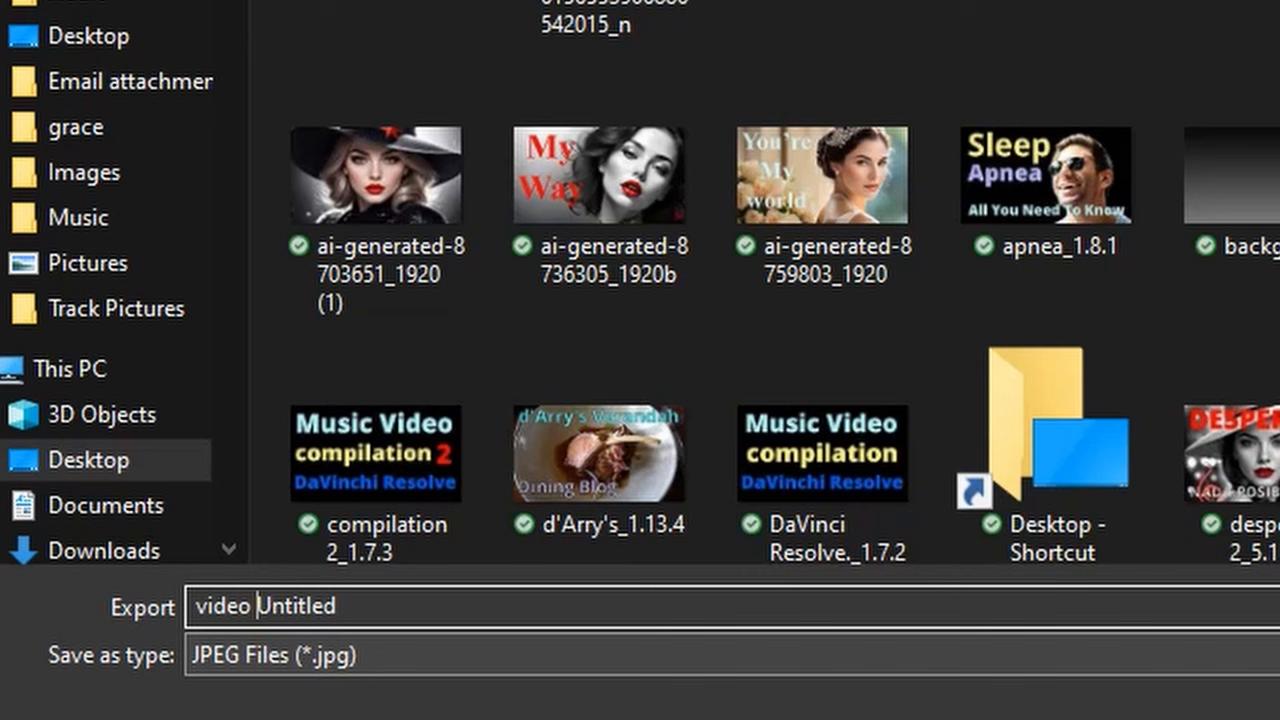
pyautogui.write('compilat')
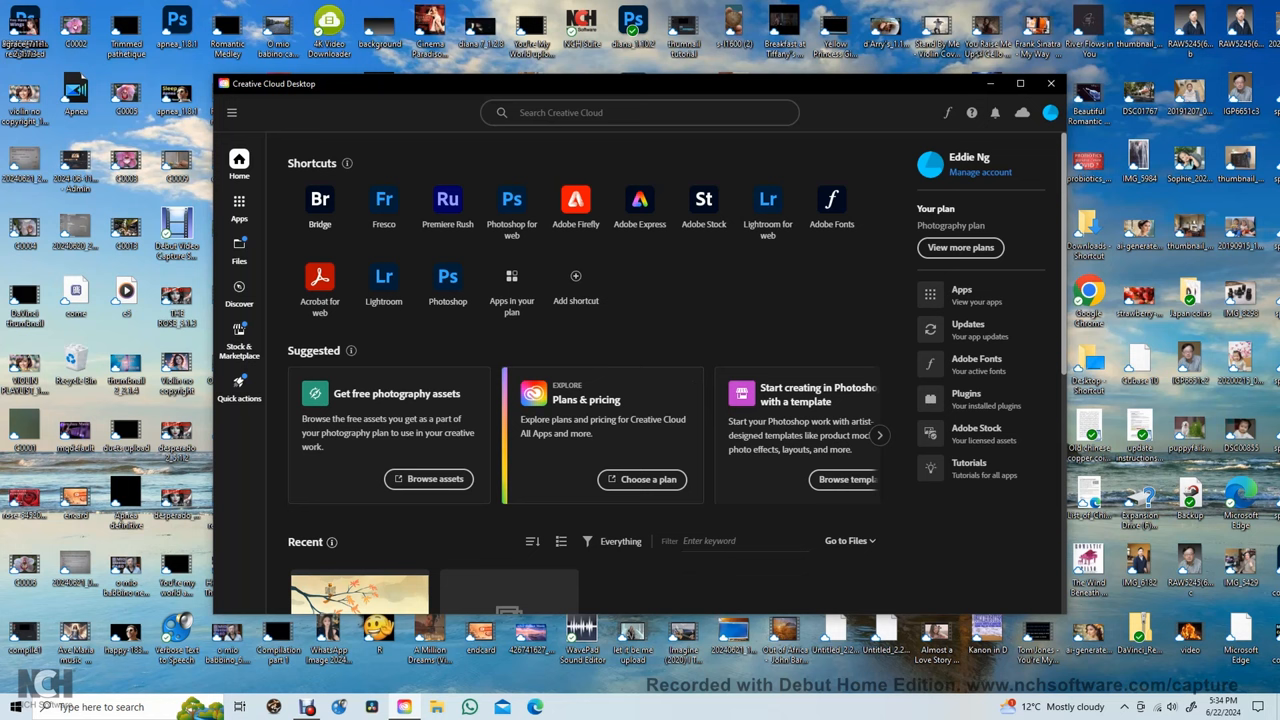
# Launch Bridge, browse the Desktop folder and select the video compilation 2_7.1.2.jpg thumbnail.
pyautogui.click(319, 205)
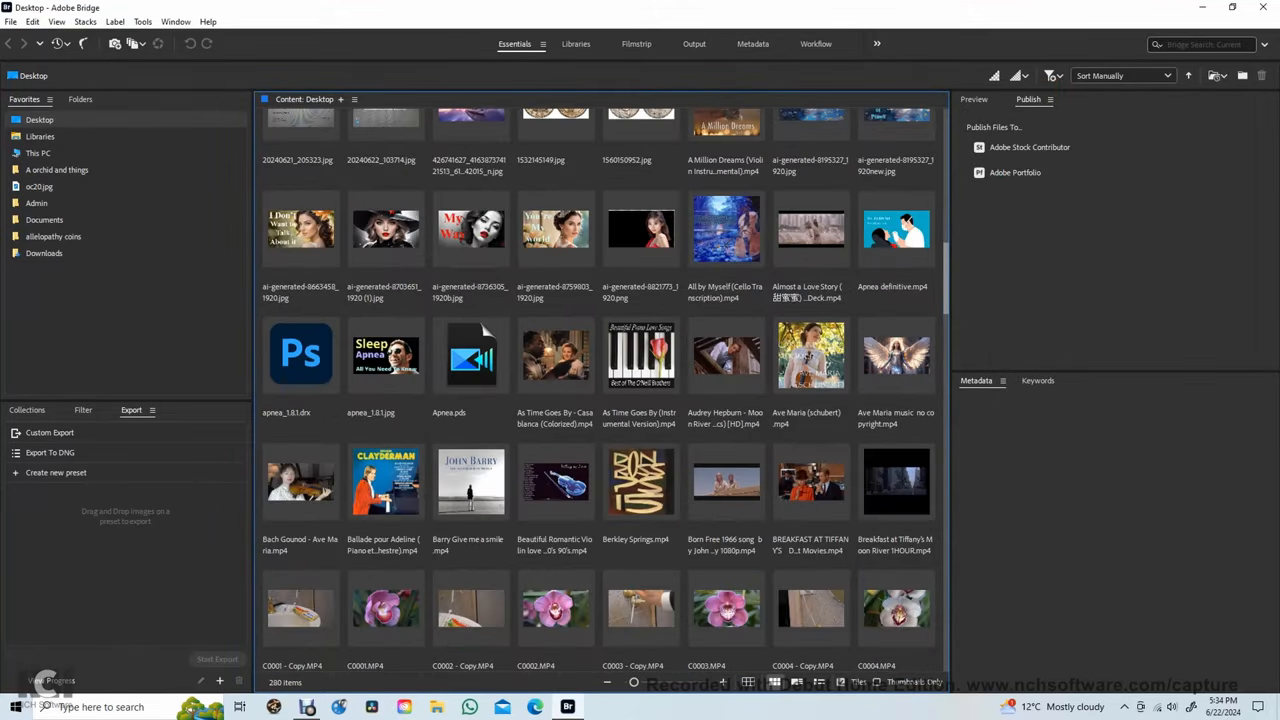
pyautogui.scroll(-3)
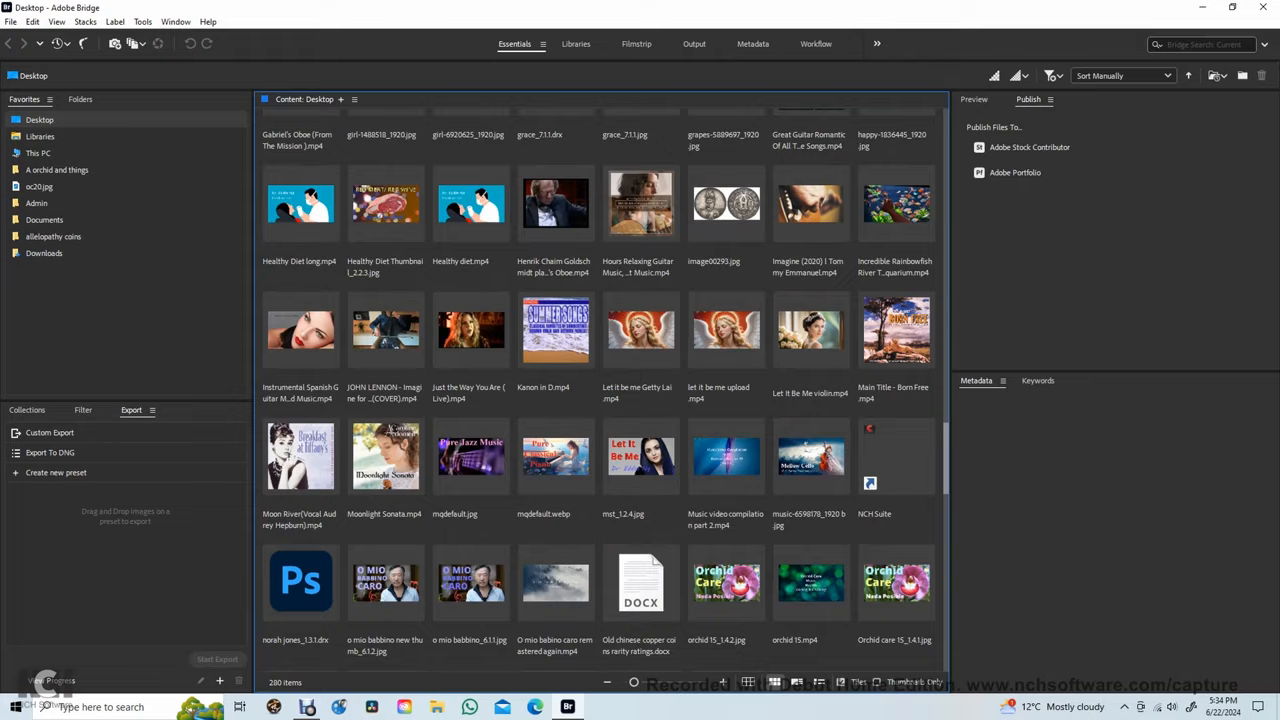
pyautogui.scroll(-3)
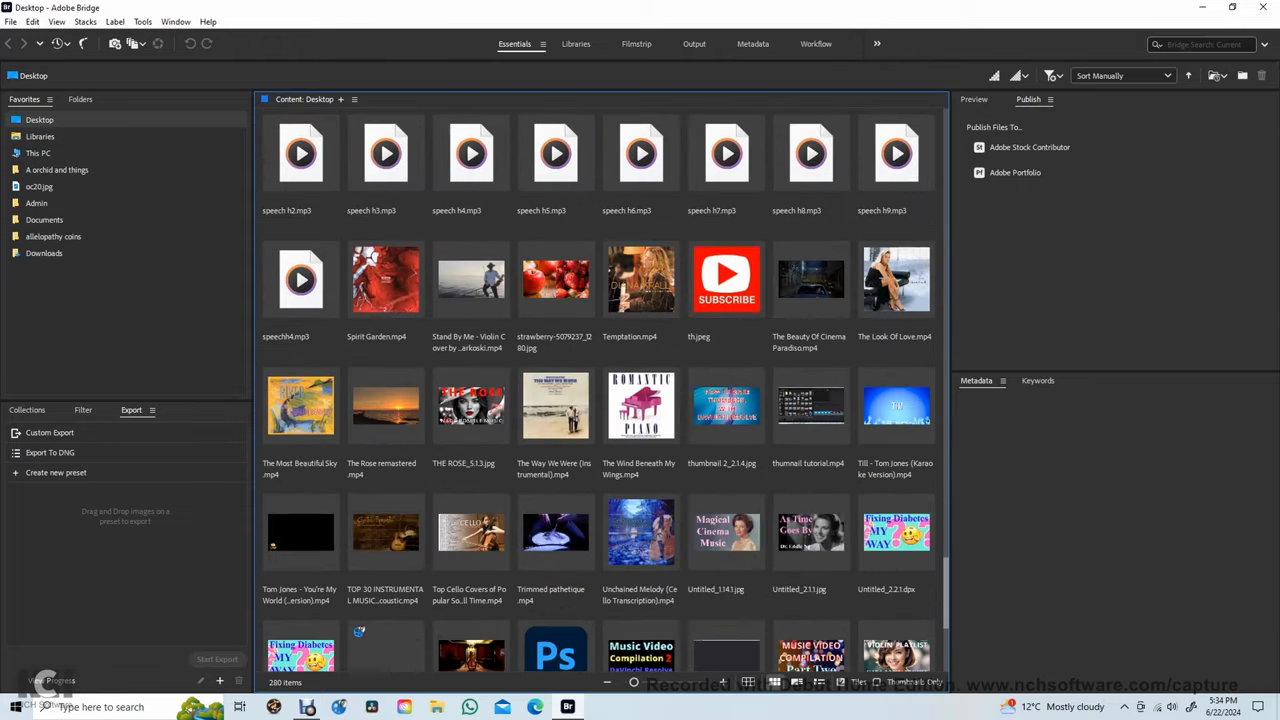
pyautogui.scroll(-3)
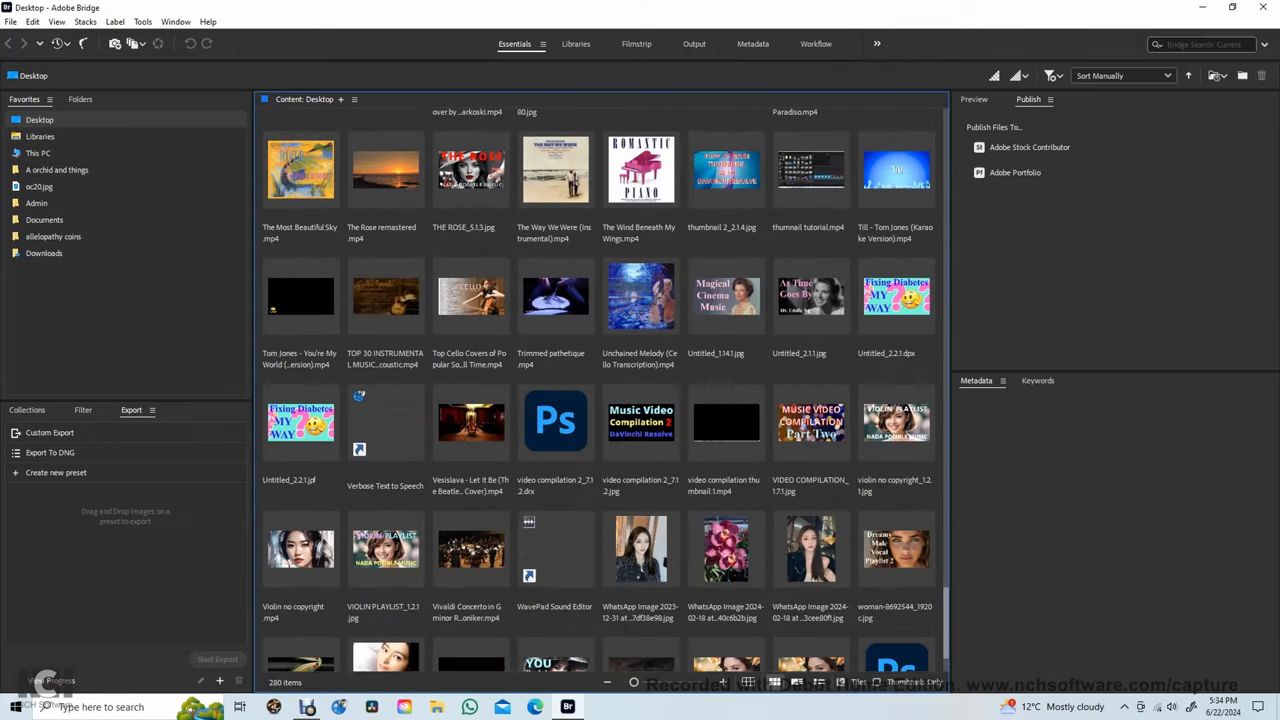
pyautogui.click(640, 421)
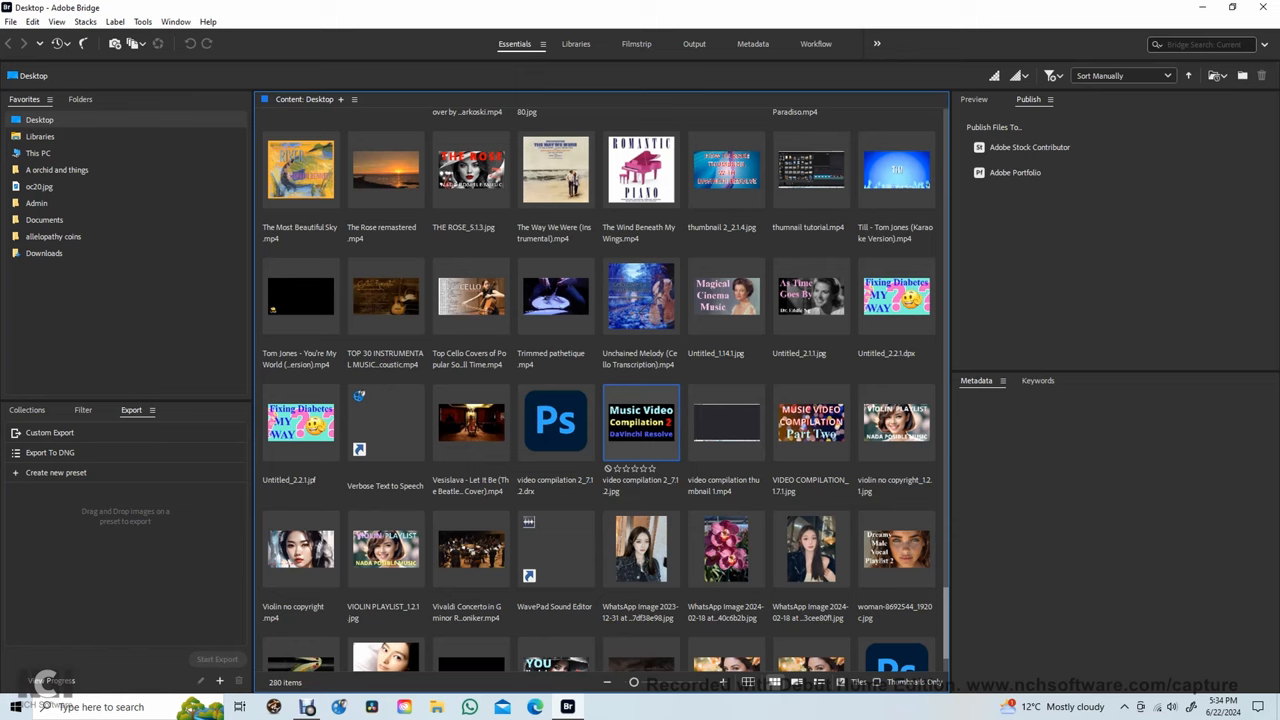
pyautogui.click(725, 295)
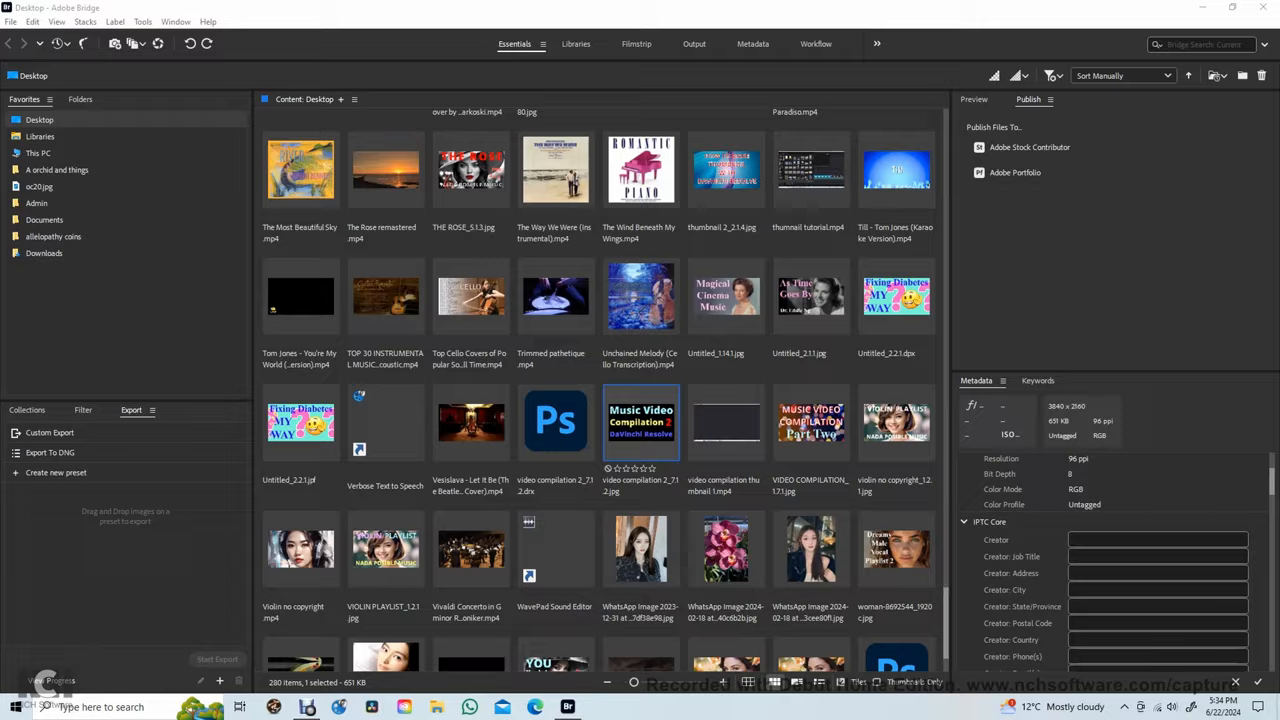
# Open the compilation image in Photoshop, resize it to 1920×1080 px at 72 ppi, and save.
pyautogui.doubleClick(641, 421)
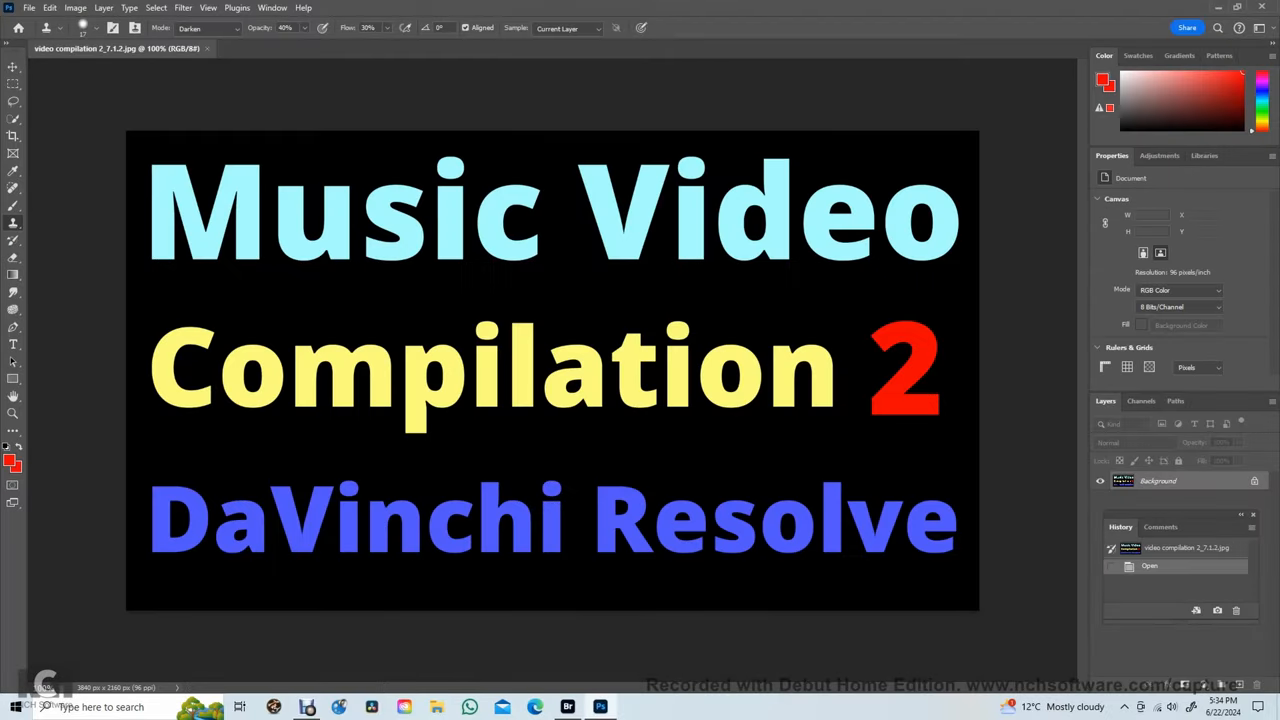
pyautogui.click(75, 8)
pyautogui.write('1080')
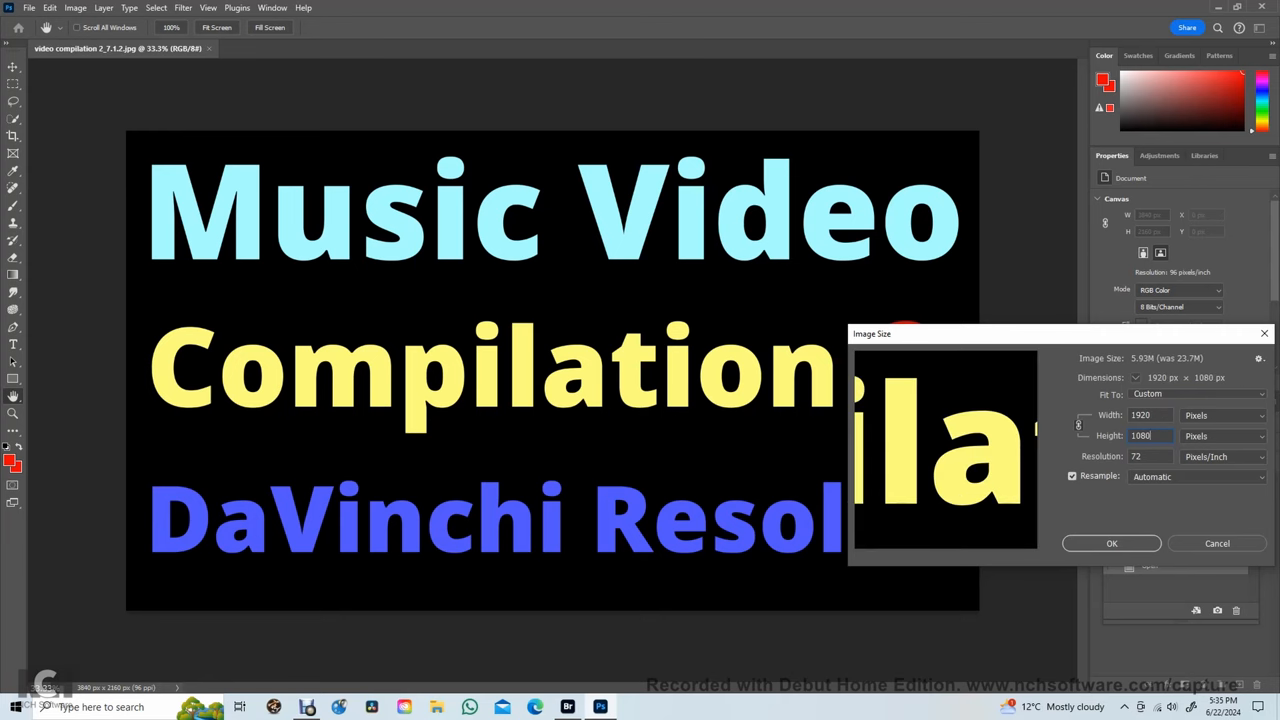
pyautogui.click(1111, 543)
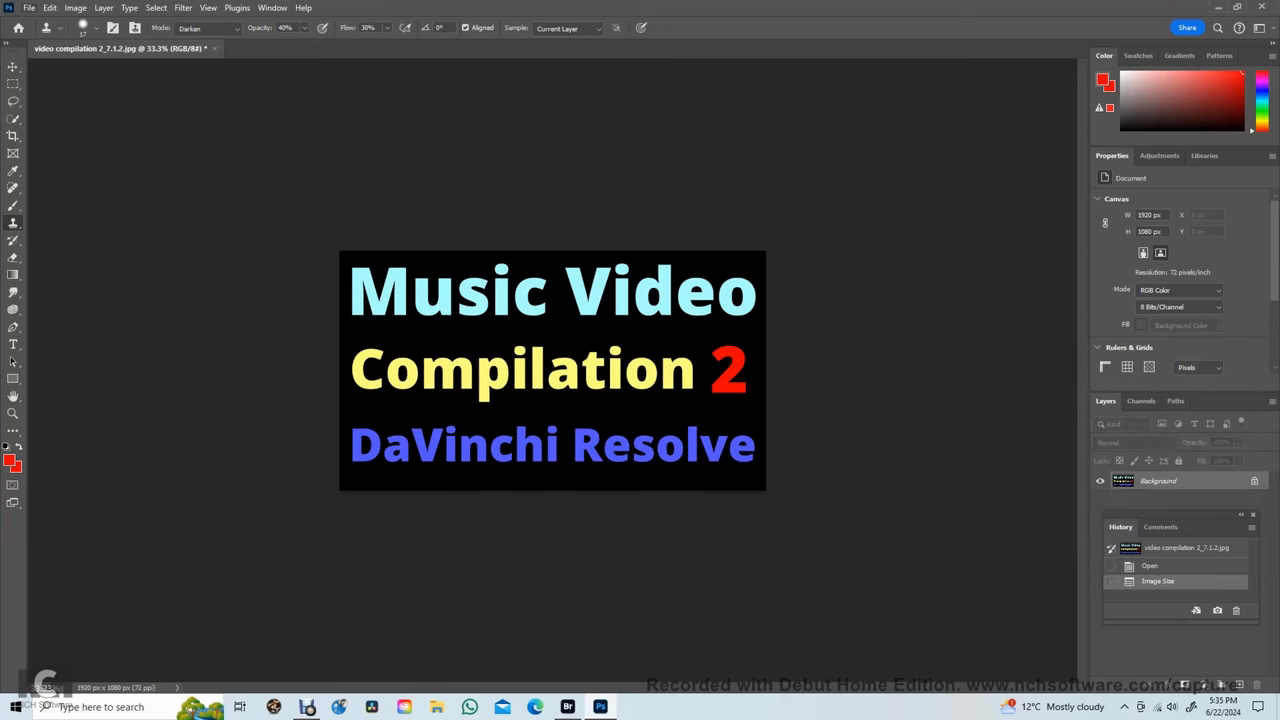
pyautogui.click(28, 8)
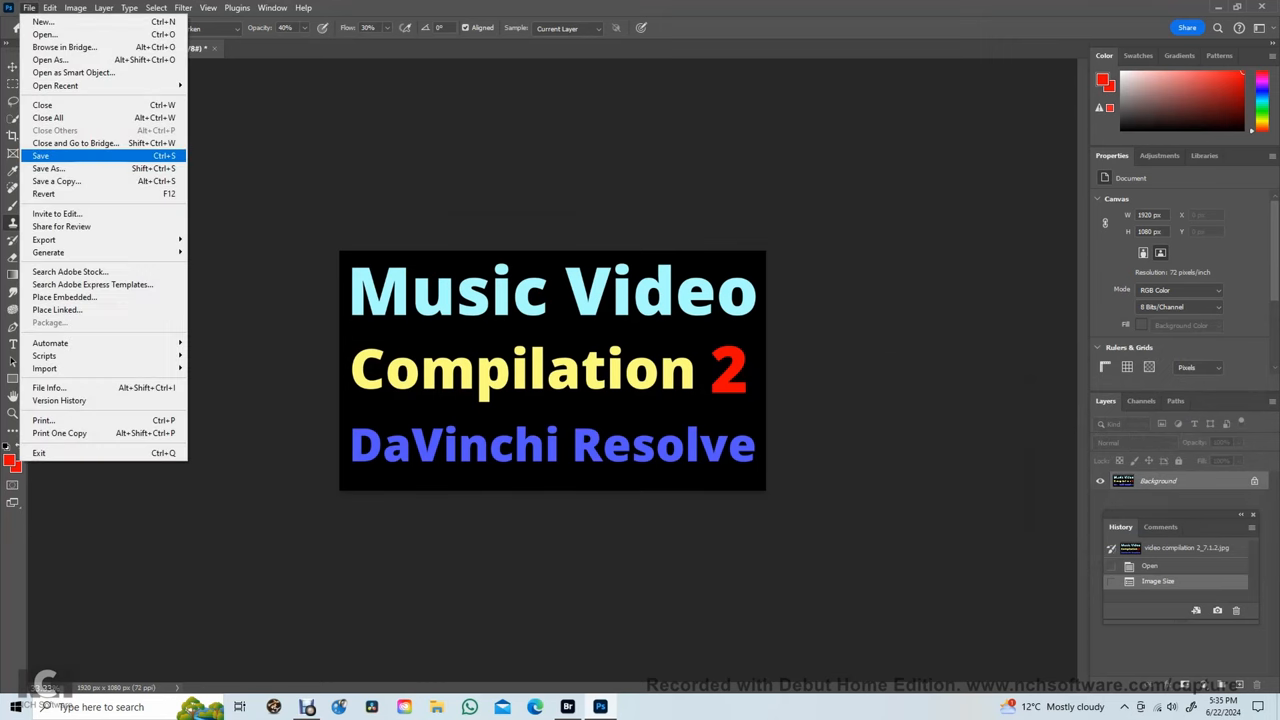
pyautogui.click(41, 155)
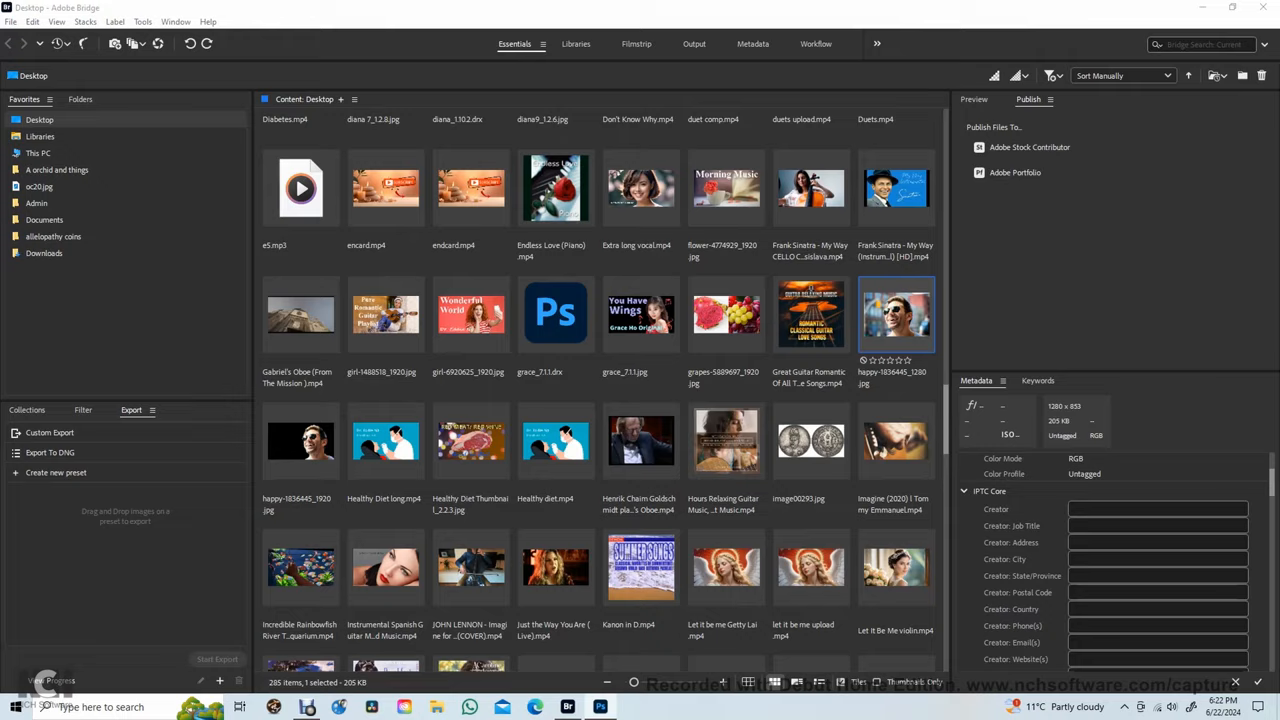
# Open happy-1836445_1280.jpg from Bridge in Photoshop.
pyautogui.doubleClick(896, 315)
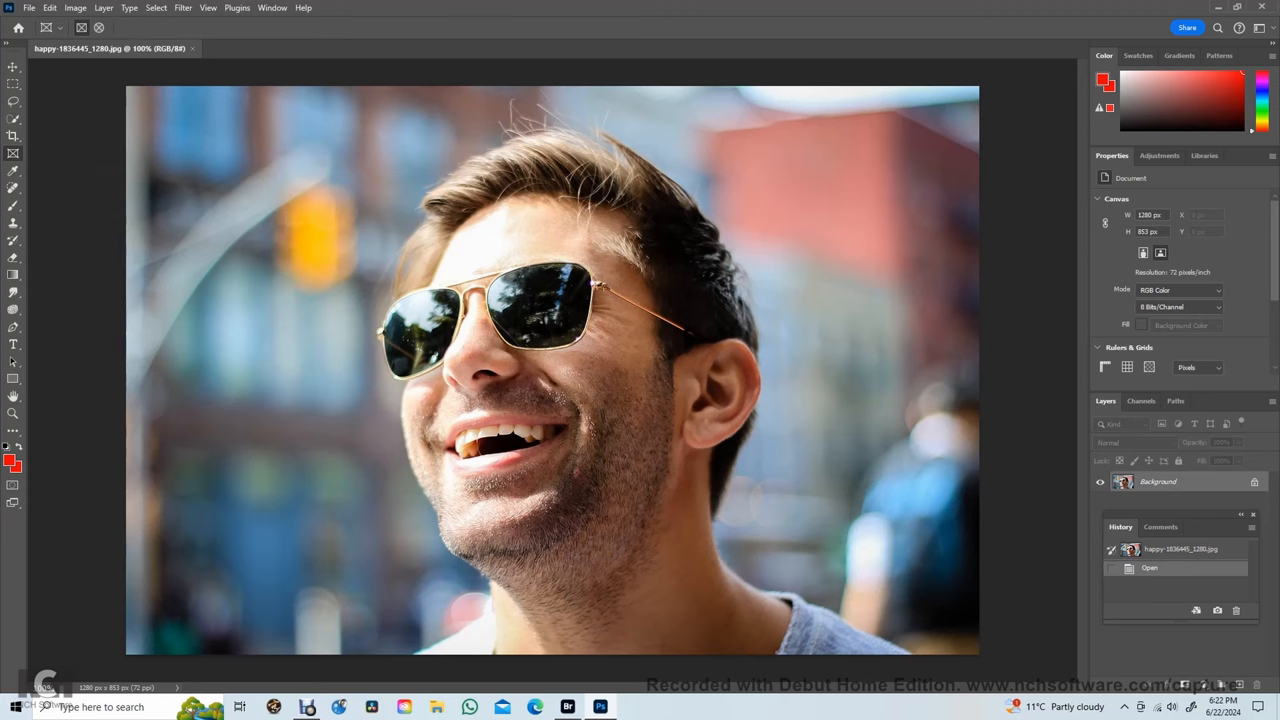
# Set the photo's Image Size height to 1080 px with linked proportions (1621×1080 px).
pyautogui.click(75, 8)
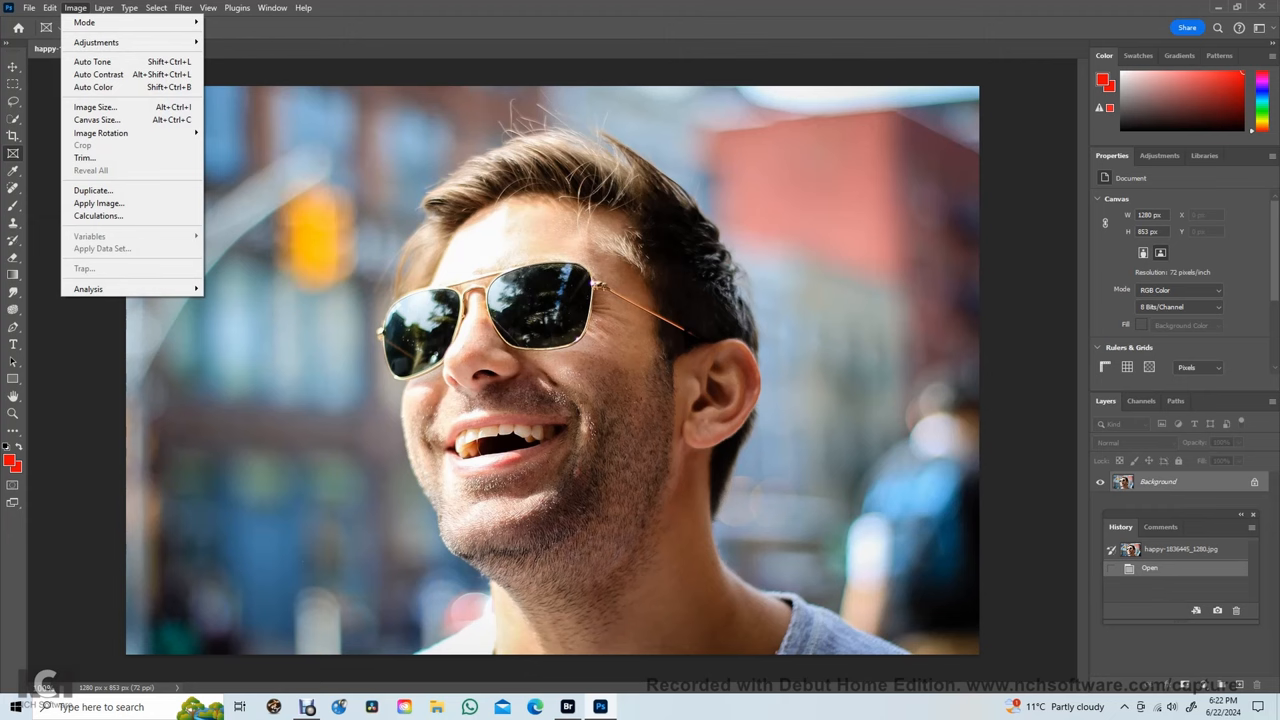
pyautogui.click(94, 107)
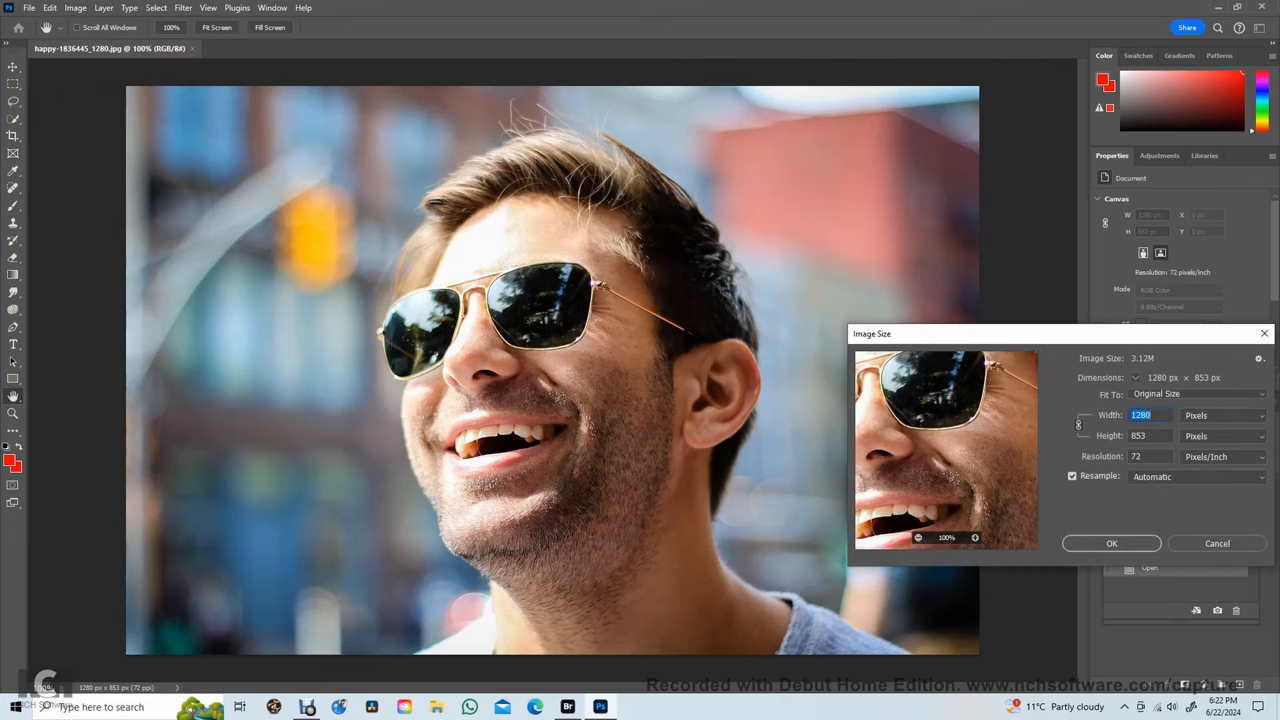
pyautogui.click(1148, 435)
pyautogui.write('1080')
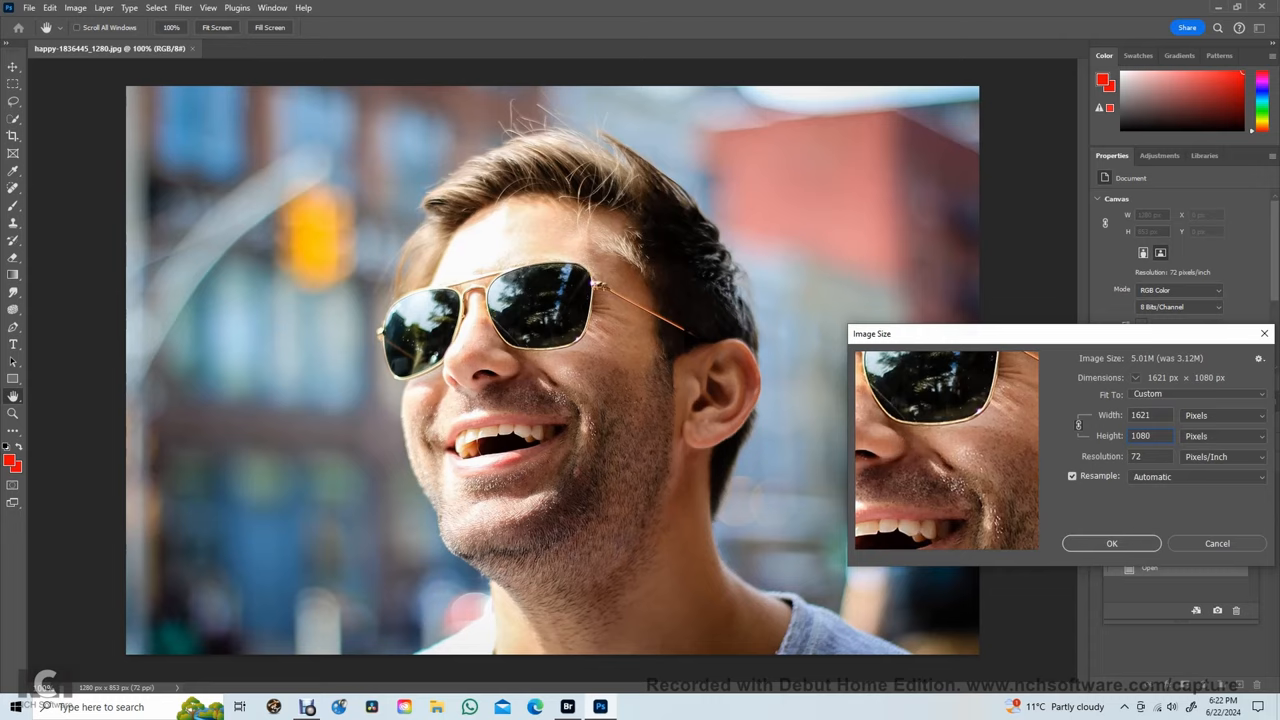
pyautogui.click(1111, 543)
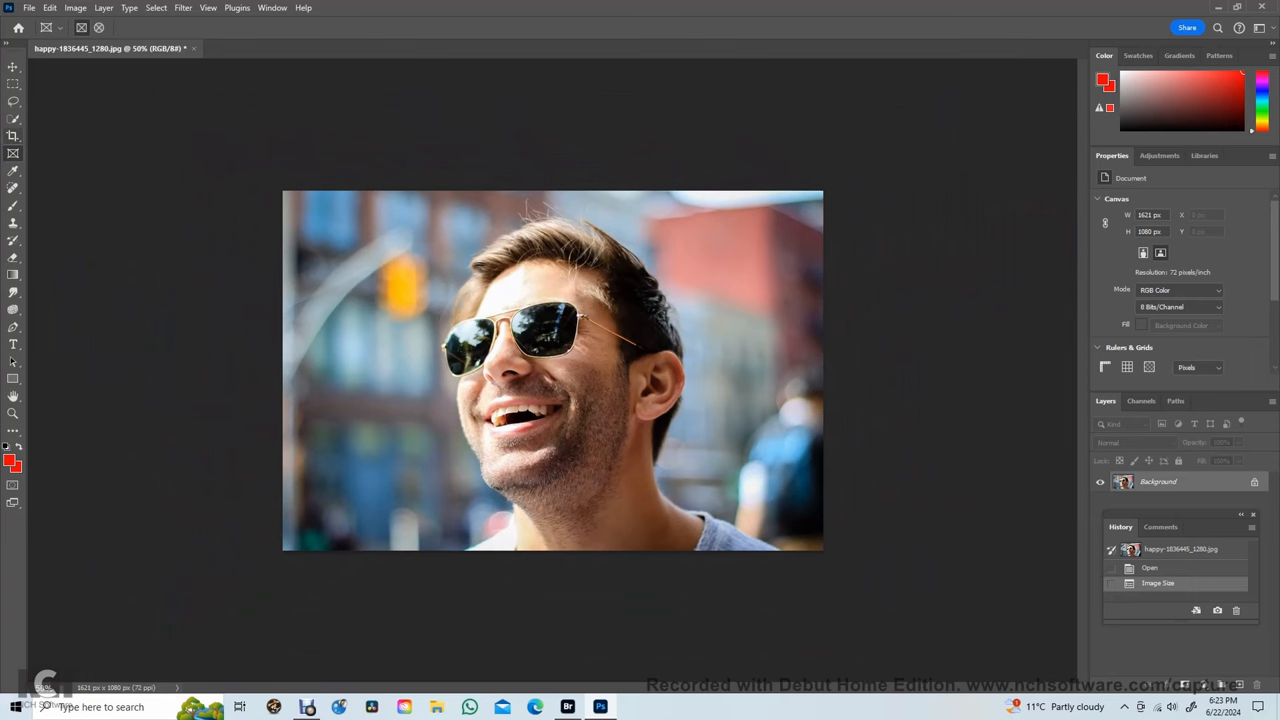
# Crop the photo's sides inward to a 1325×1080 px frame around the man.
pyautogui.click(13, 118)
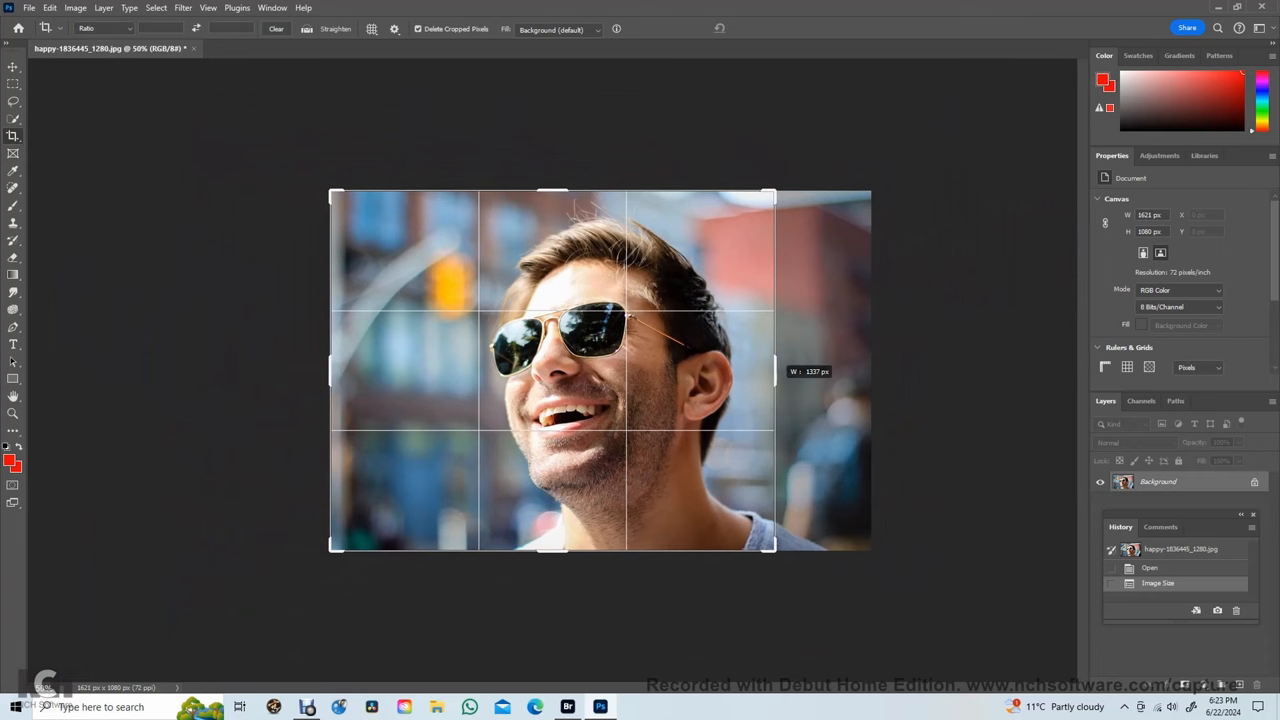
pyautogui.moveTo(772, 370); pyautogui.dragTo(757, 382)
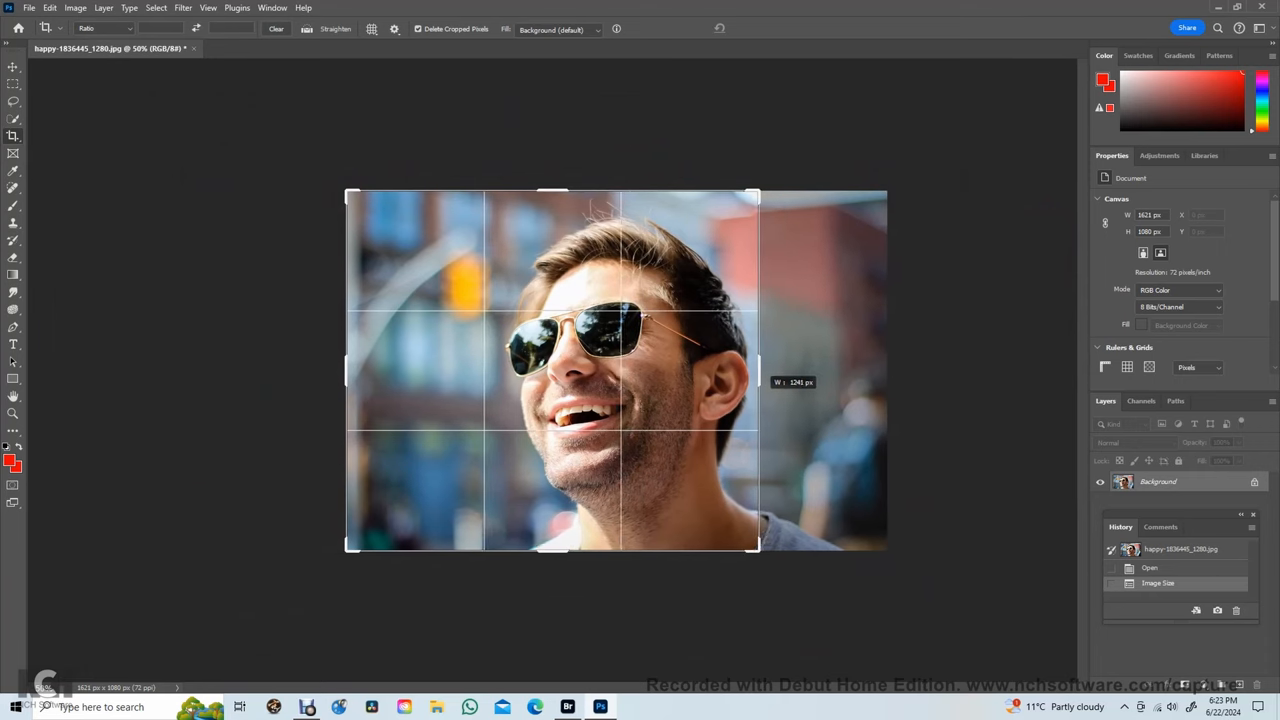
pyautogui.moveTo(755, 370); pyautogui.dragTo(770, 370)
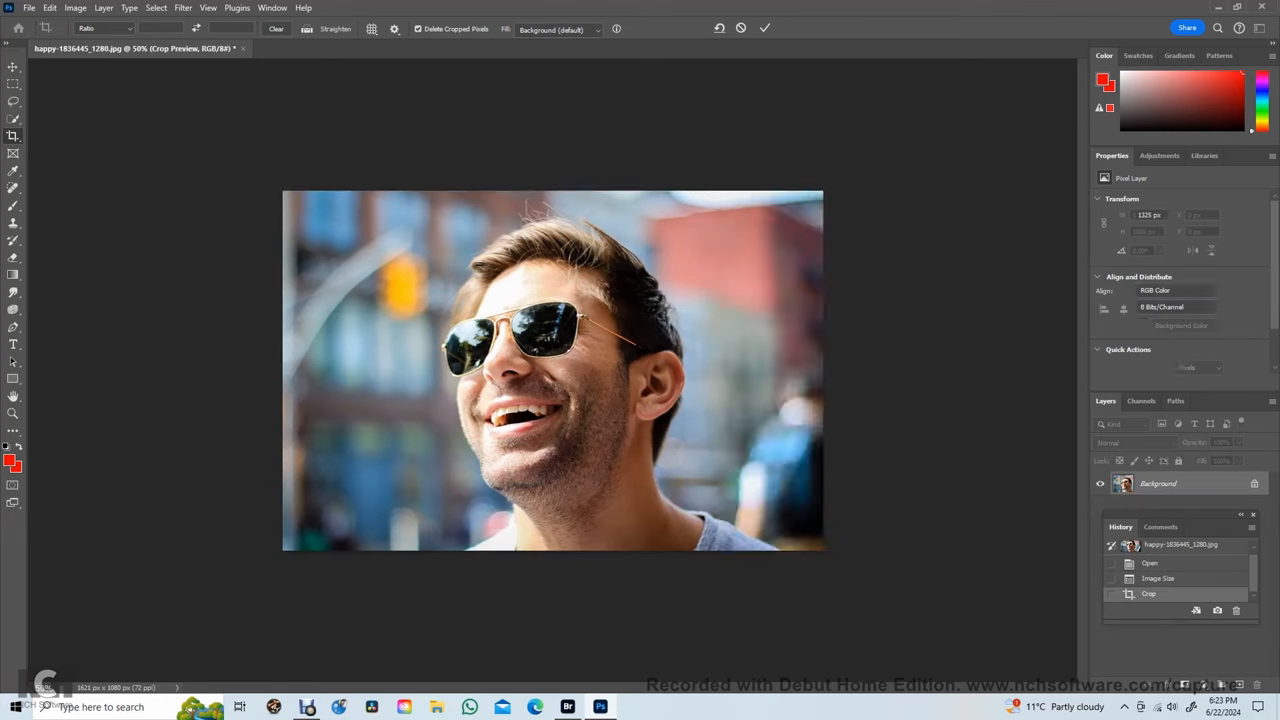
pyautogui.click(764, 27)
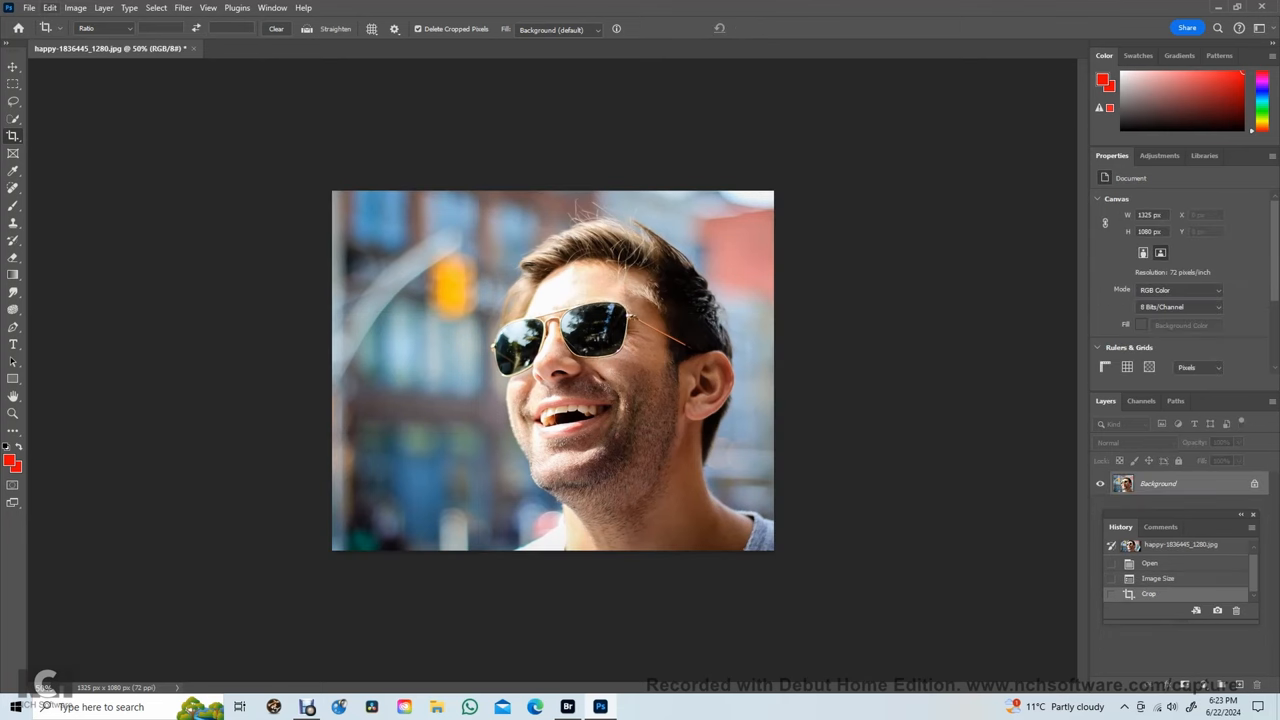
# Extend the canvas to 1920×1080 px, right-anchored, with black extension colour.
pyautogui.click(75, 8)
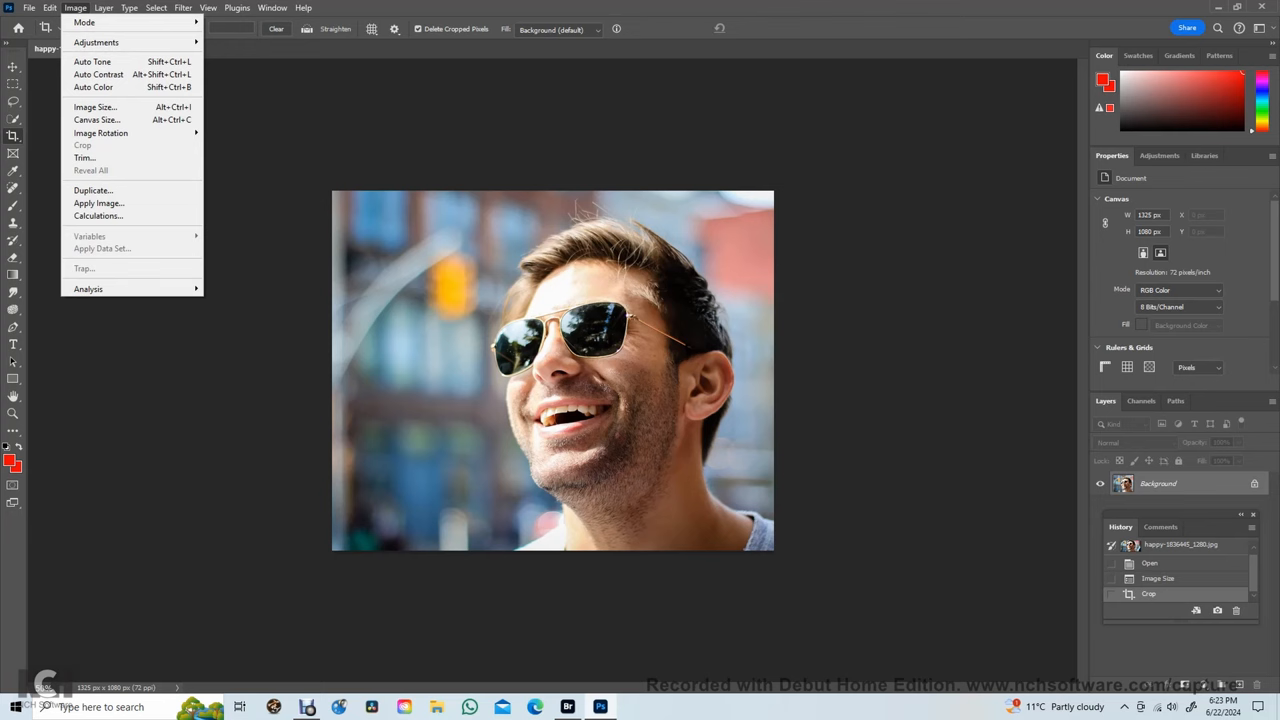
pyautogui.moveTo(95, 107)
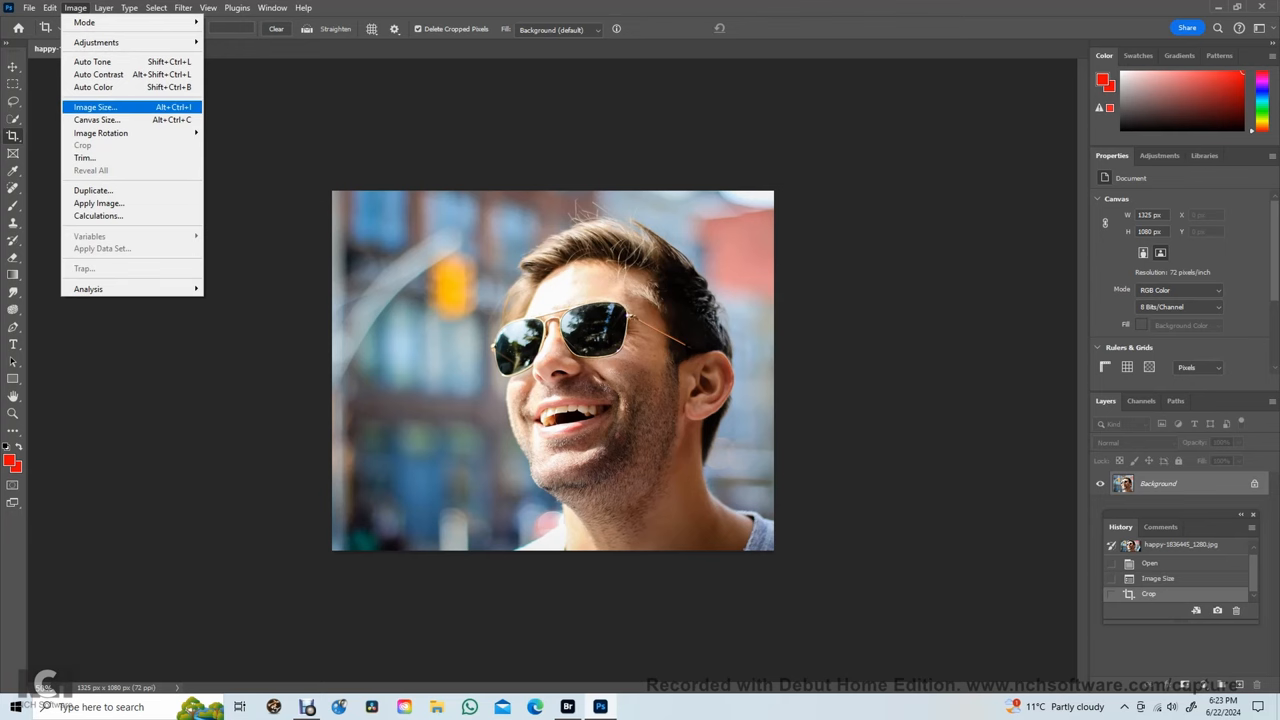
pyautogui.click(96, 119)
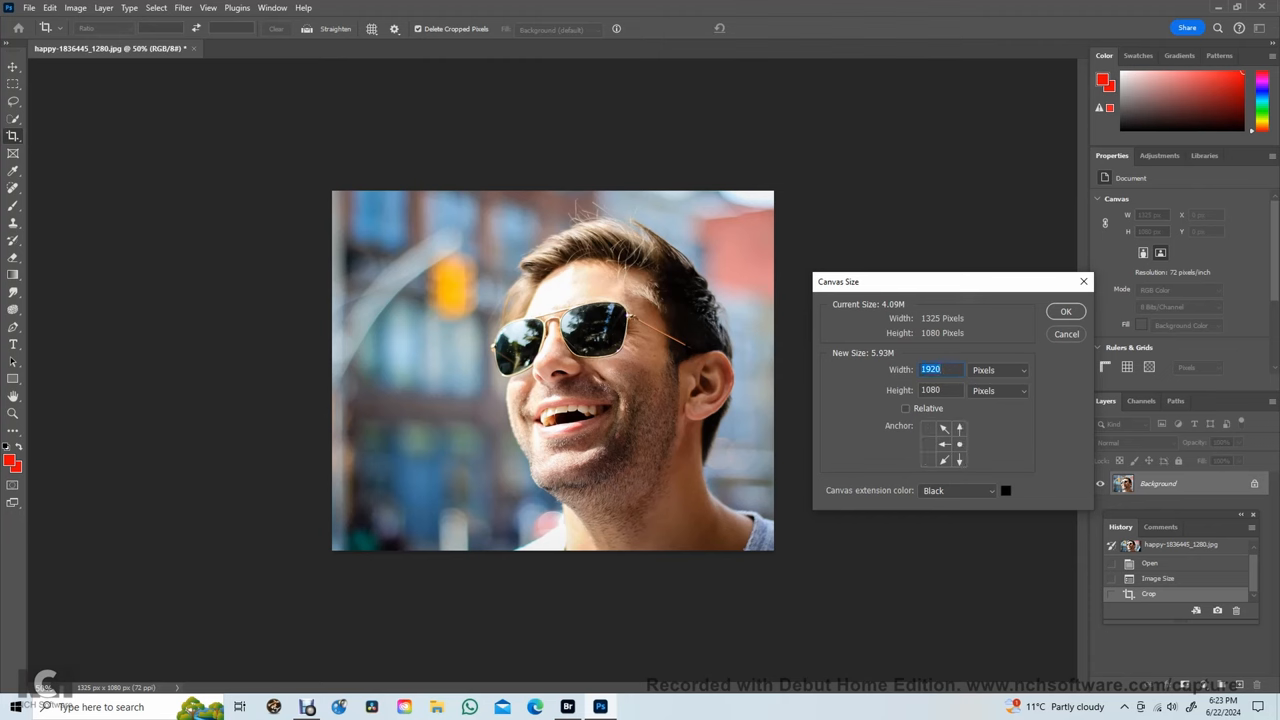
pyautogui.click(1005, 490)
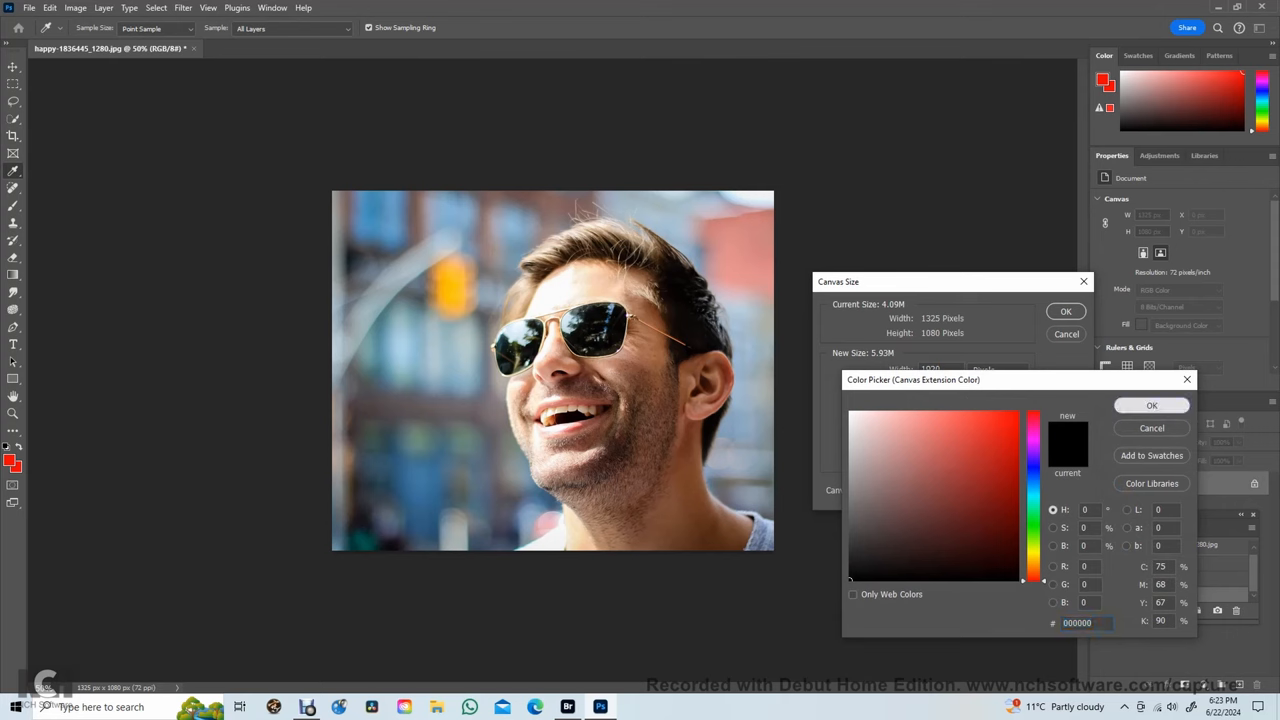
pyautogui.click(1151, 405)
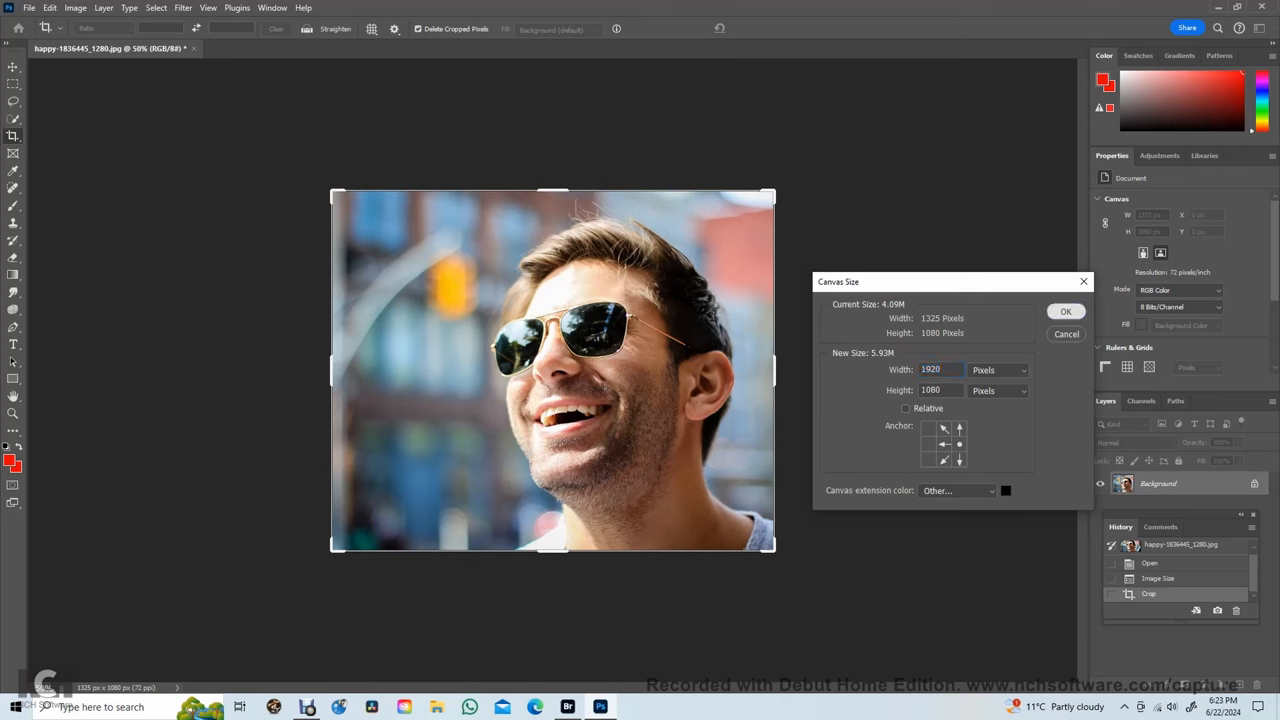
pyautogui.click(1065, 311)
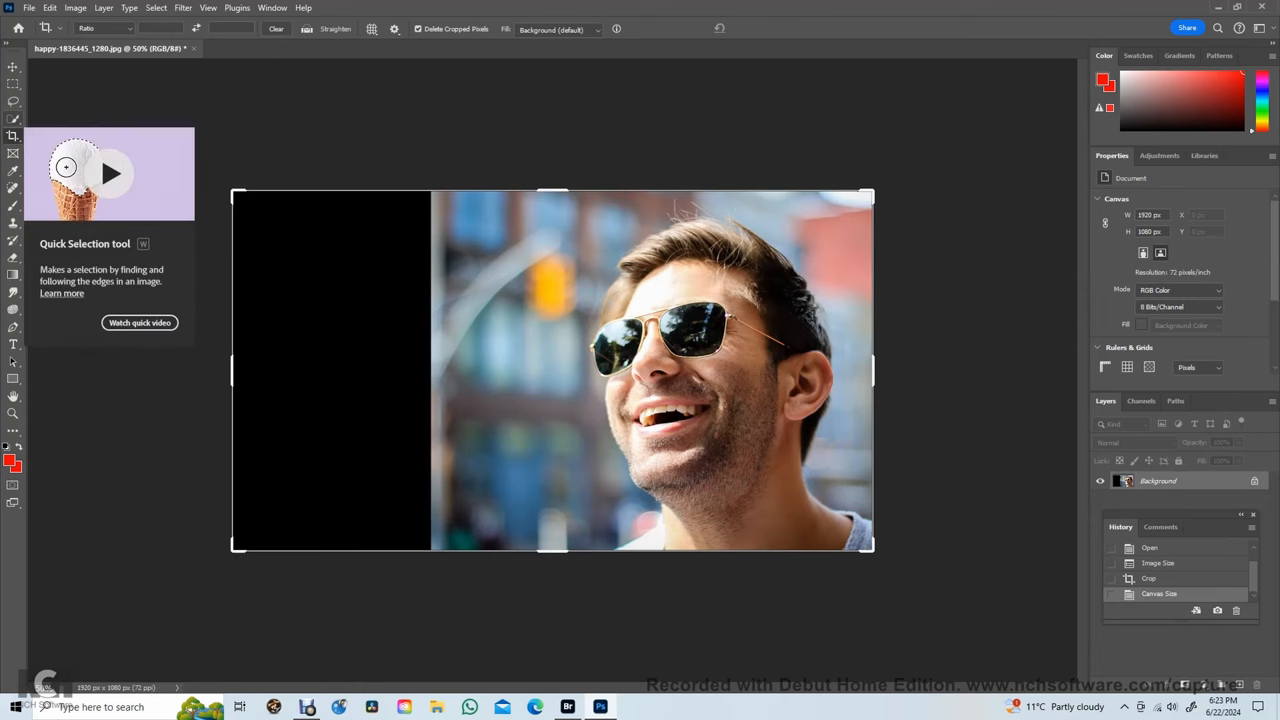
# Pick the Quick Selection Tool.
pyautogui.click(13, 119)
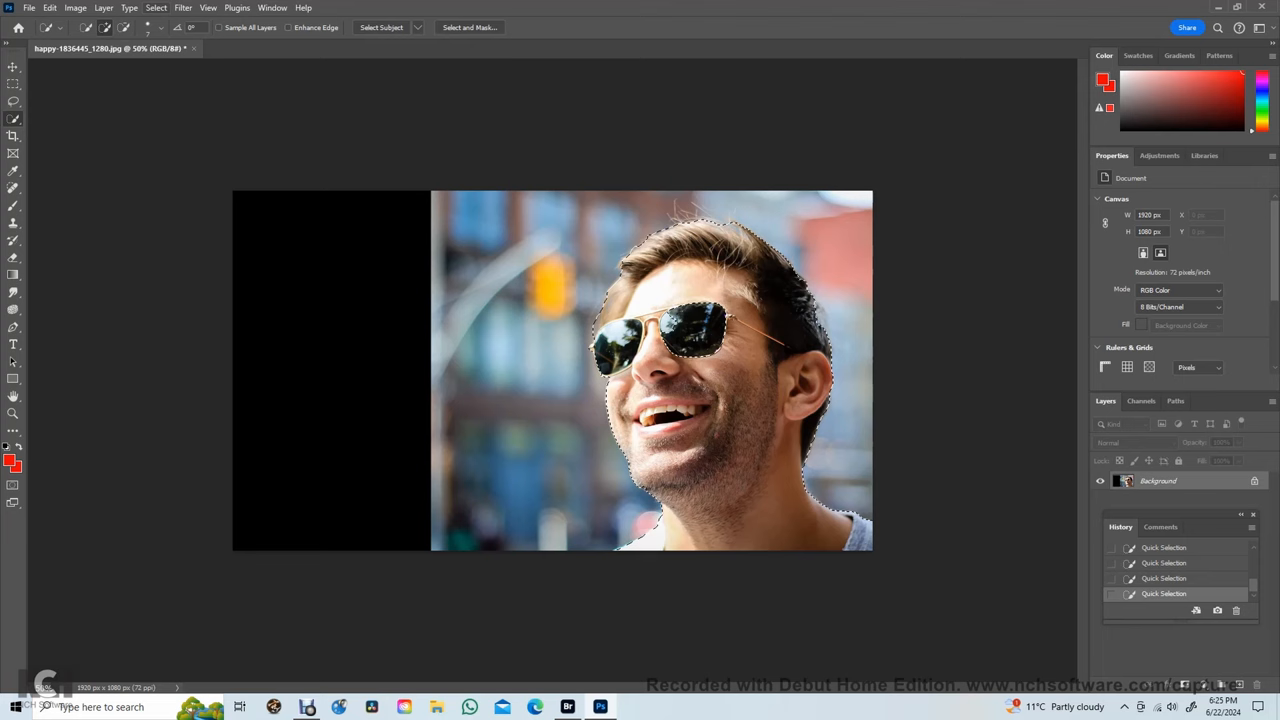
pyautogui.click(156, 7)
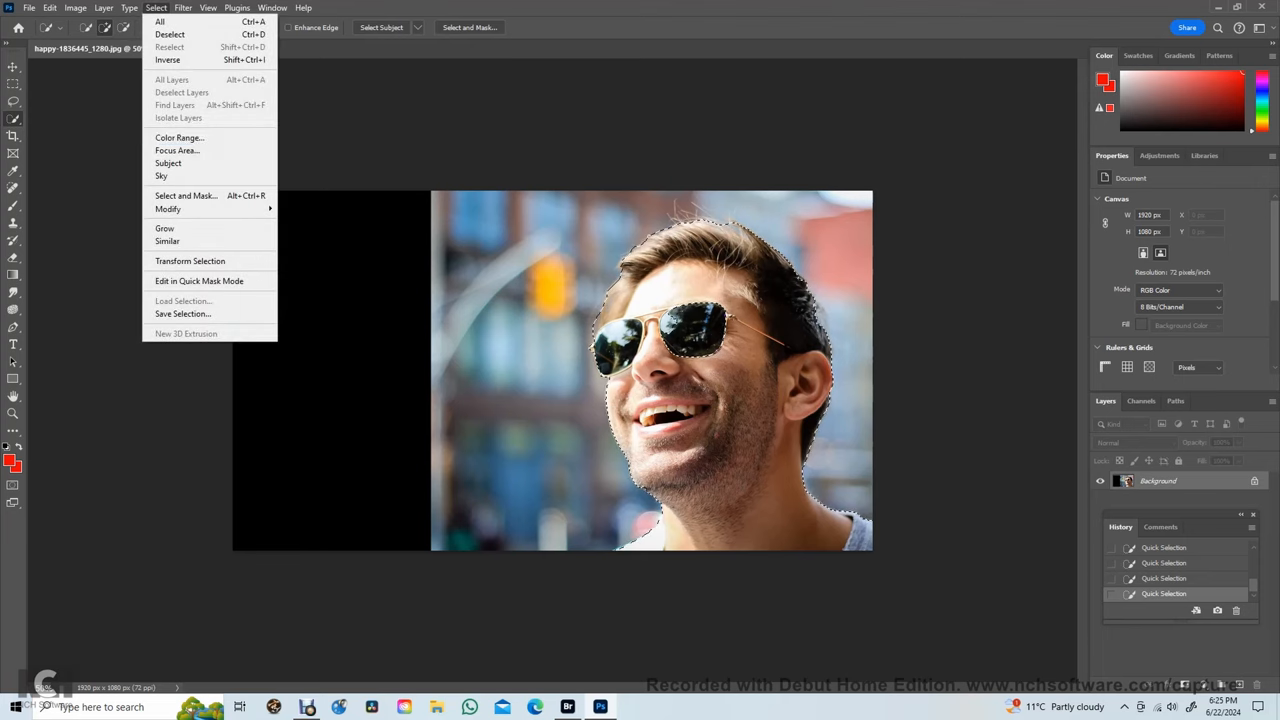
pyautogui.moveTo(167, 59)
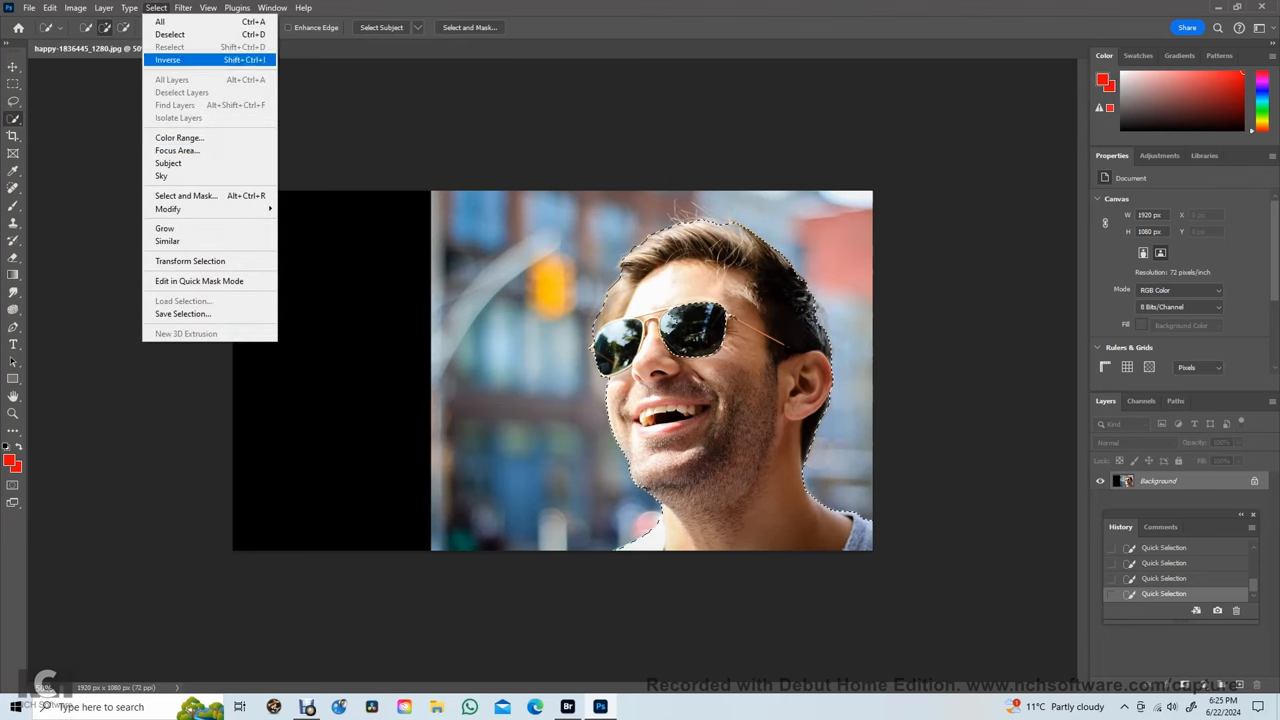
pyautogui.click(167, 59)
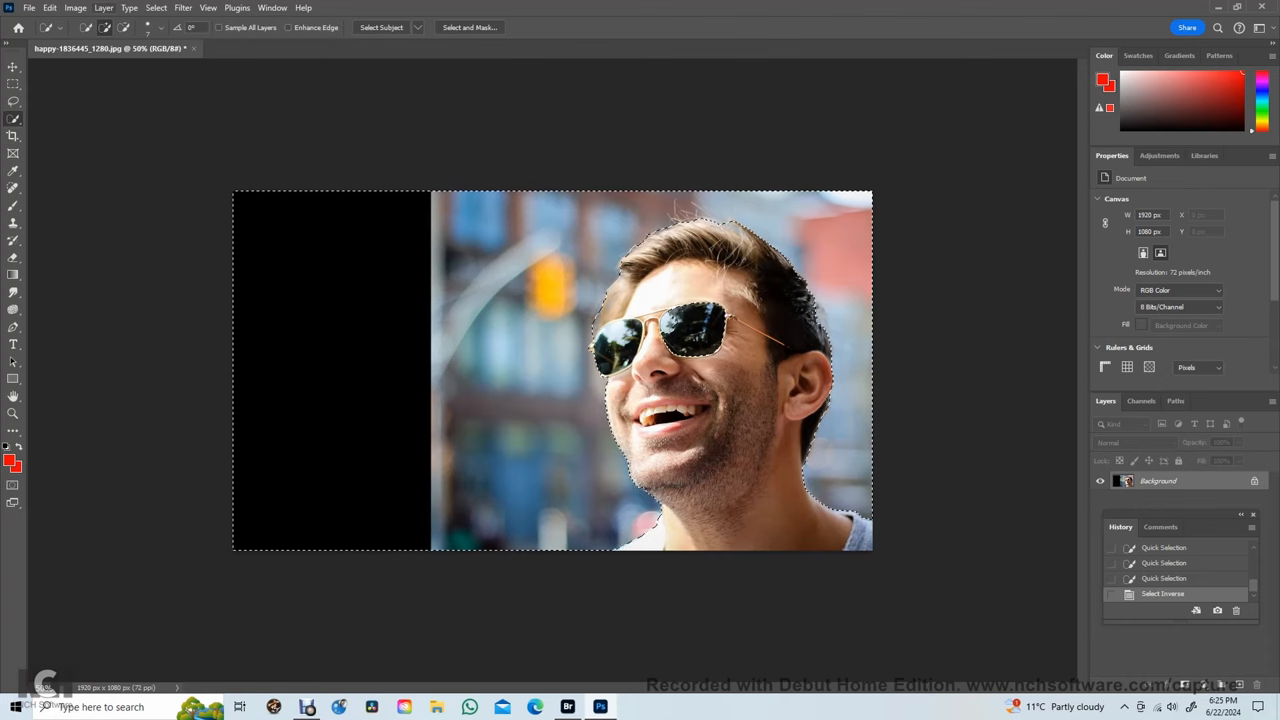
pyautogui.click(75, 8)
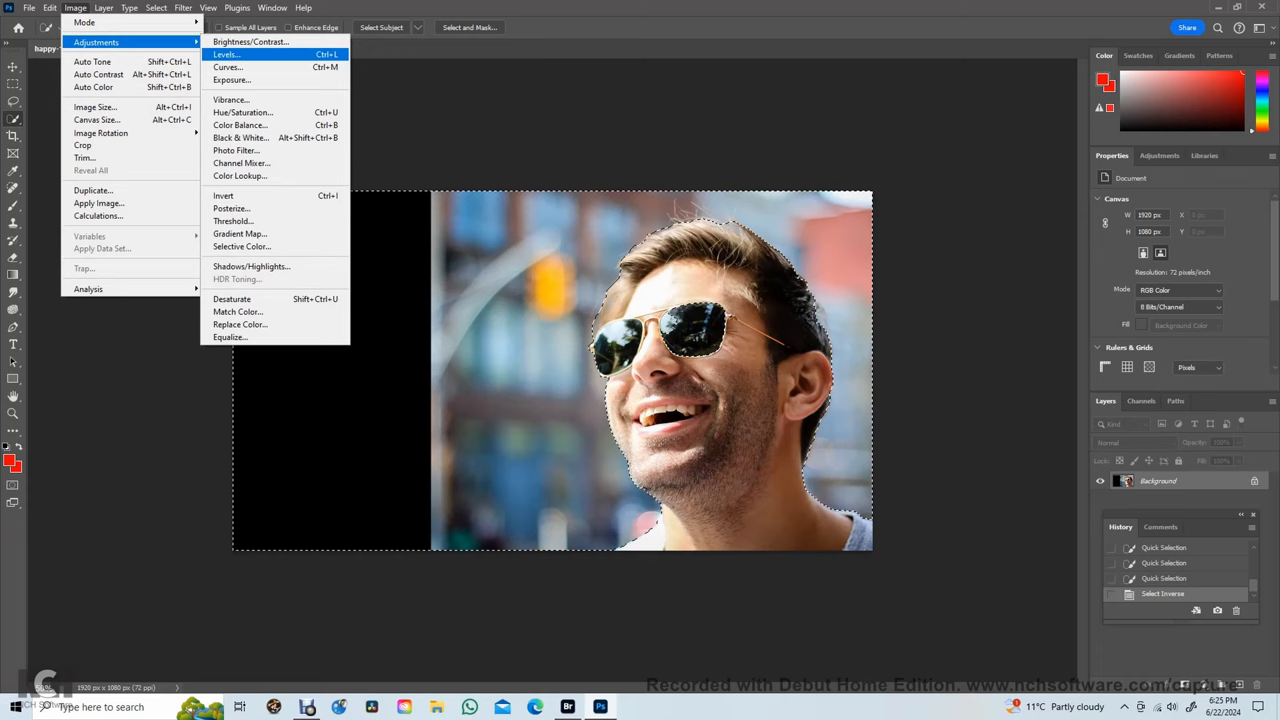
pyautogui.click(226, 54)
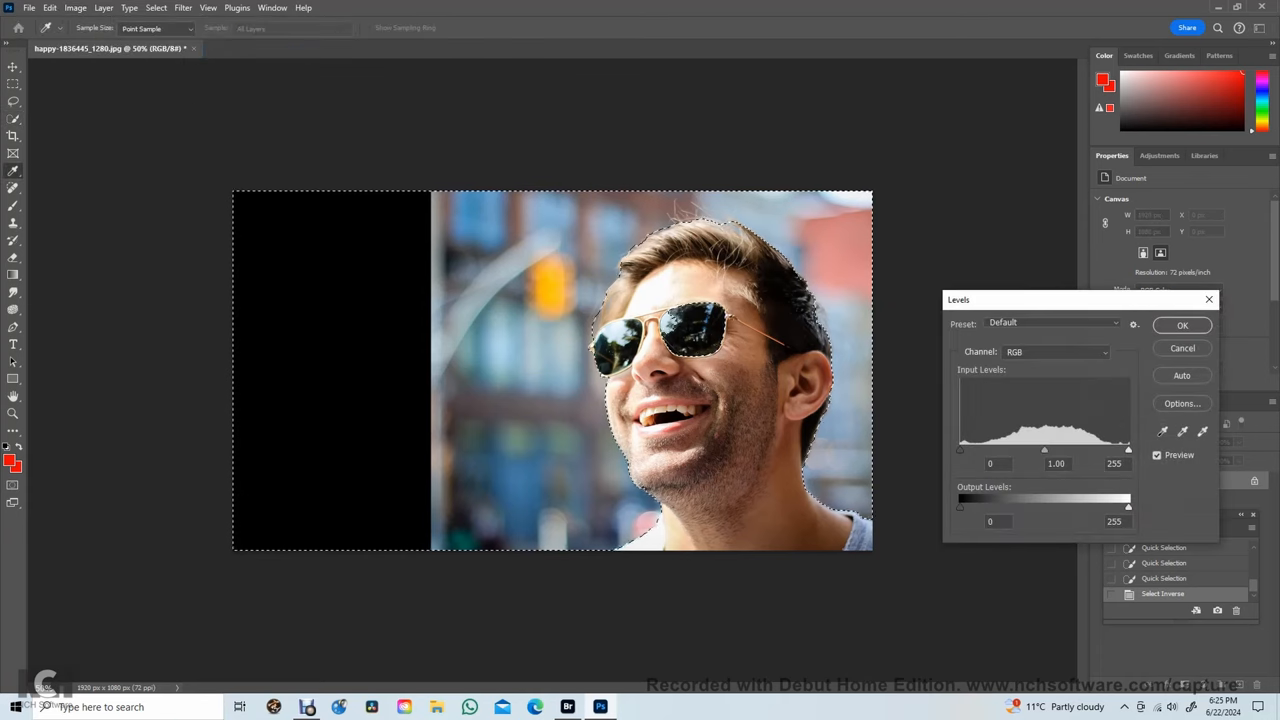
pyautogui.moveTo(1044, 449); pyautogui.dragTo(997, 449)
pyautogui.write('0.01')
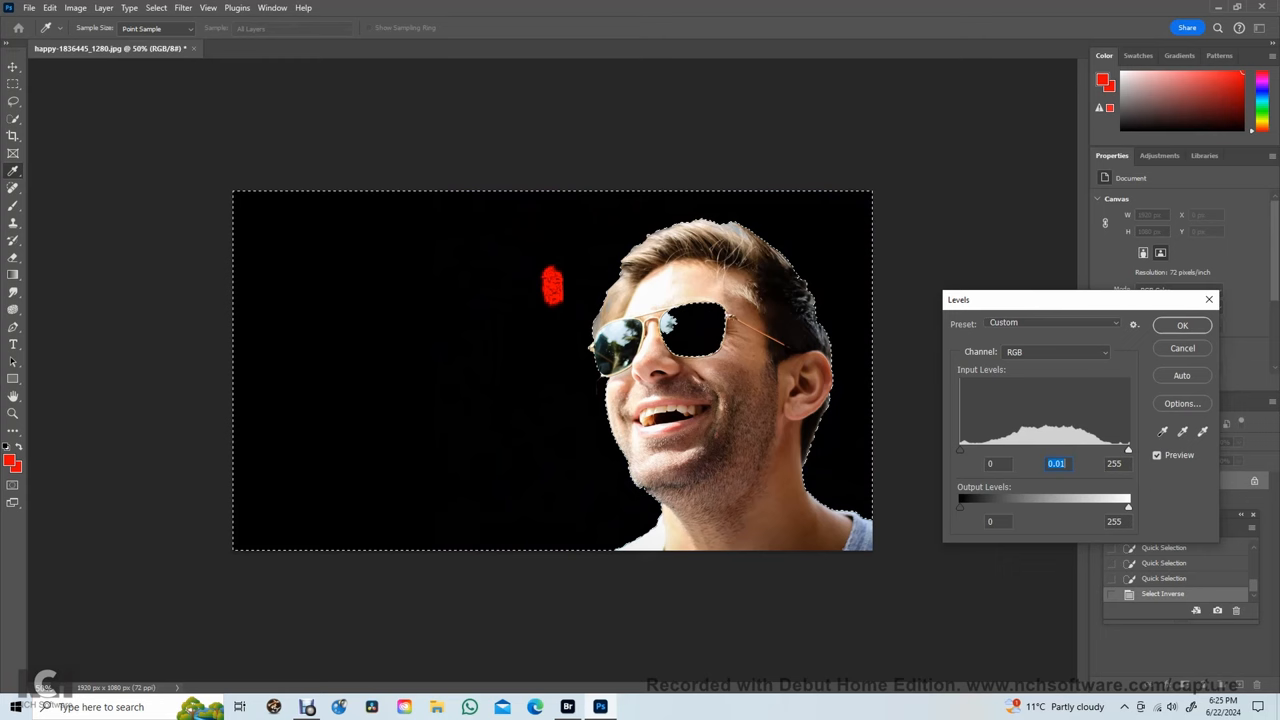
pyautogui.click(1182, 325)
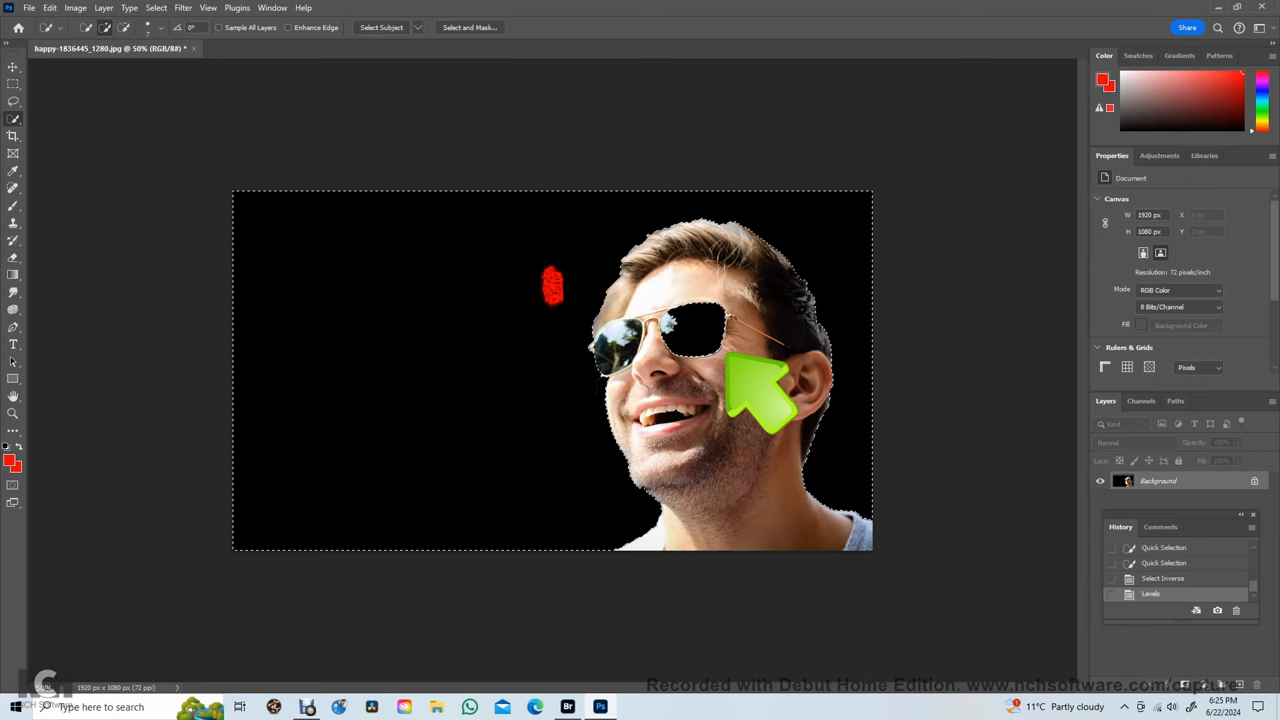
pyautogui.click(1162, 578)
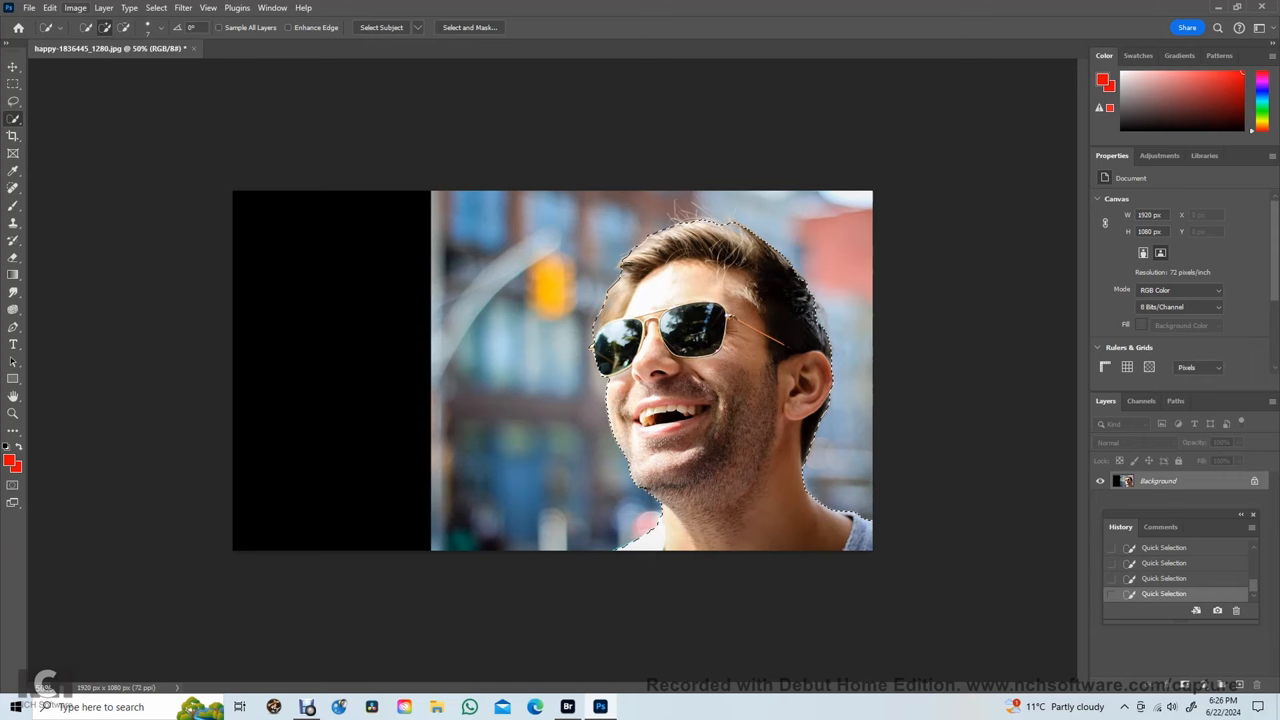
pyautogui.click(75, 8)
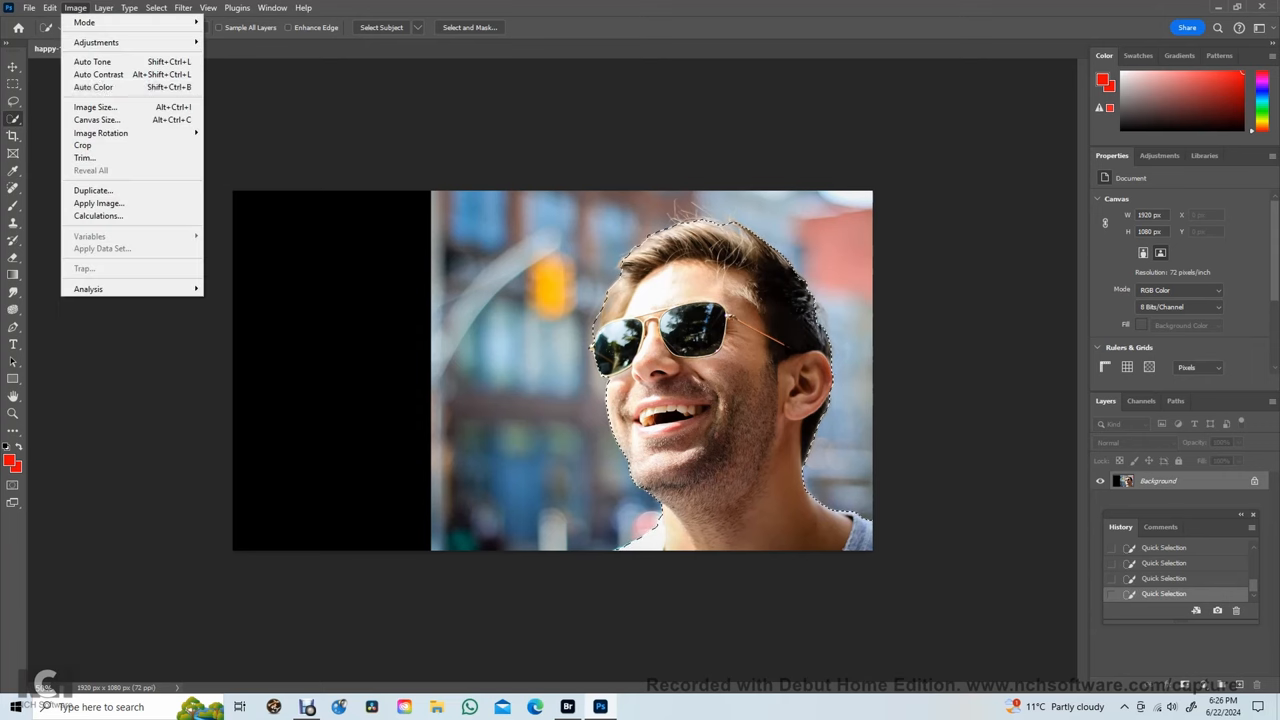
pyautogui.moveTo(98, 74)
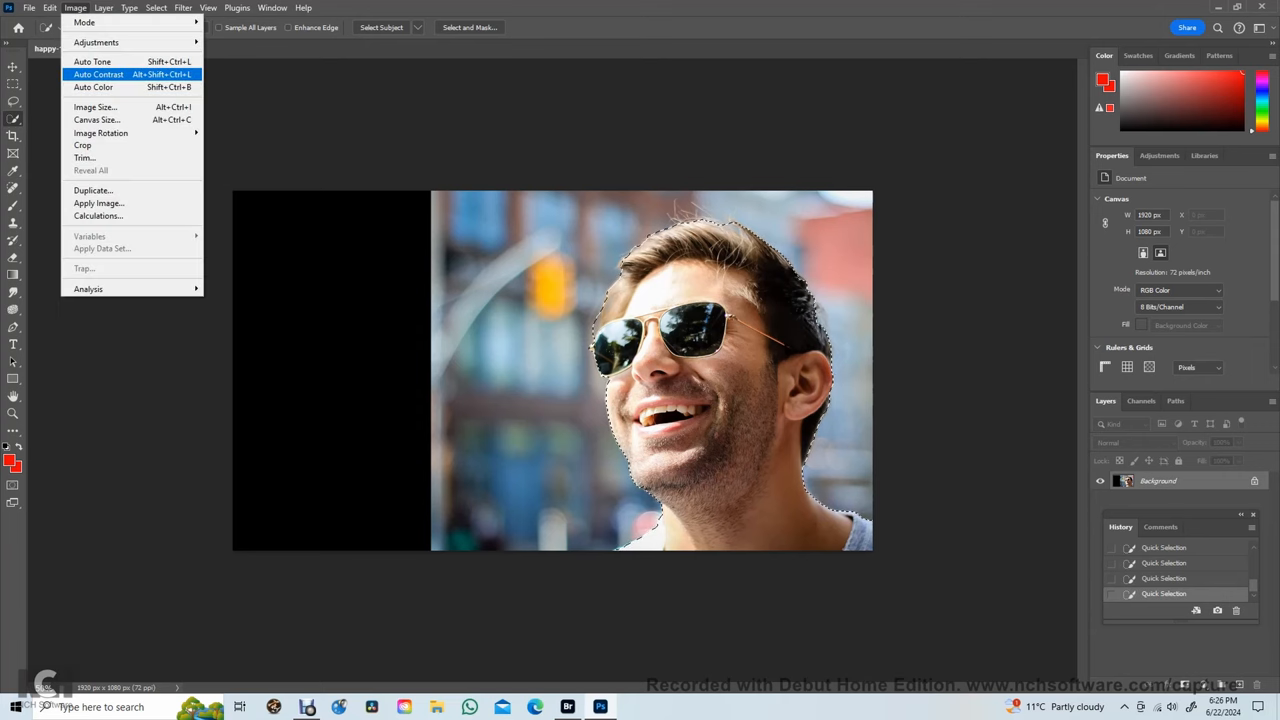
# Invert the selection and apply Levels with midtone 0.01 to black out the background.
pyautogui.click(129, 7)
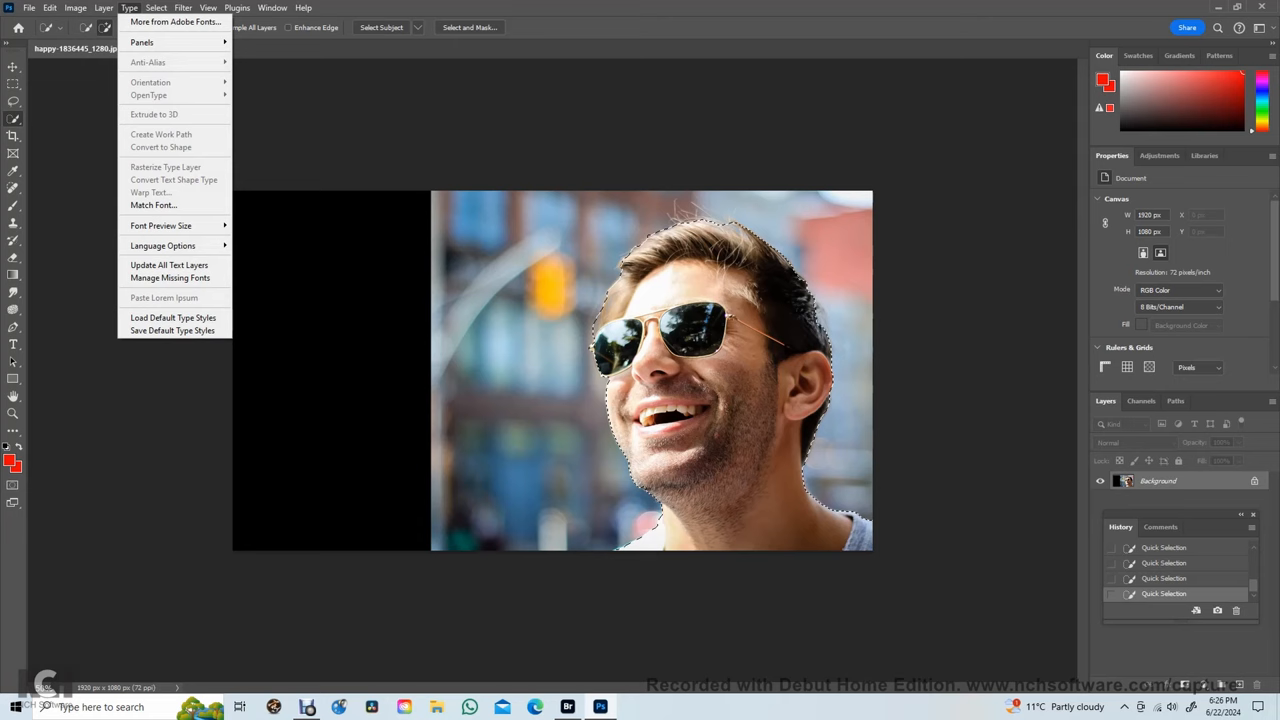
pyautogui.click(155, 7)
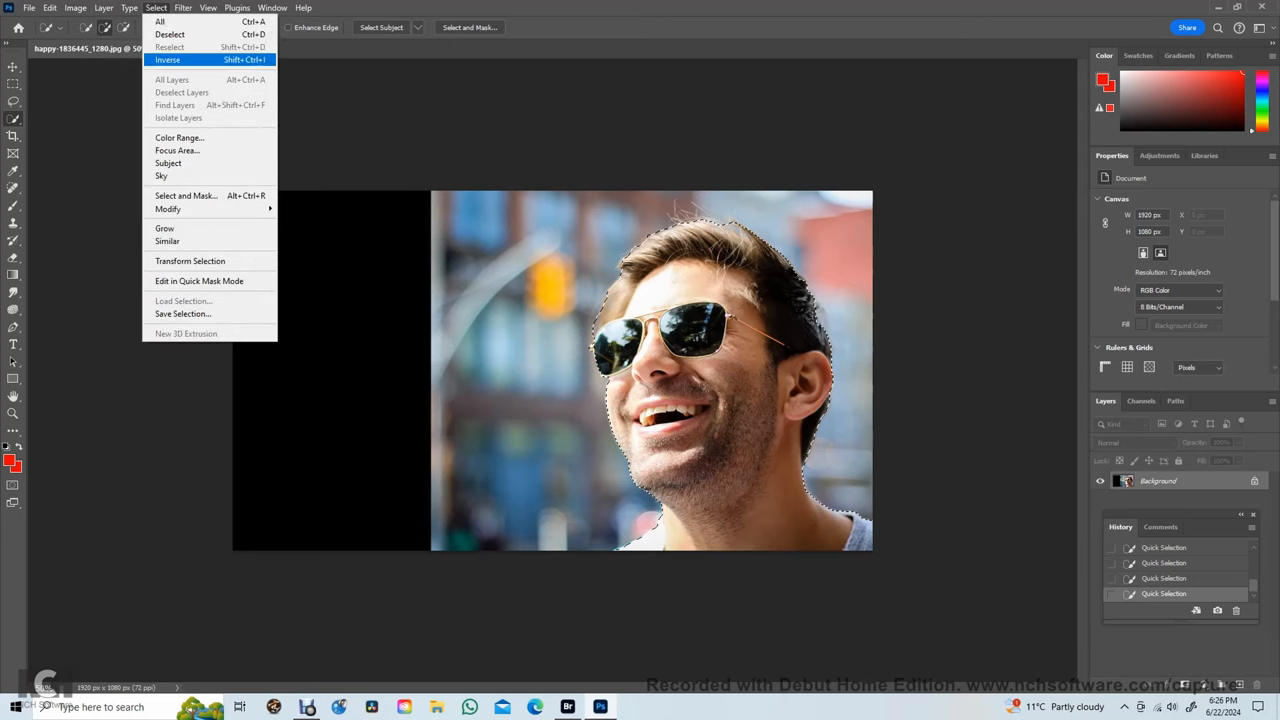
pyautogui.click(167, 59)
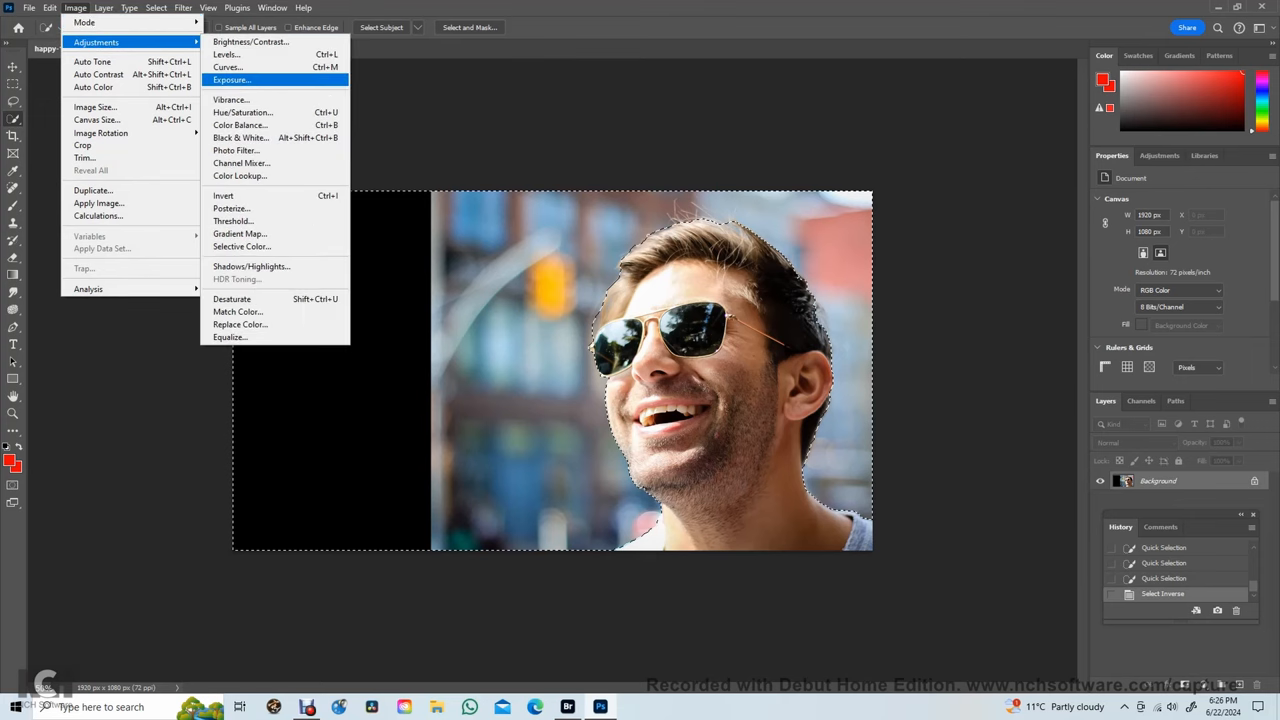
pyautogui.click(226, 54)
pyautogui.write('0.01')
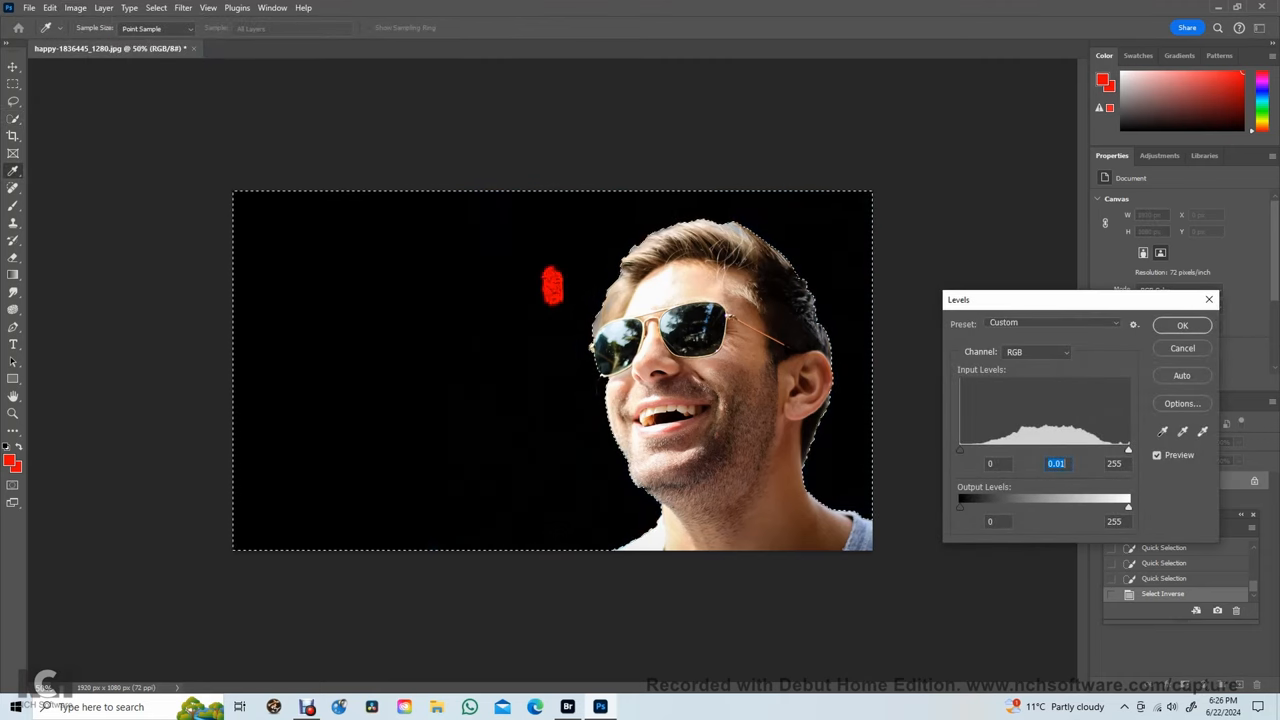
pyautogui.click(1182, 324)
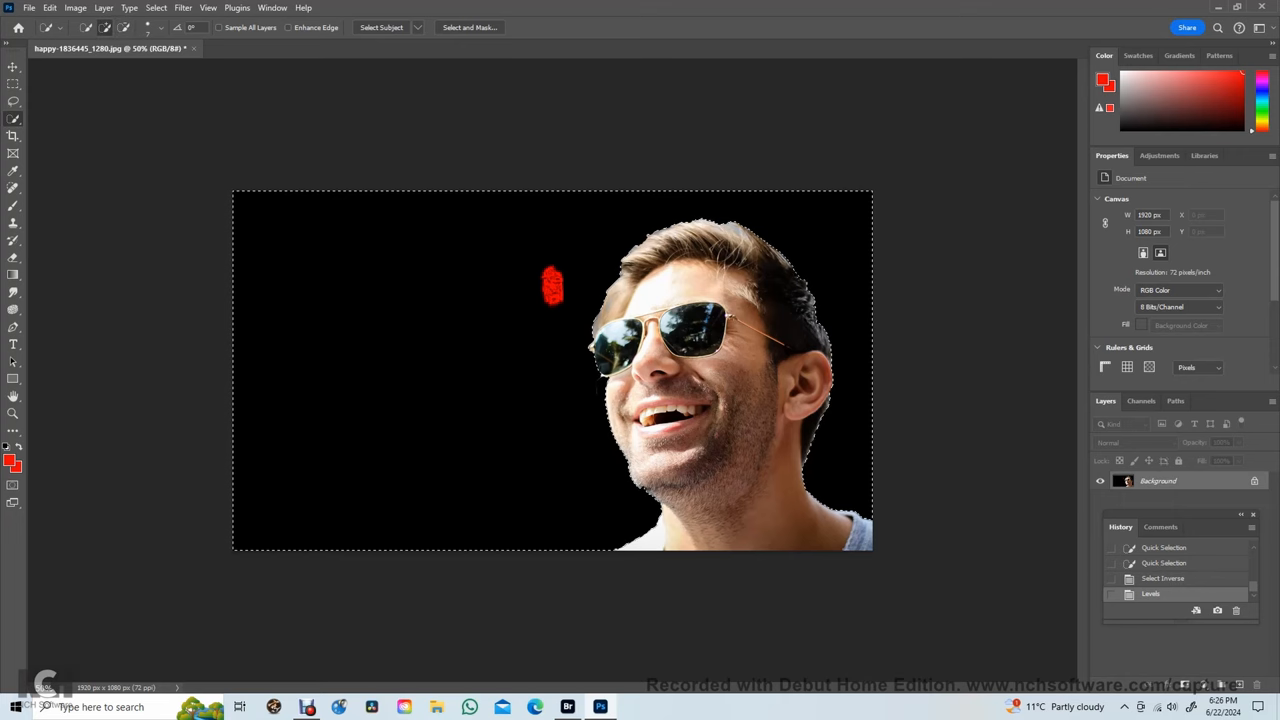
# Invert the selection back onto the man and deselect.
pyautogui.click(155, 8)
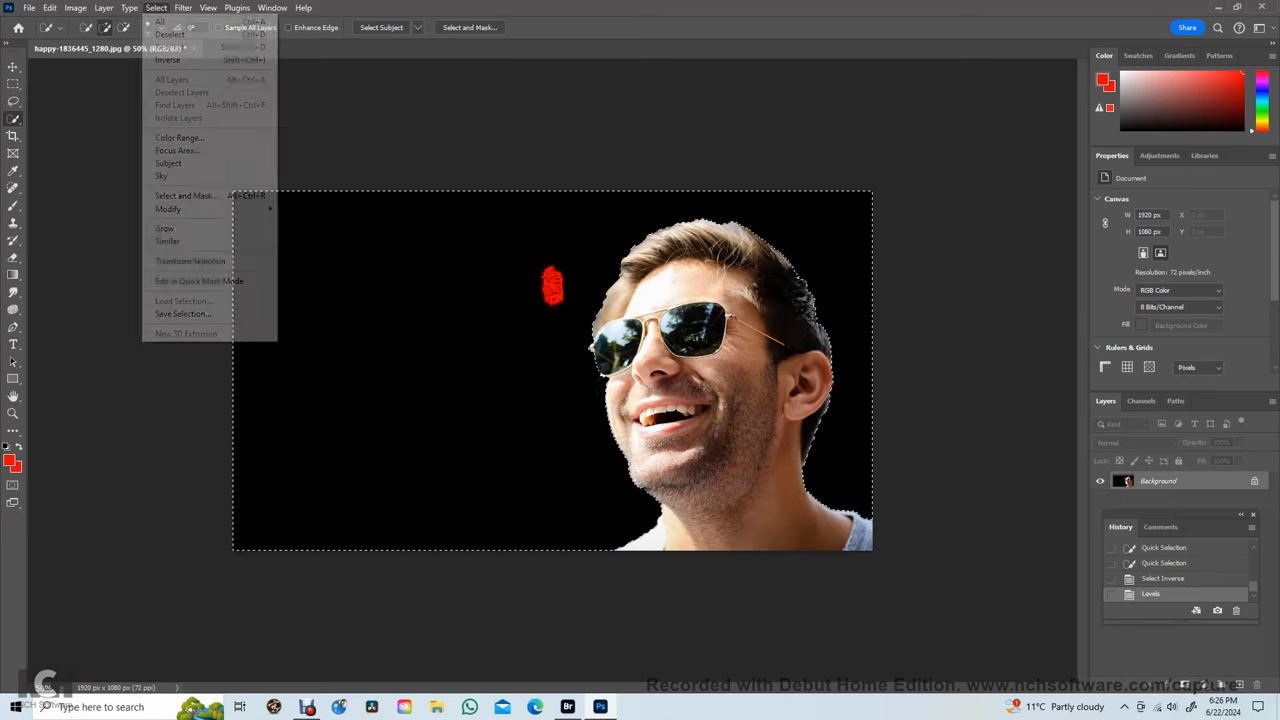
pyautogui.moveTo(178, 137)
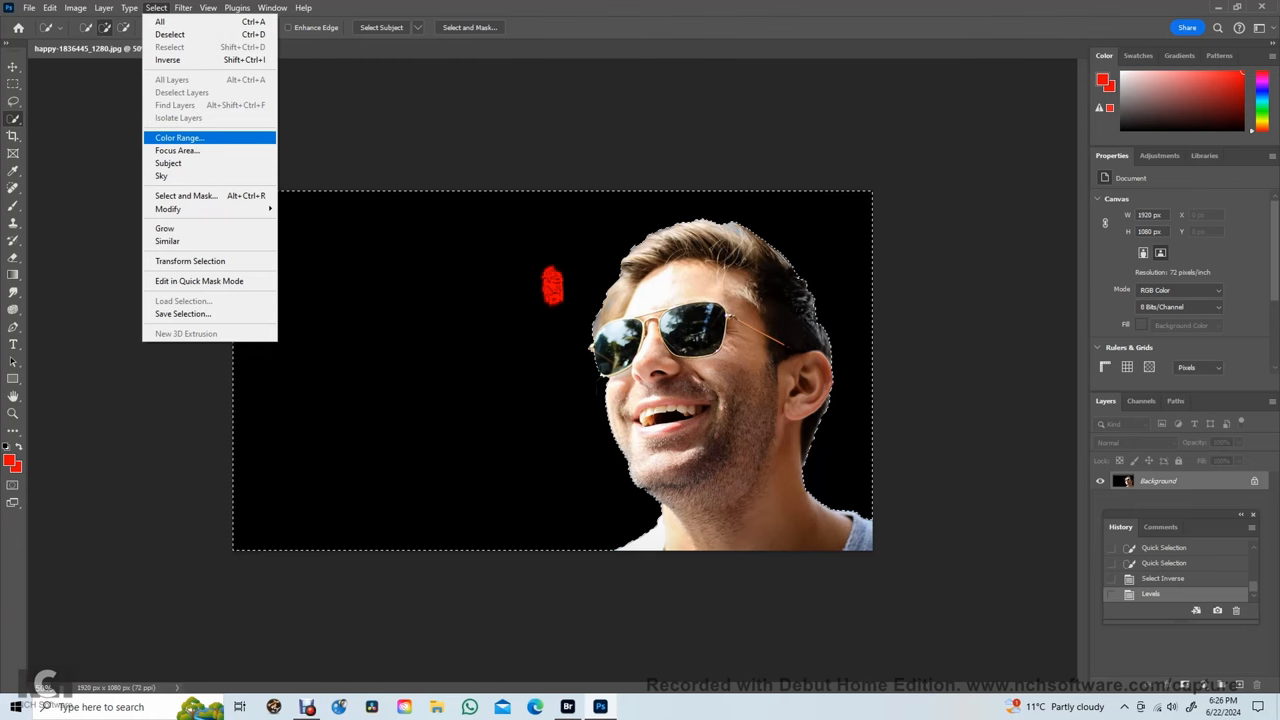
pyautogui.click(167, 59)
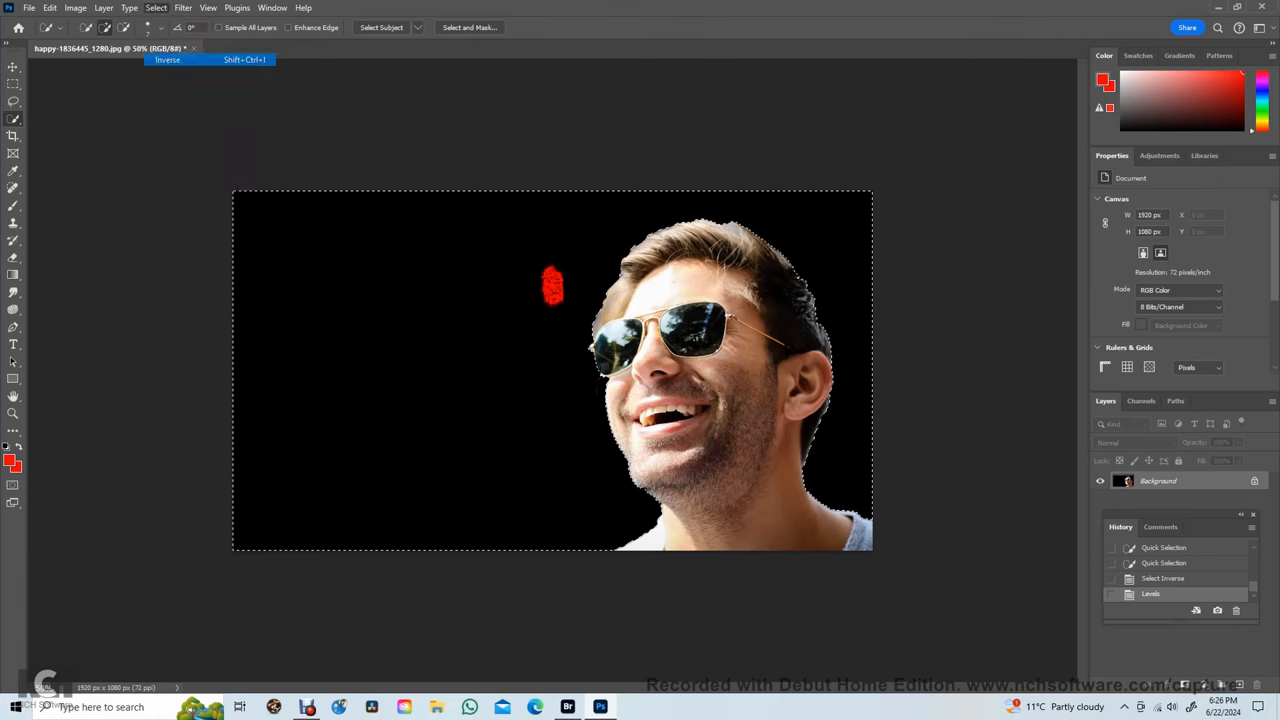
pyautogui.click(167, 60)
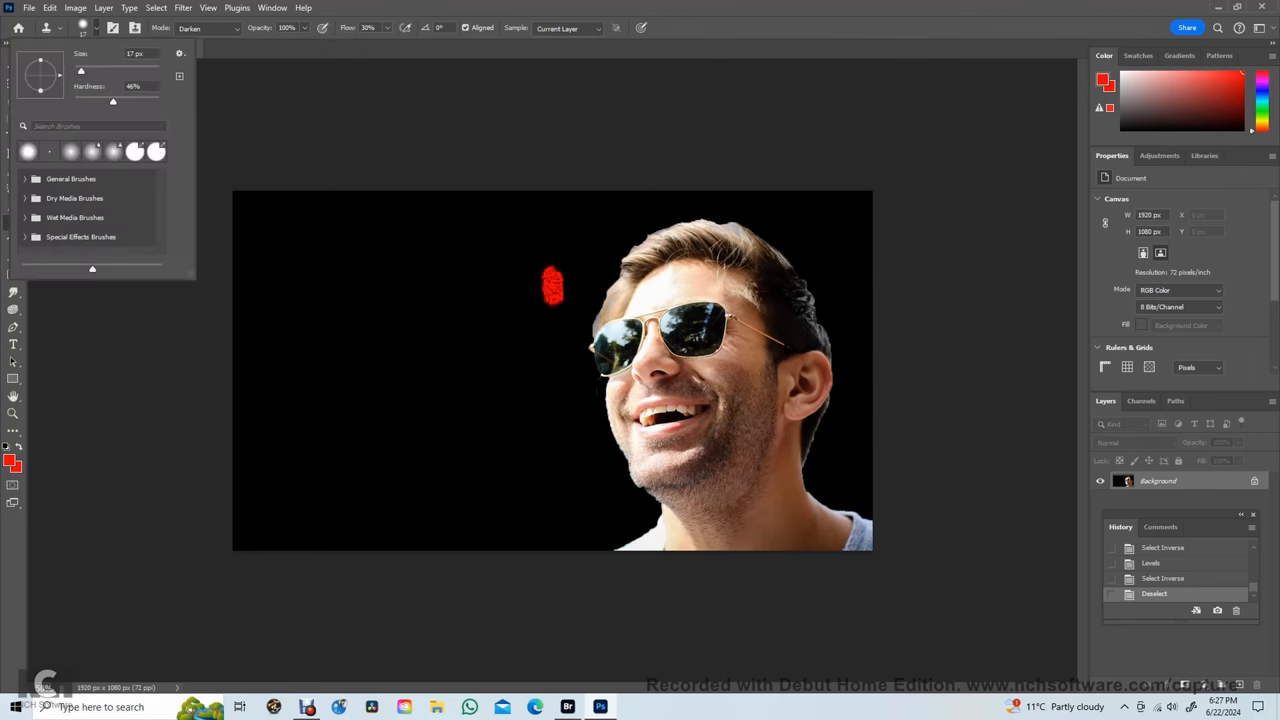
# Clone black over the red mark beside the man, dismissing the missing-source warning, at 28% opacity.
pyautogui.click(553, 290)
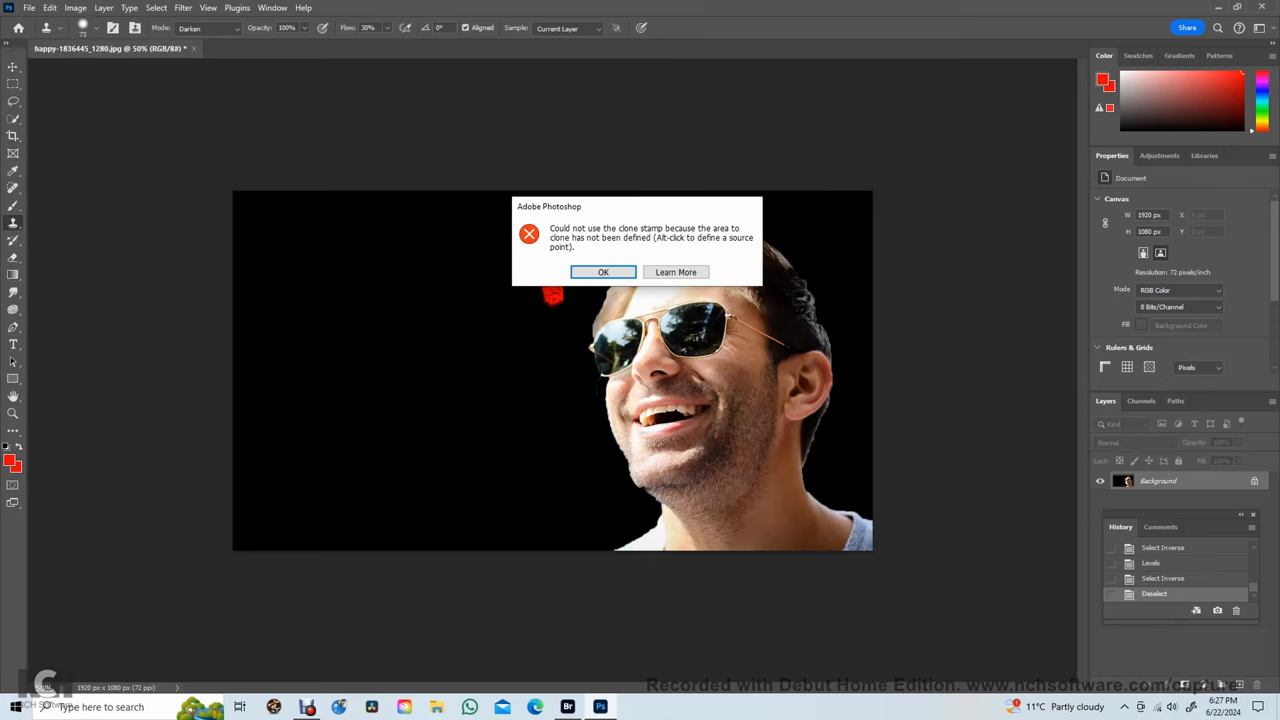
pyautogui.click(603, 272)
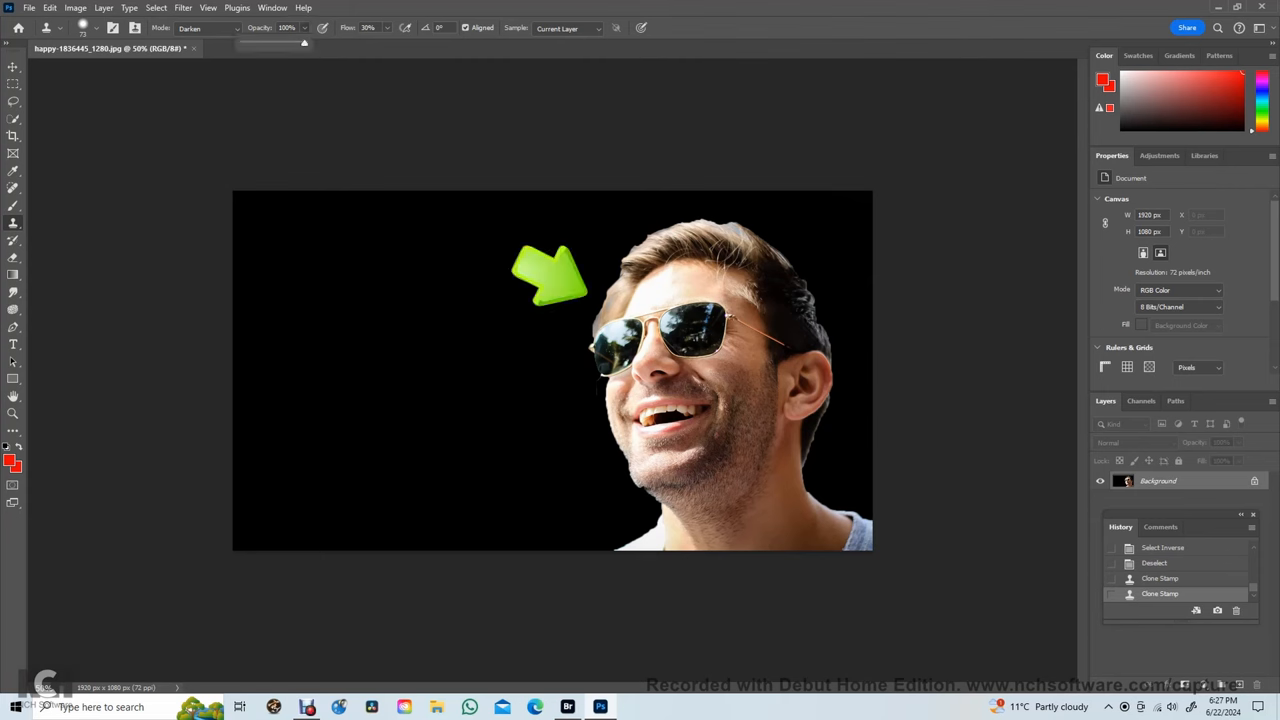
pyautogui.moveTo(305, 43); pyautogui.dragTo(260, 43)
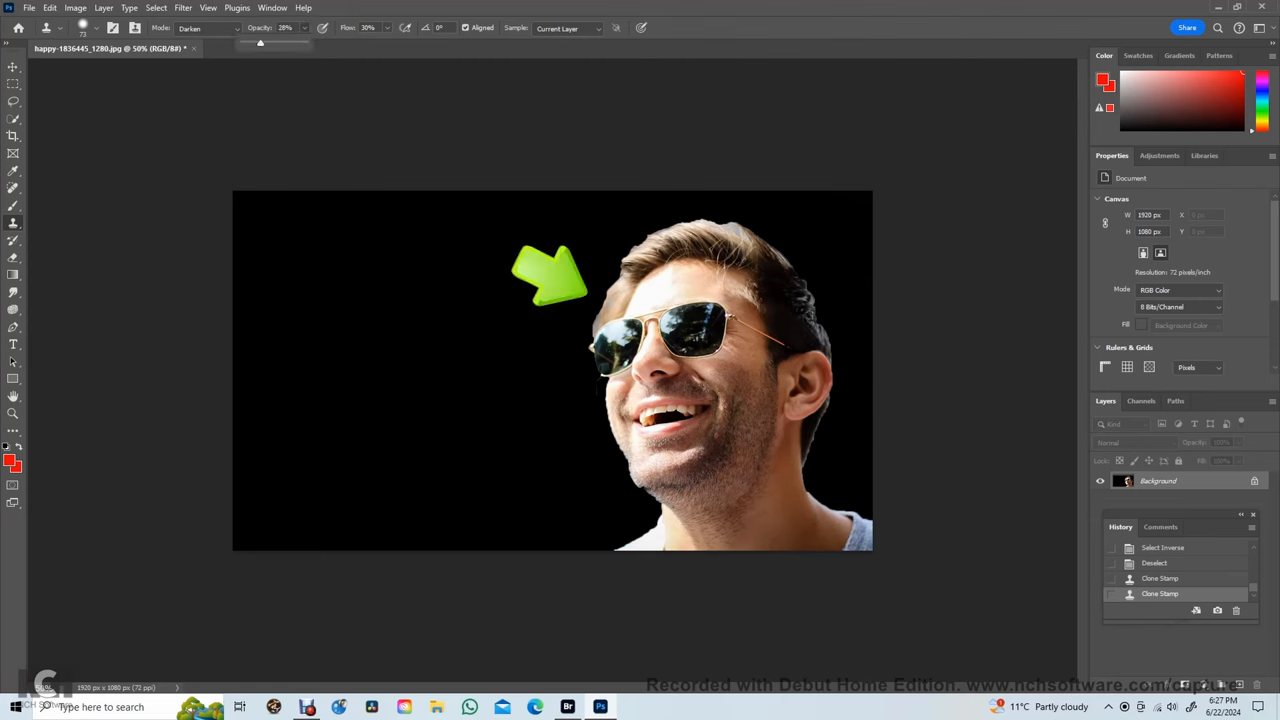
pyautogui.click(83, 27)
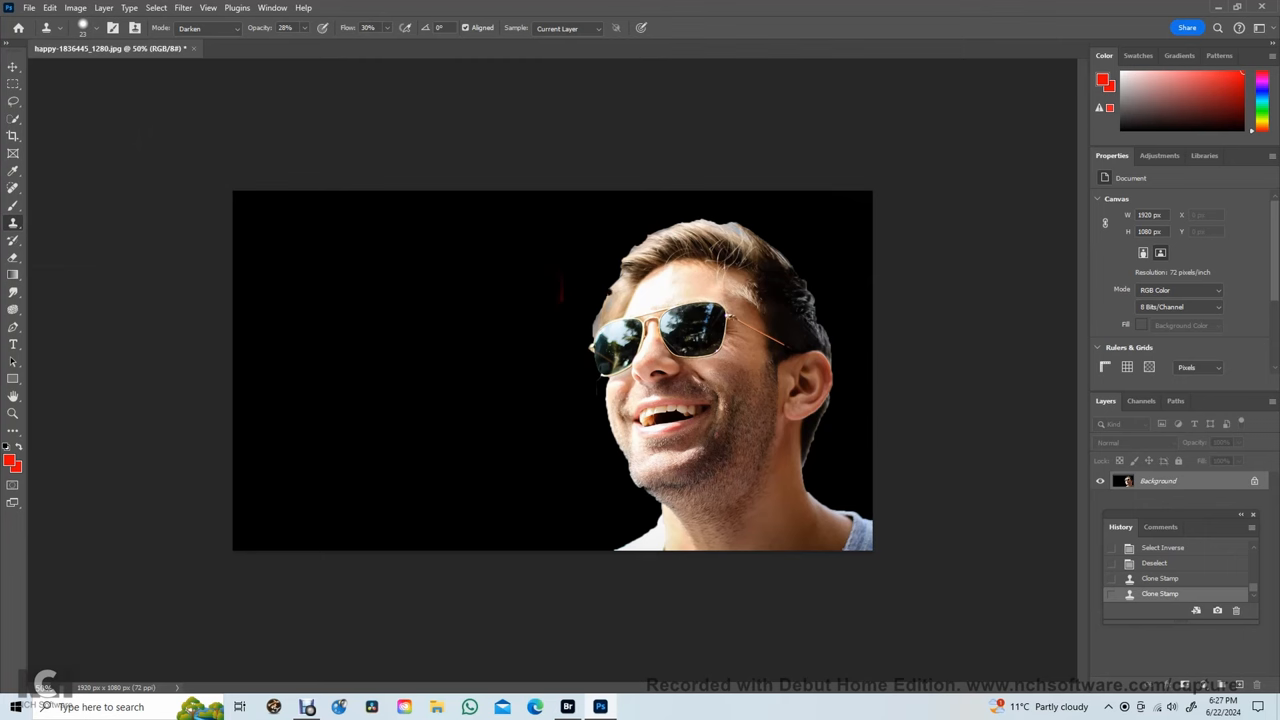
pyautogui.moveTo(365, 276)
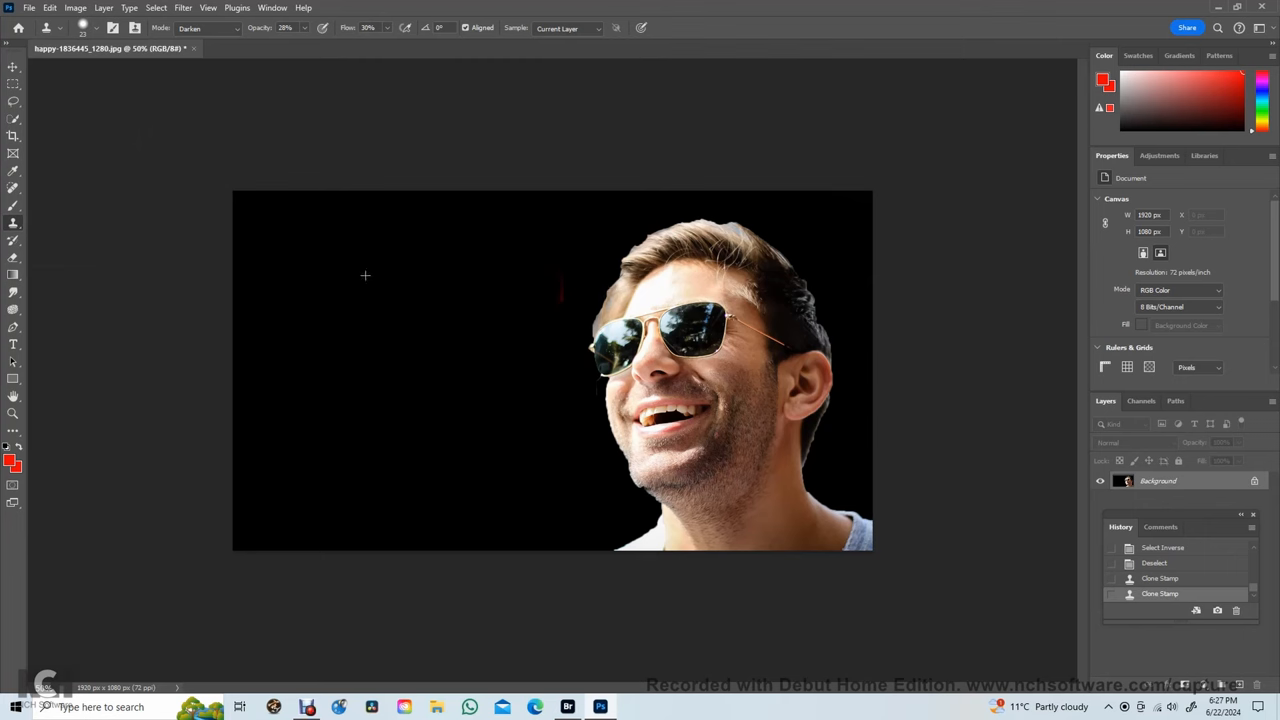